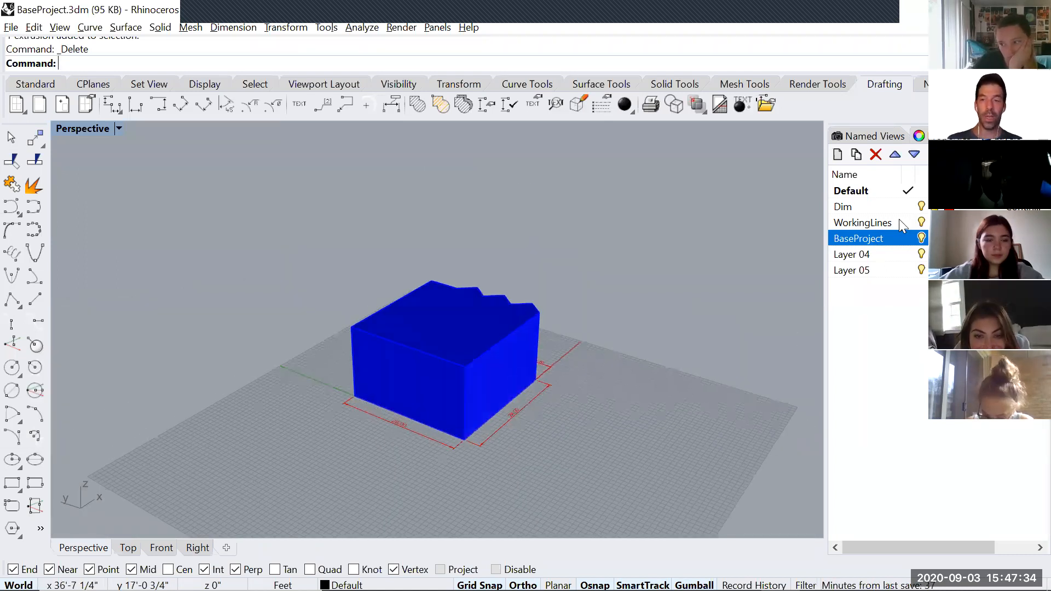
# Save the model to the Desktop as Project1A.3dm
pyautogui.click(862, 222)
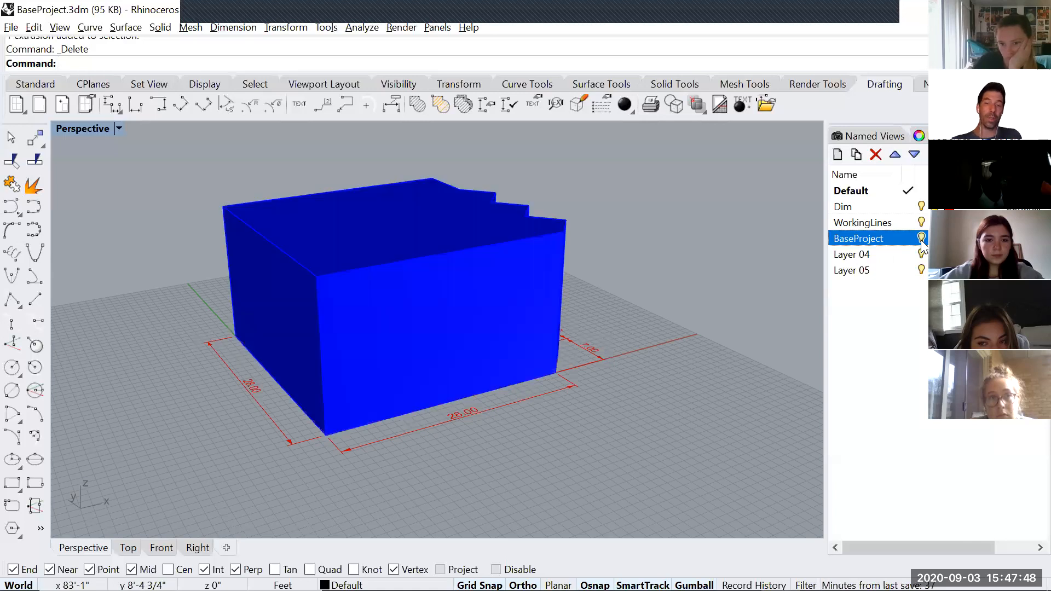
pyautogui.click(921, 238)
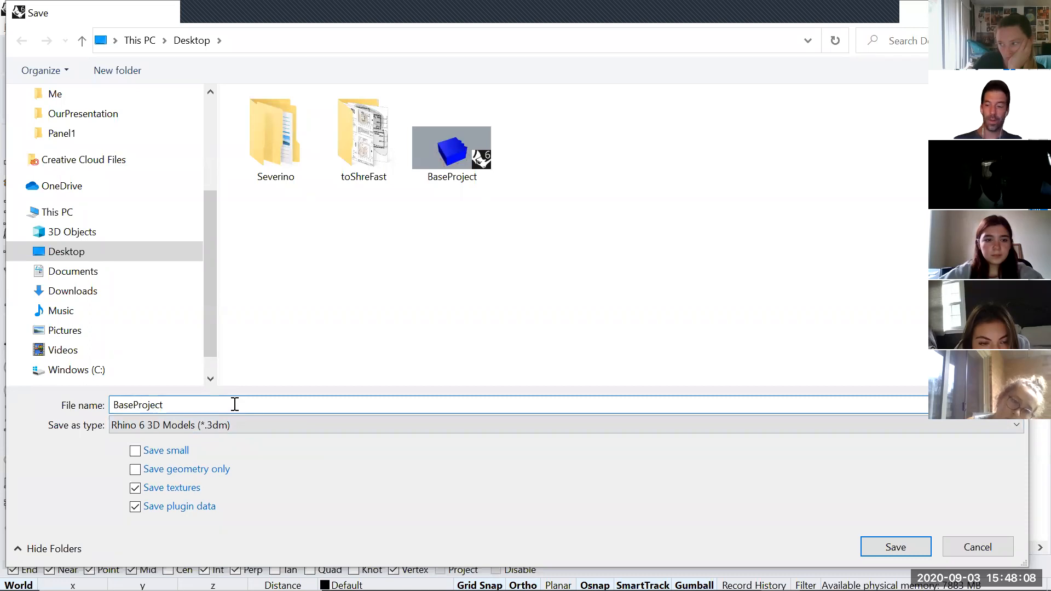
pyautogui.write('Project')
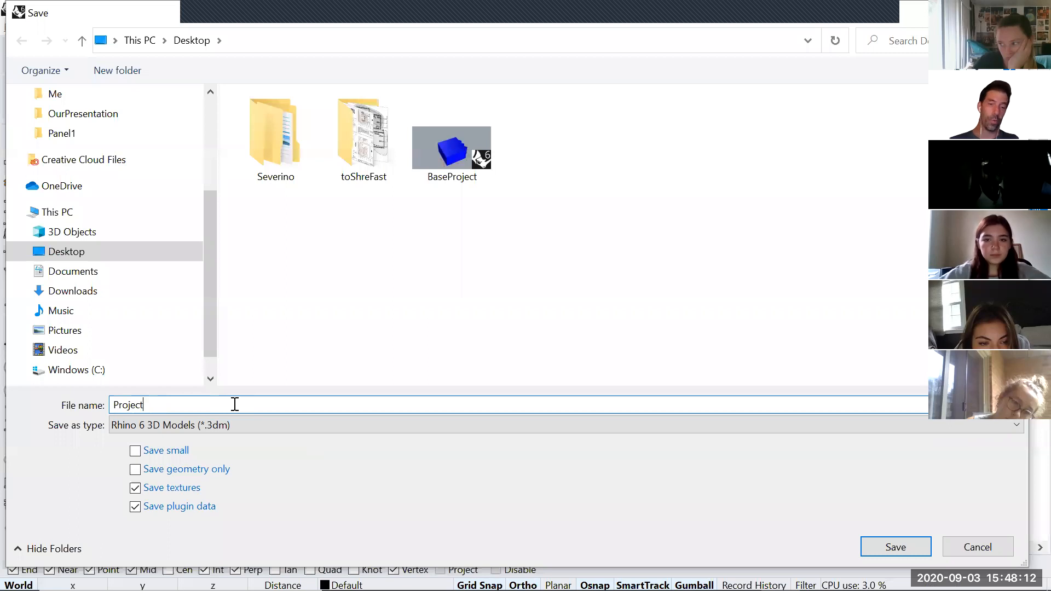
pyautogui.write('1A')
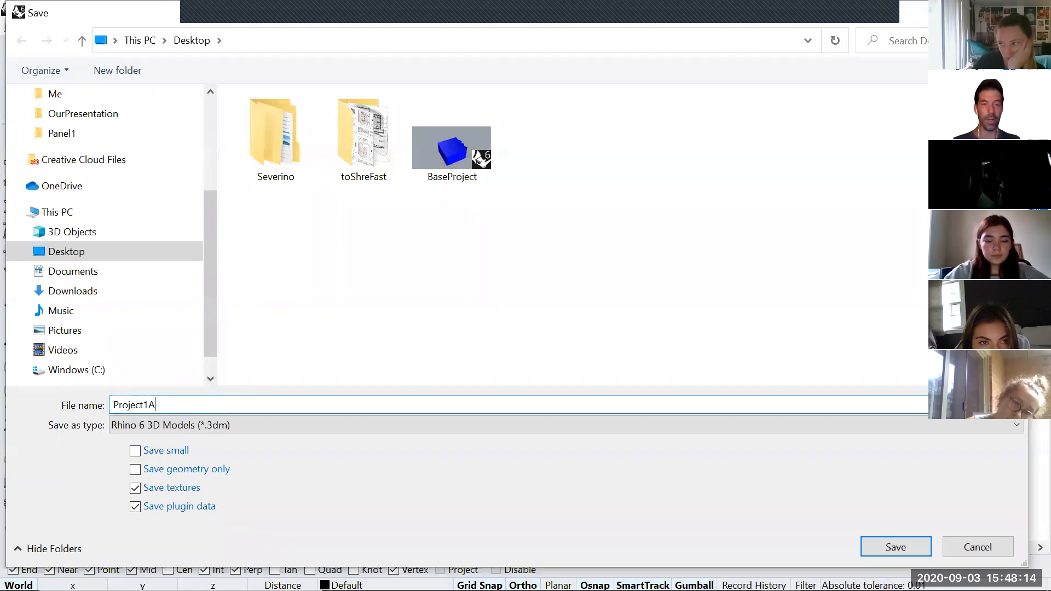
pyautogui.press('BackSpace')
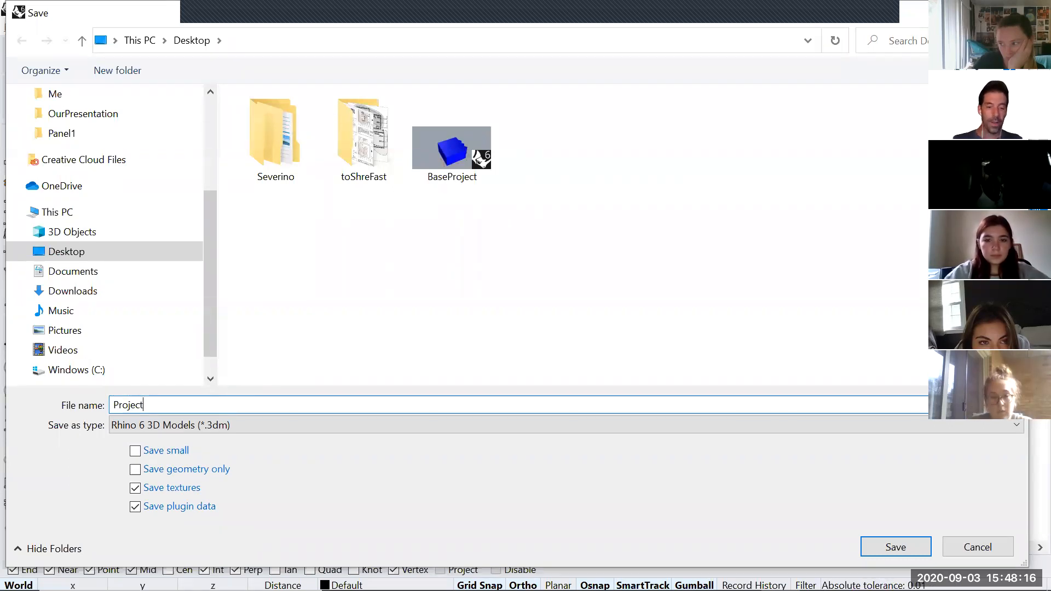
pyautogui.write('Chees')
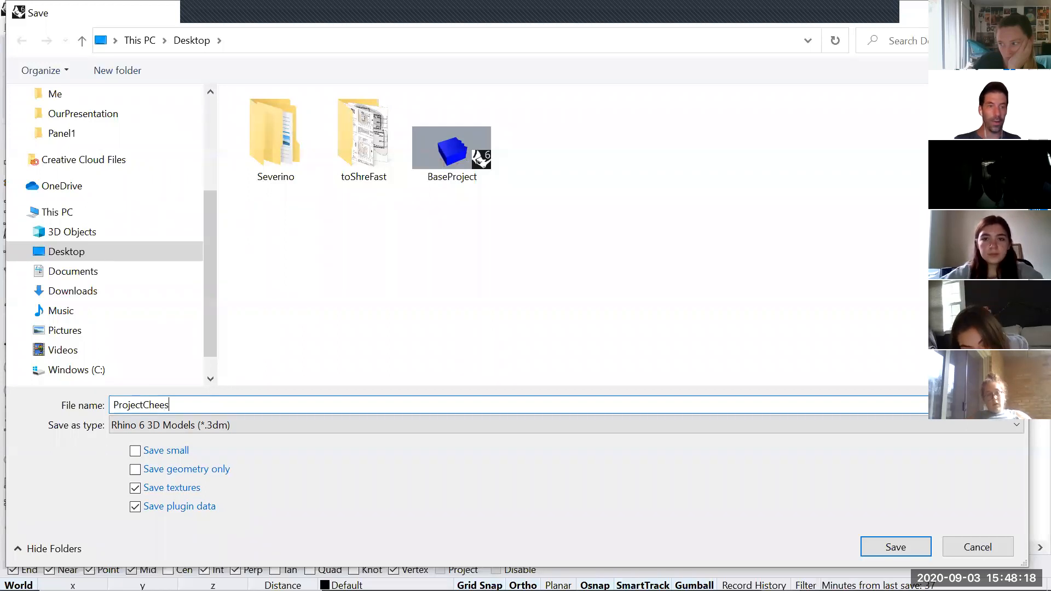
pyautogui.press('backspace')
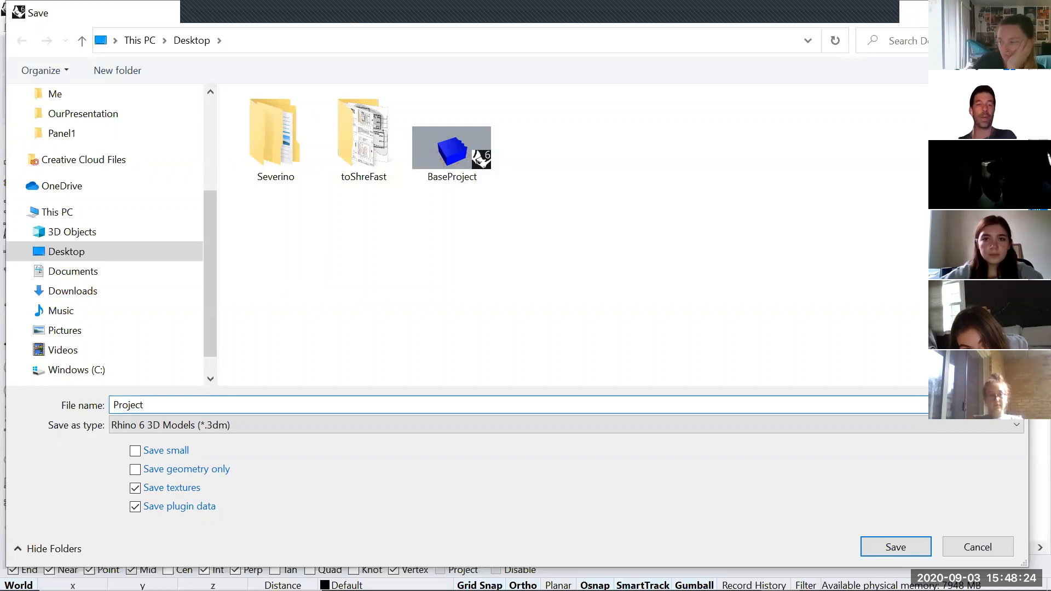
pyautogui.write('1A')
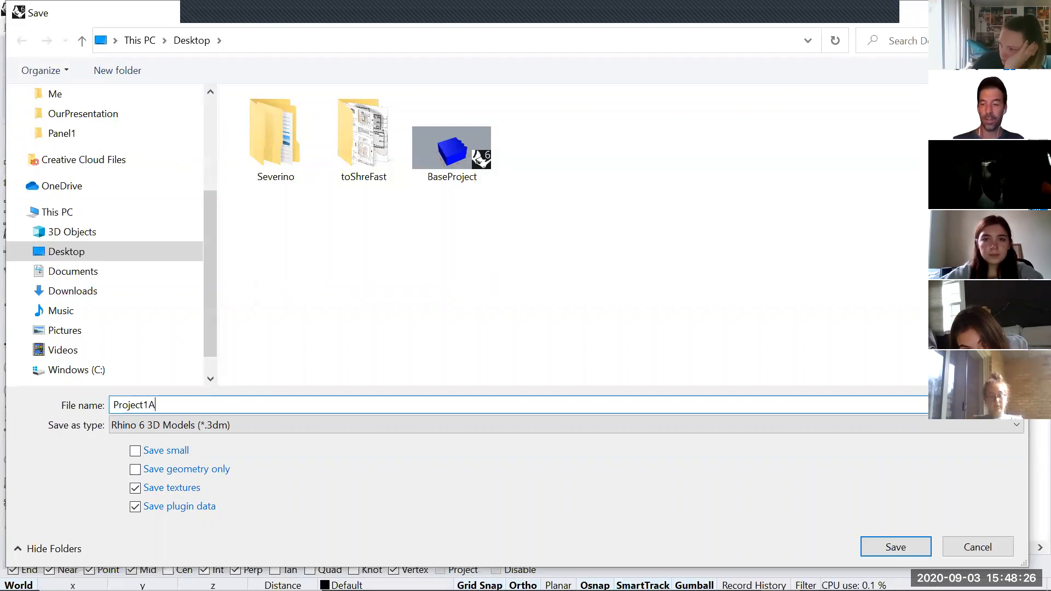
pyautogui.click(895, 546)
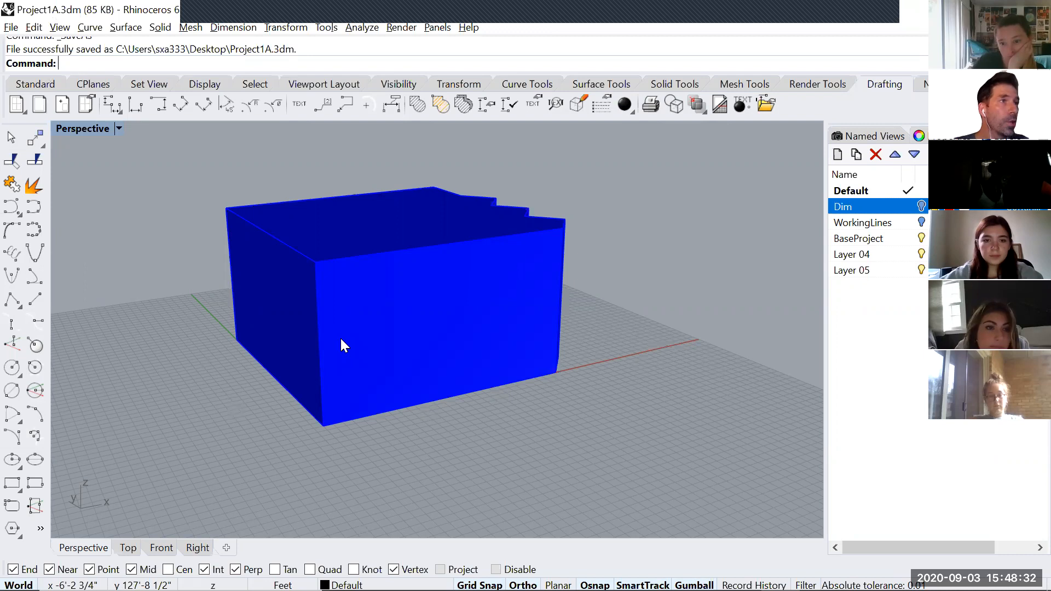
pyautogui.moveTo(341, 345)
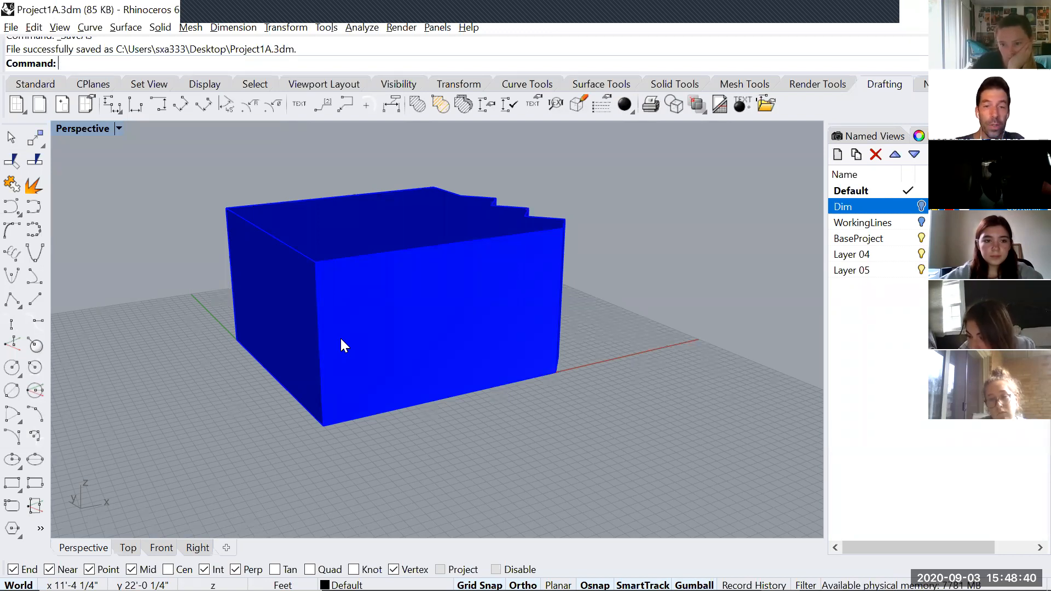
pyautogui.moveTo(333, 347)
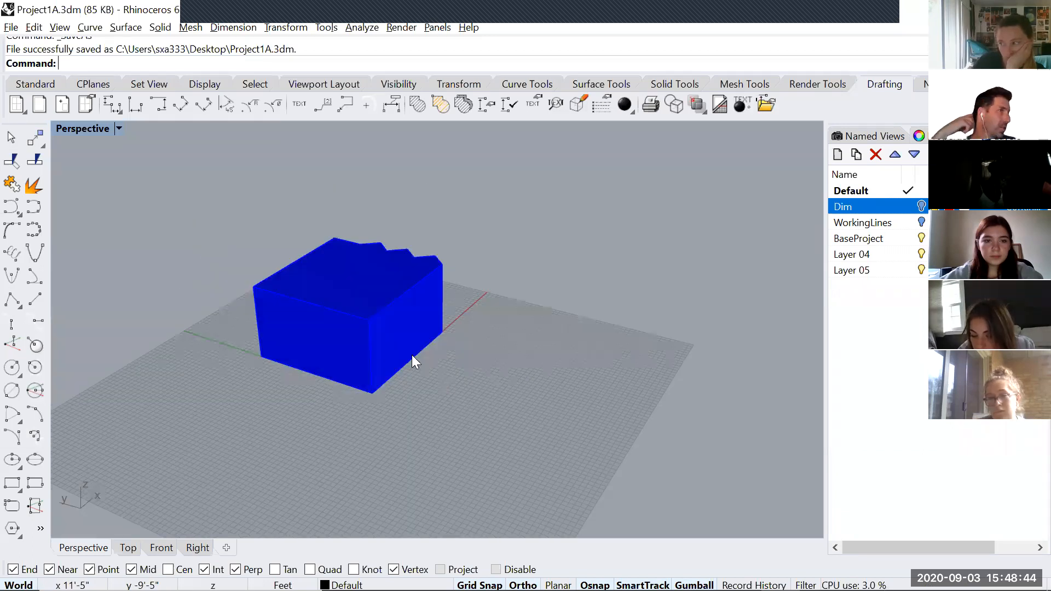
# Draw three white boxes around and through the blue massing, one elevated above it
pyautogui.write('BooleanDifference')
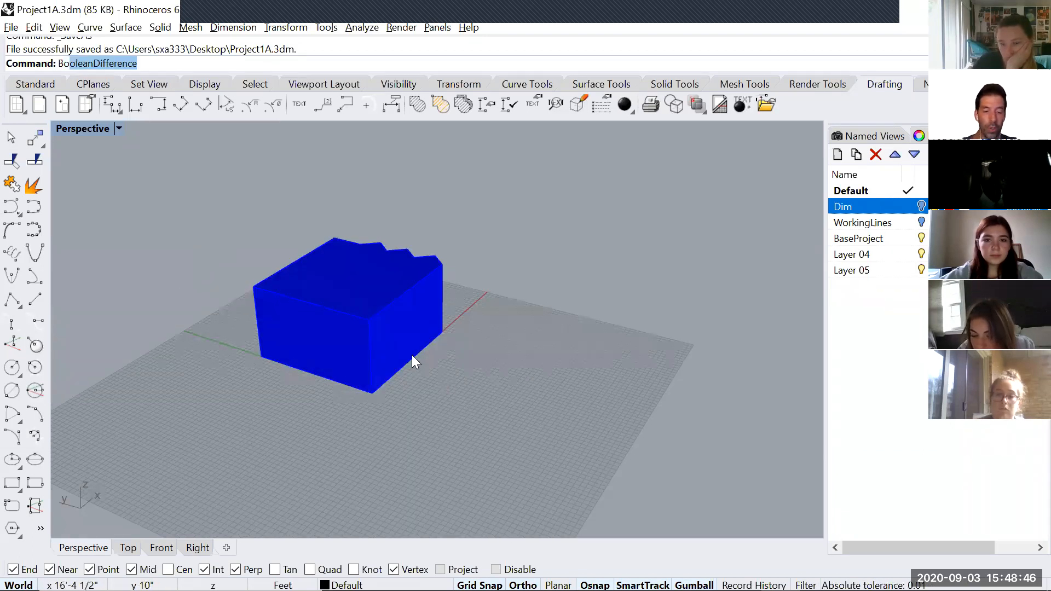
pyautogui.click(409, 360)
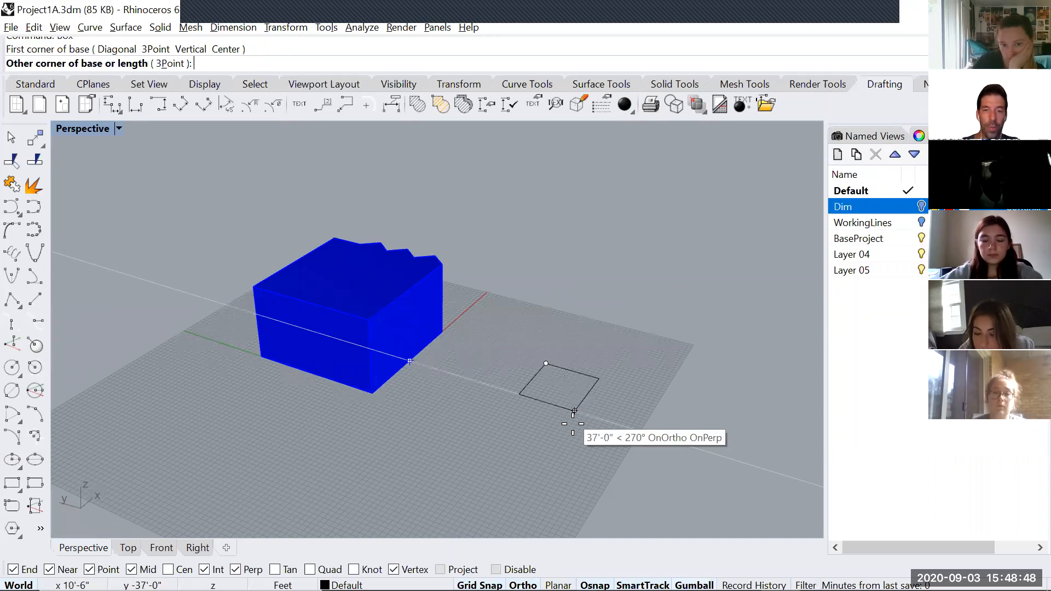
pyautogui.click(573, 411)
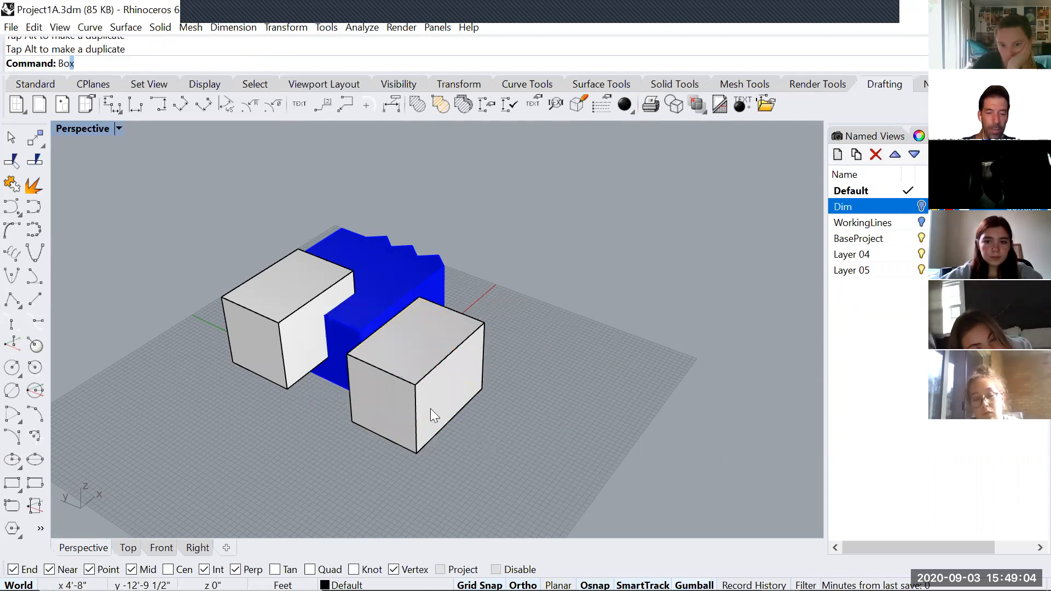
pyautogui.click(601, 373)
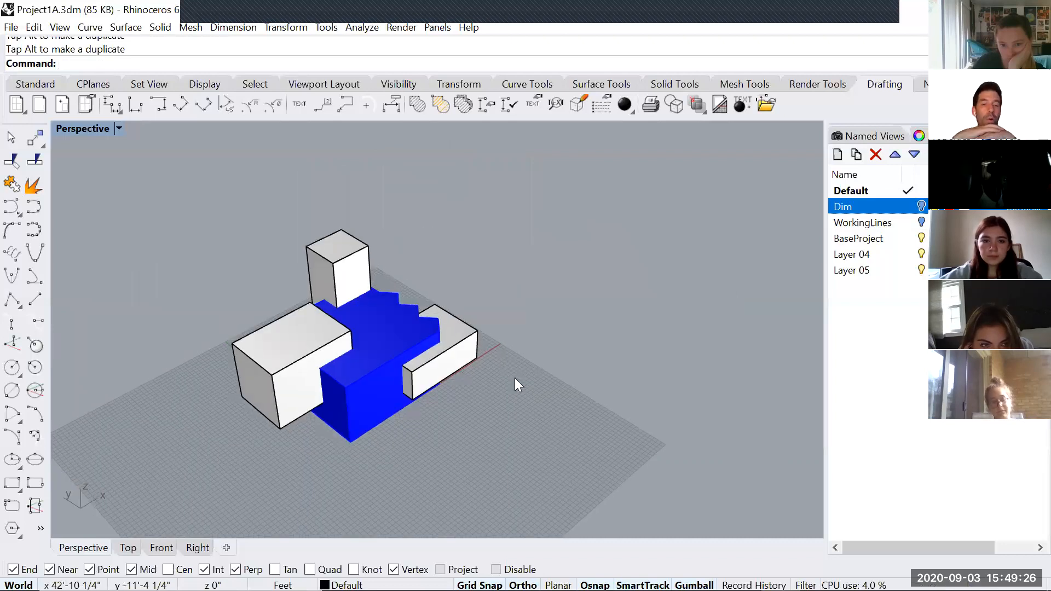
# Subtract the three boxes from the blue massing with BooleanDifference, accepting the history warning
pyautogui.write('BooleanDifference')
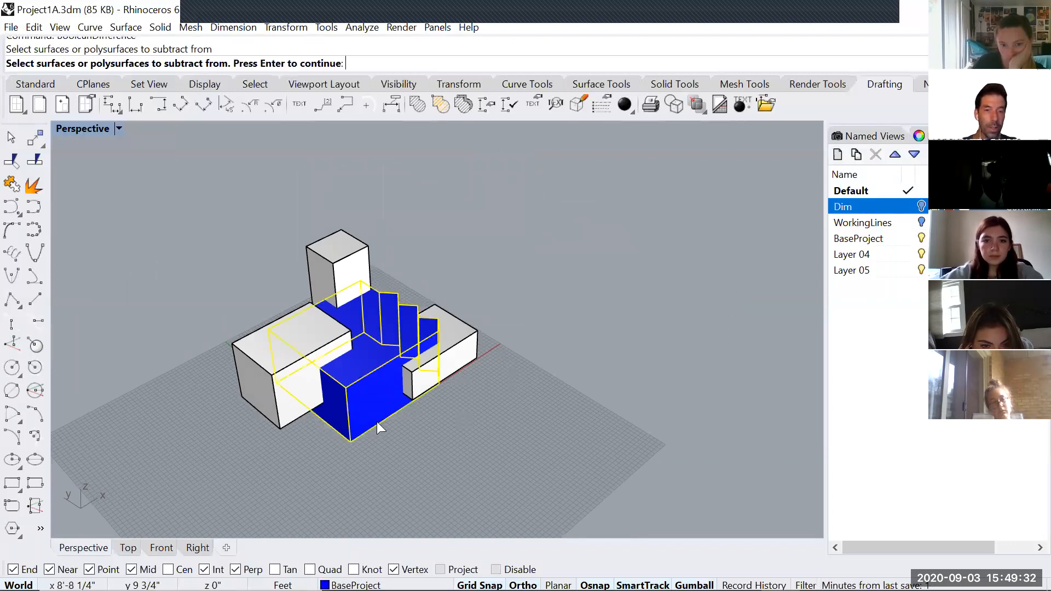
pyautogui.moveTo(399, 445)
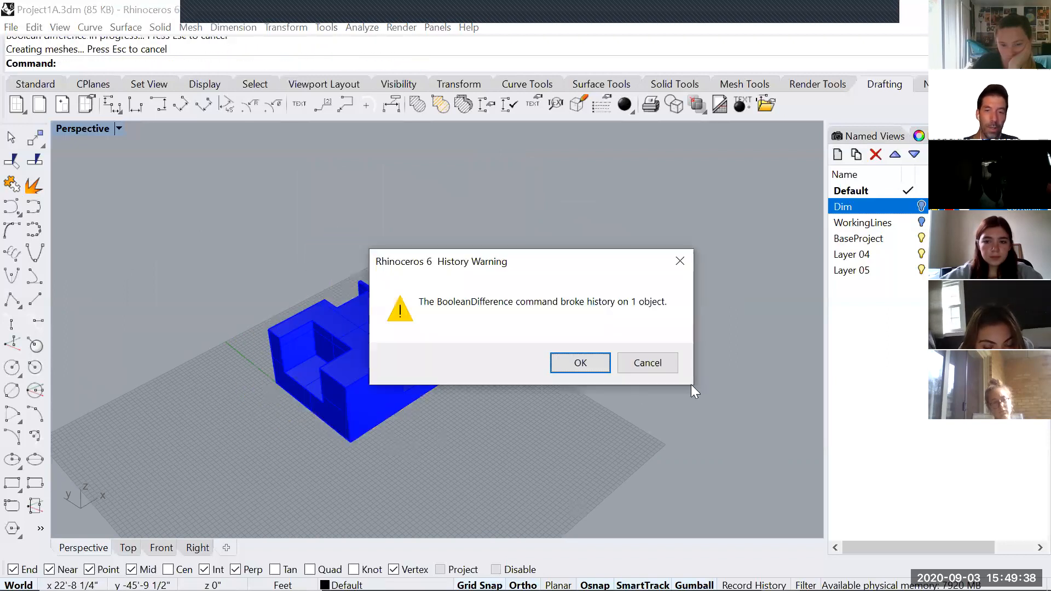
pyautogui.click(579, 362)
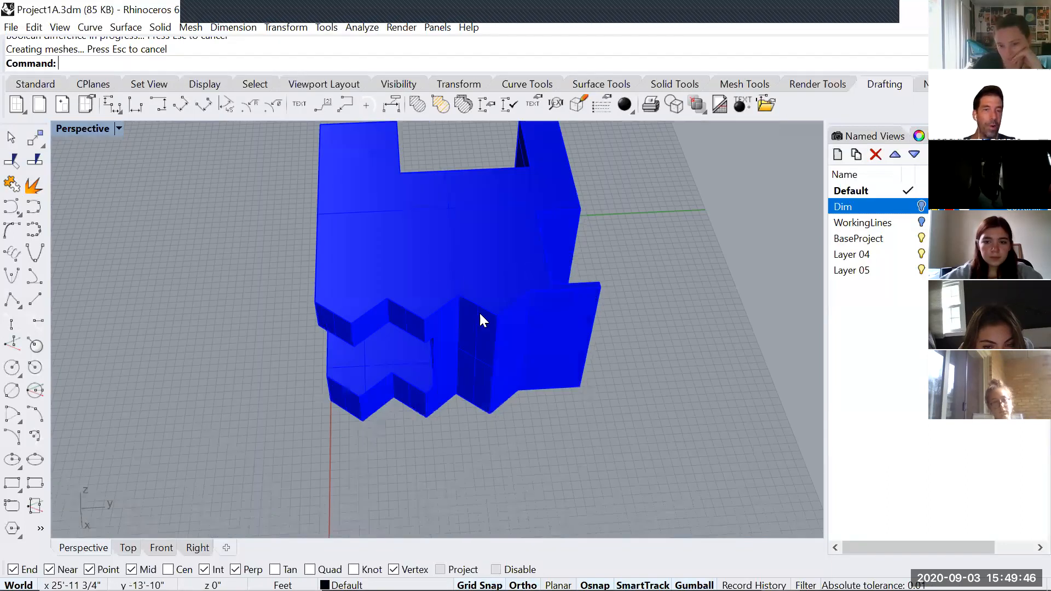
pyautogui.moveTo(553, 310)
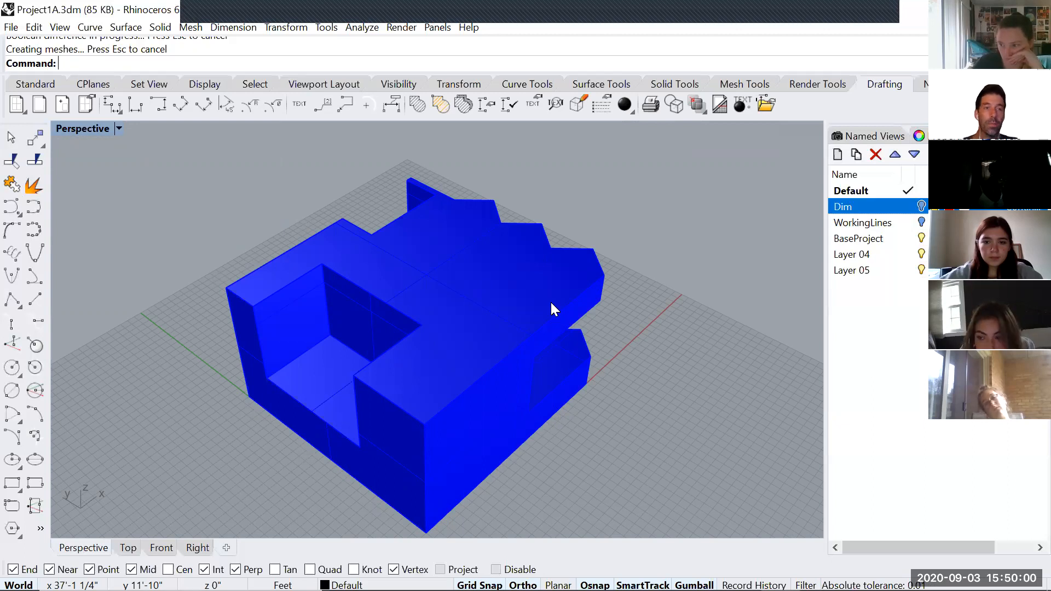
# Save BaseProject with the new white boxes placed against and atop the blue massing
pyautogui.press('ctrl+s')
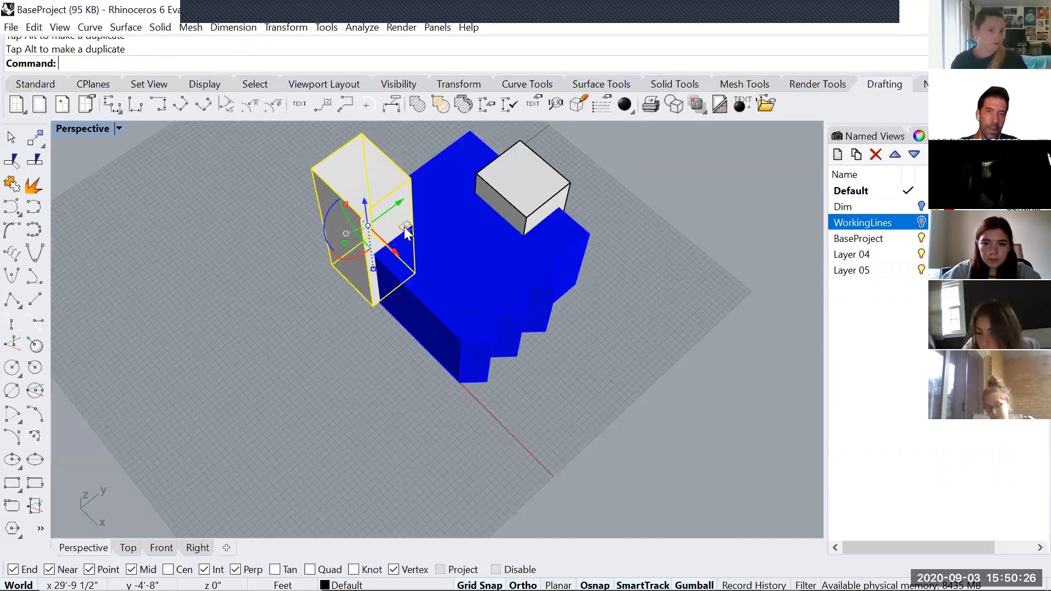
pyautogui.moveTo(486, 268)
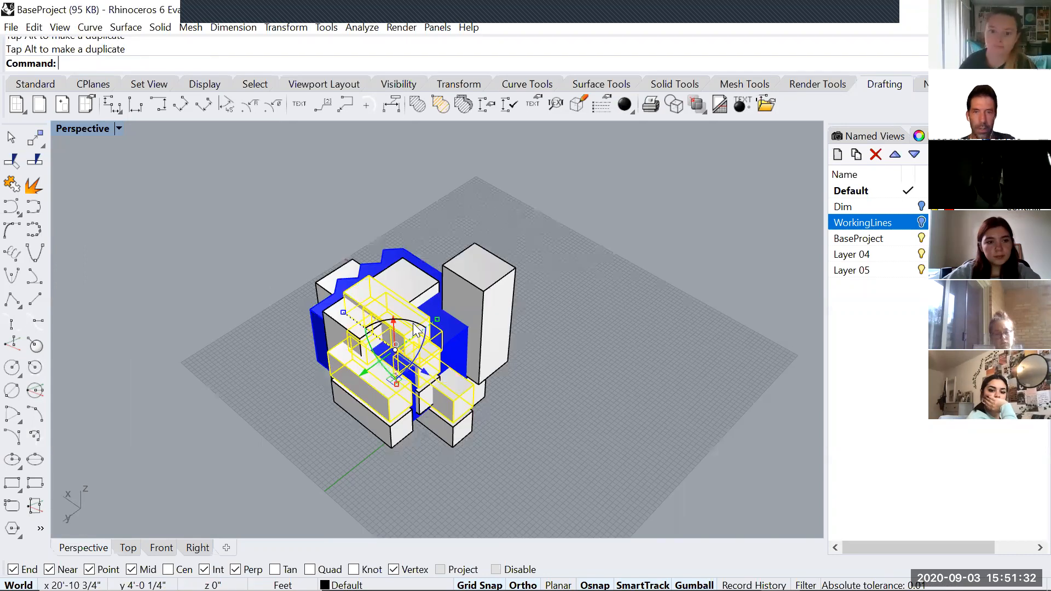
pyautogui.moveTo(442, 362)
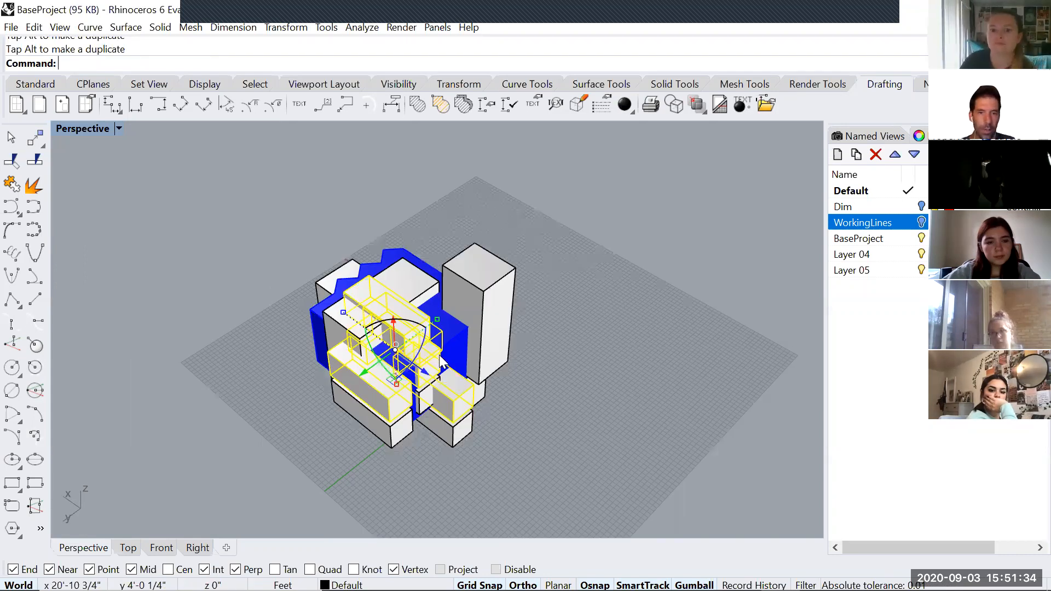
# Rotate the selected boxes 90 degrees so they cross the blue volume
pyautogui.write('90')
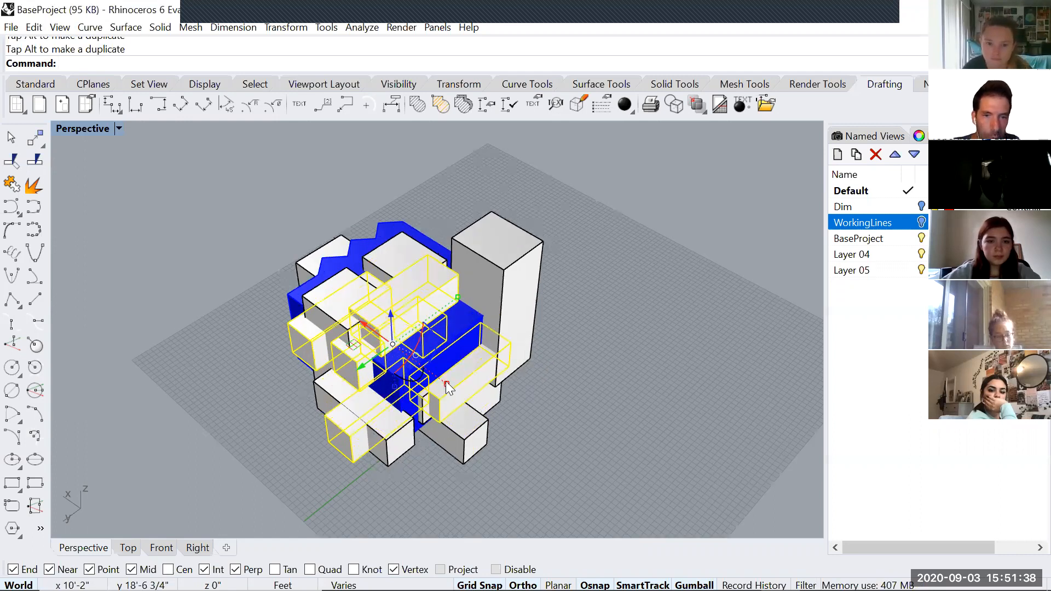
pyautogui.moveTo(464, 392)
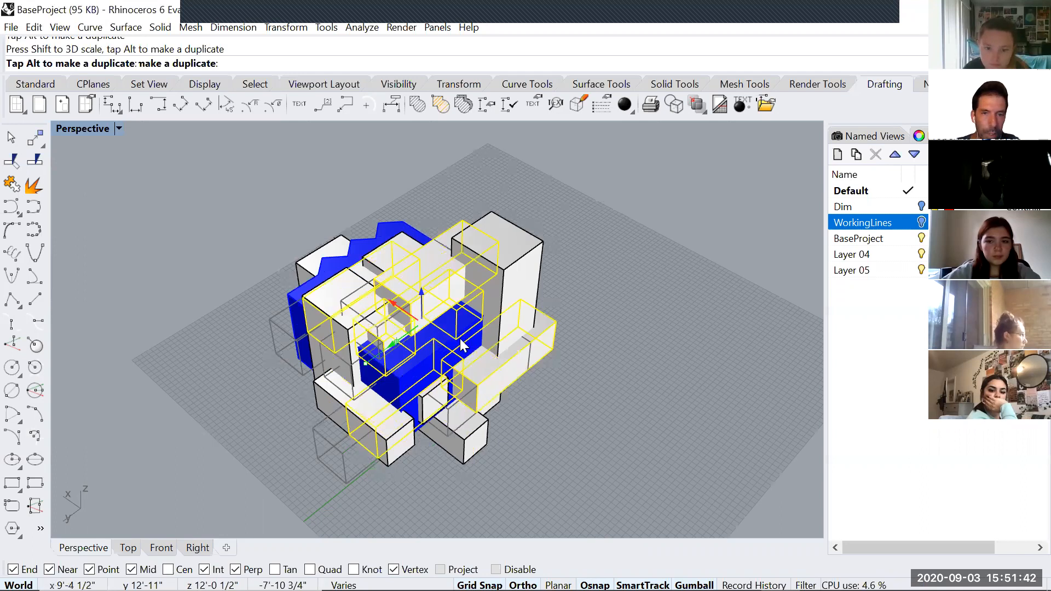
pyautogui.moveTo(385, 272)
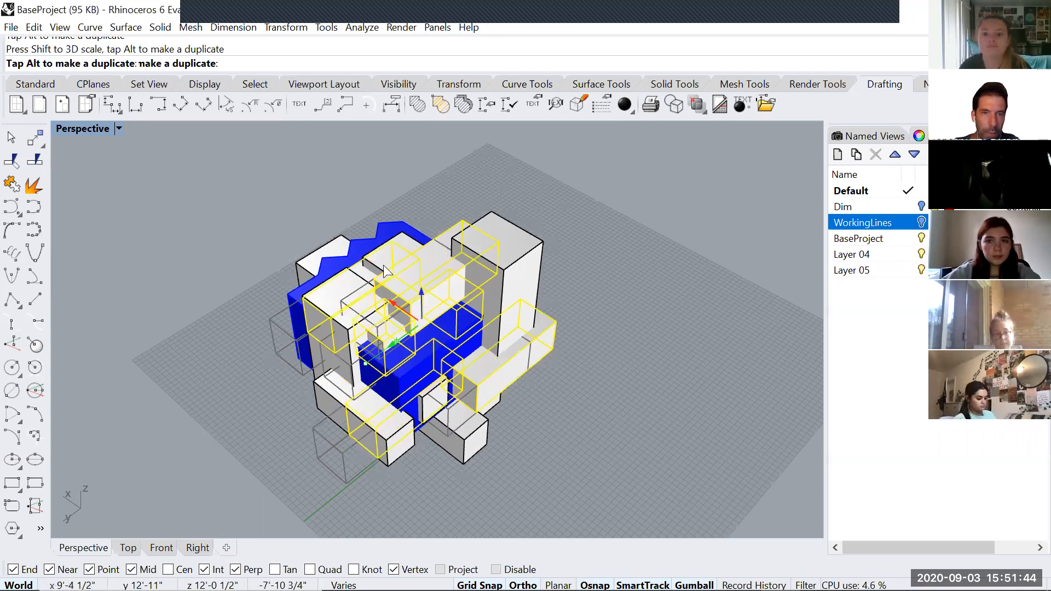
pyautogui.moveTo(591, 303)
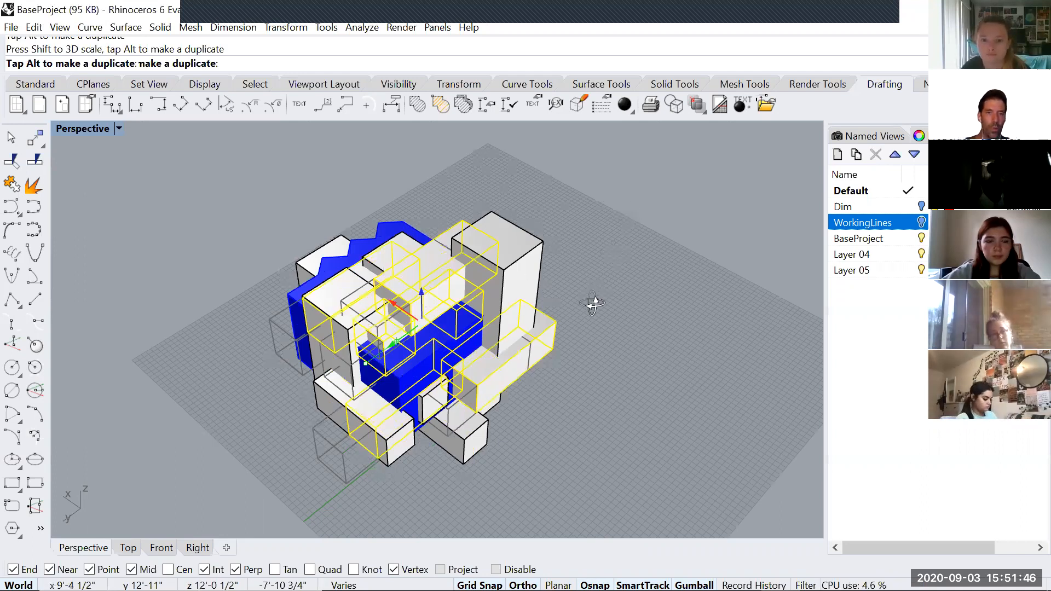
pyautogui.moveTo(399, 275)
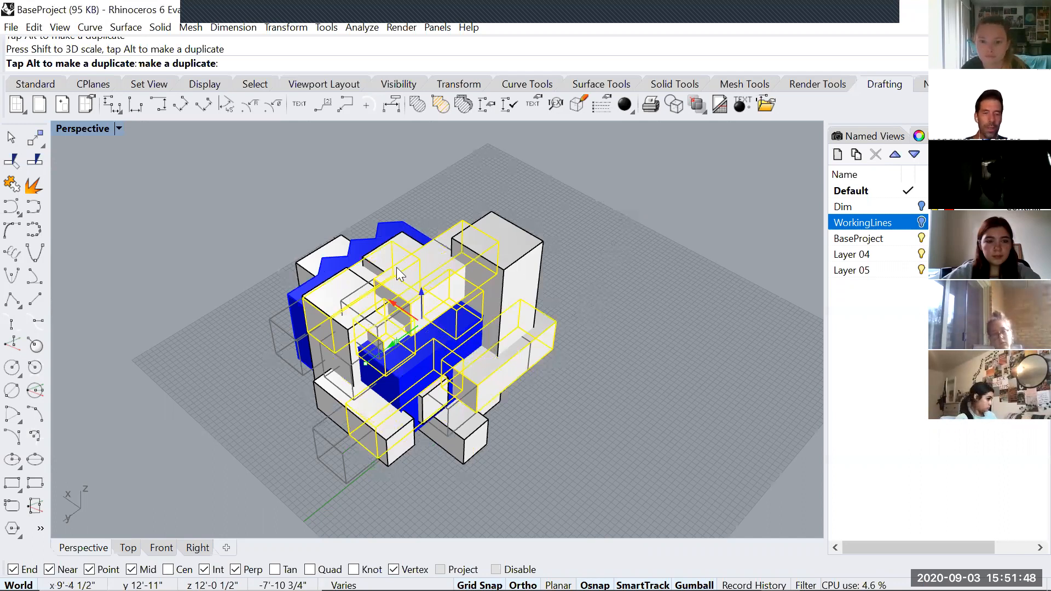
pyautogui.moveTo(633, 204)
pyautogui.write('Boole')
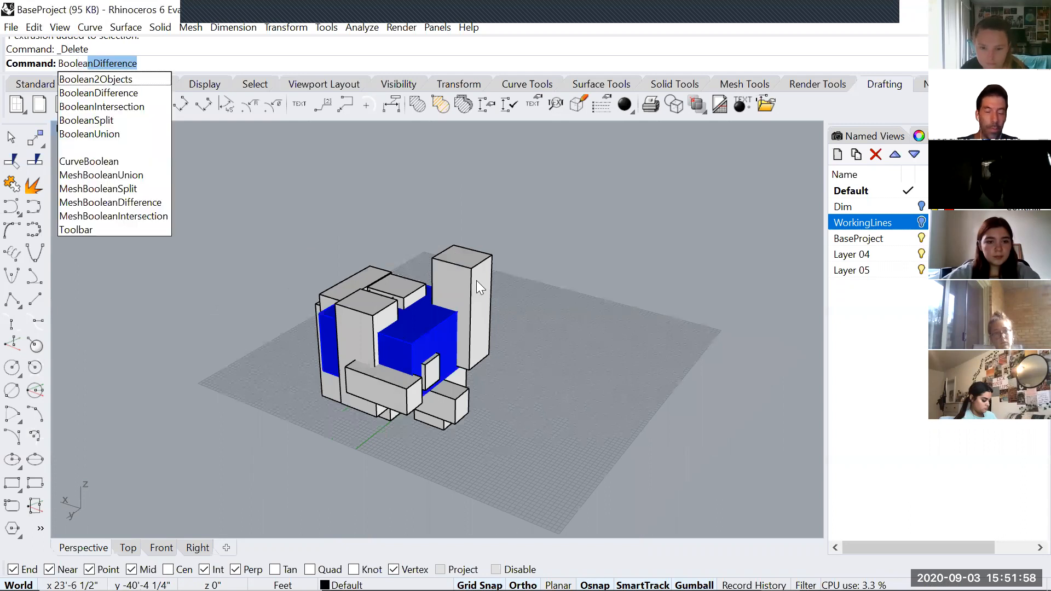
# Intersect the blue massing with the overlapping white boxes using BooleanIntersection
pyautogui.click(101, 107)
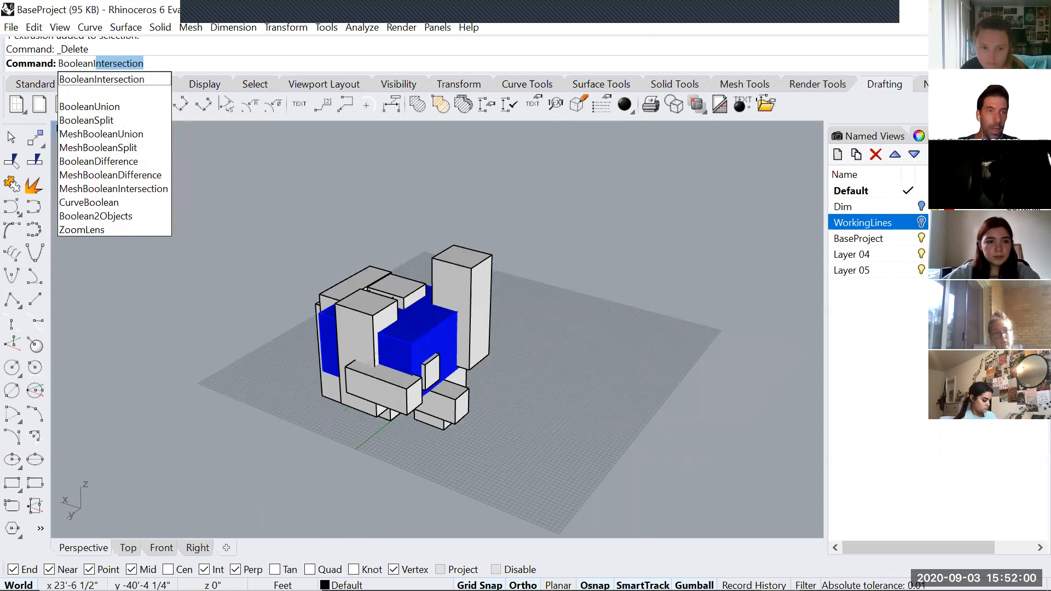
pyautogui.click(99, 79)
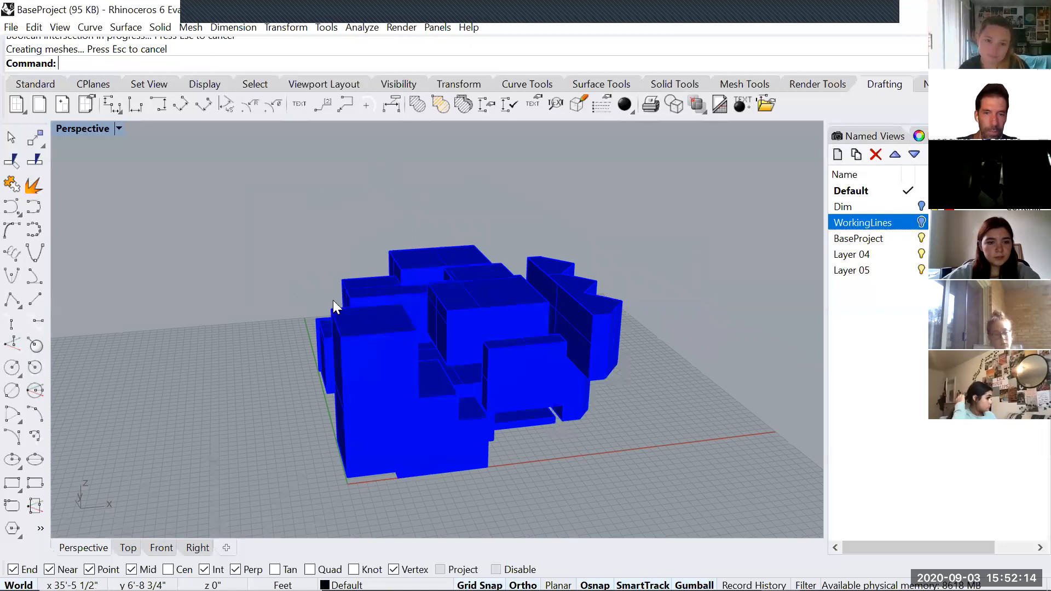
pyautogui.moveTo(394, 381)
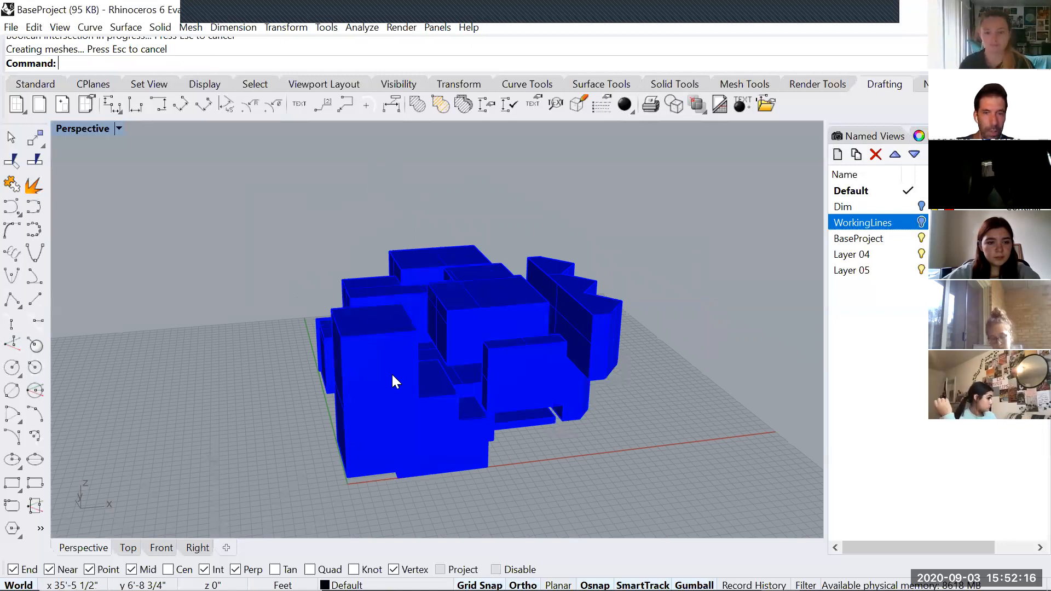
pyautogui.moveTo(359, 339)
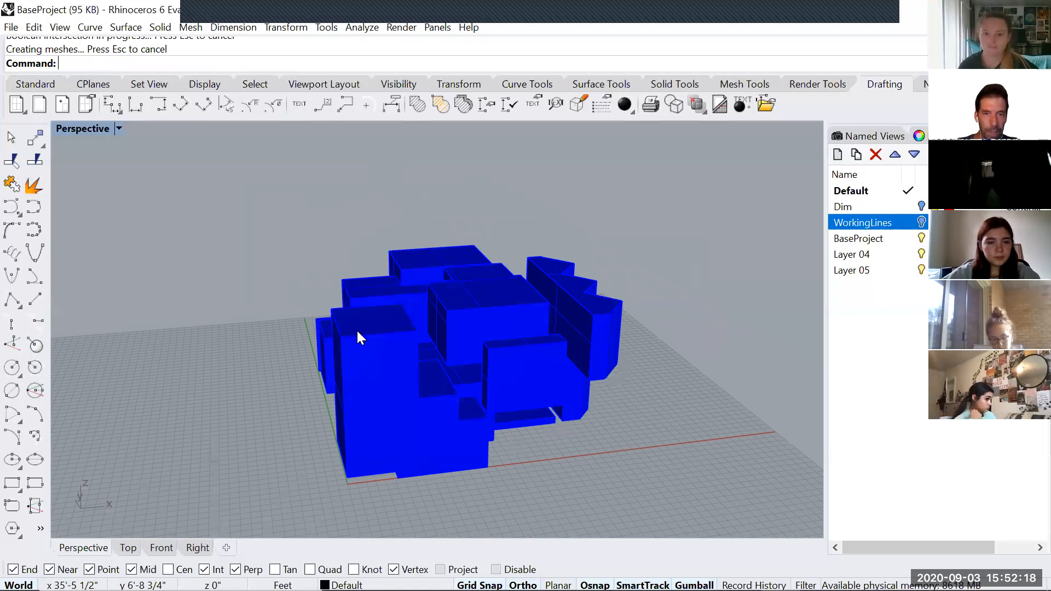
pyautogui.moveTo(432, 379)
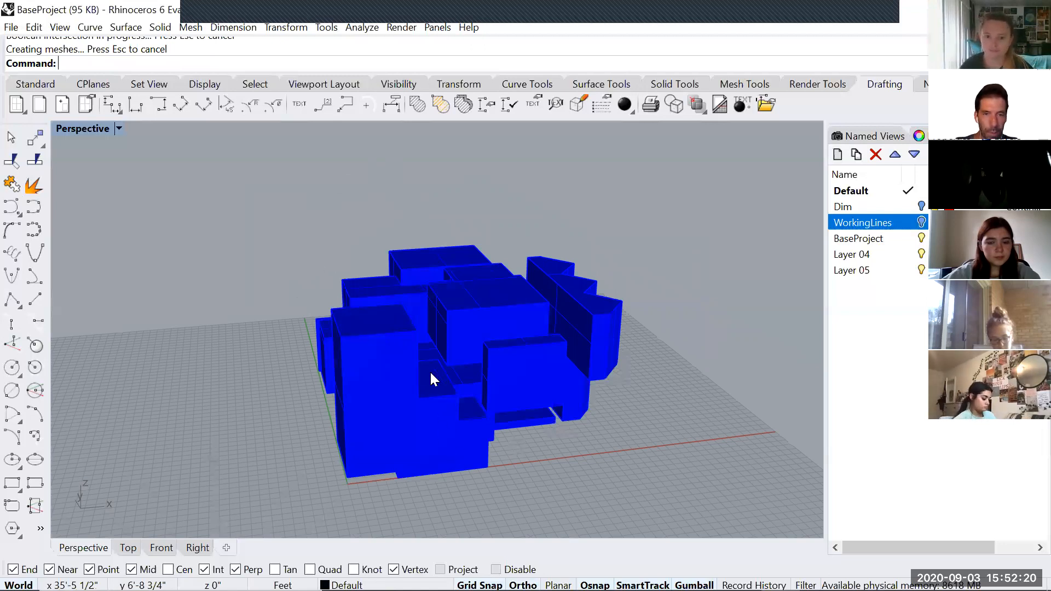
pyautogui.moveTo(729, 317)
pyautogui.write('Boolean')
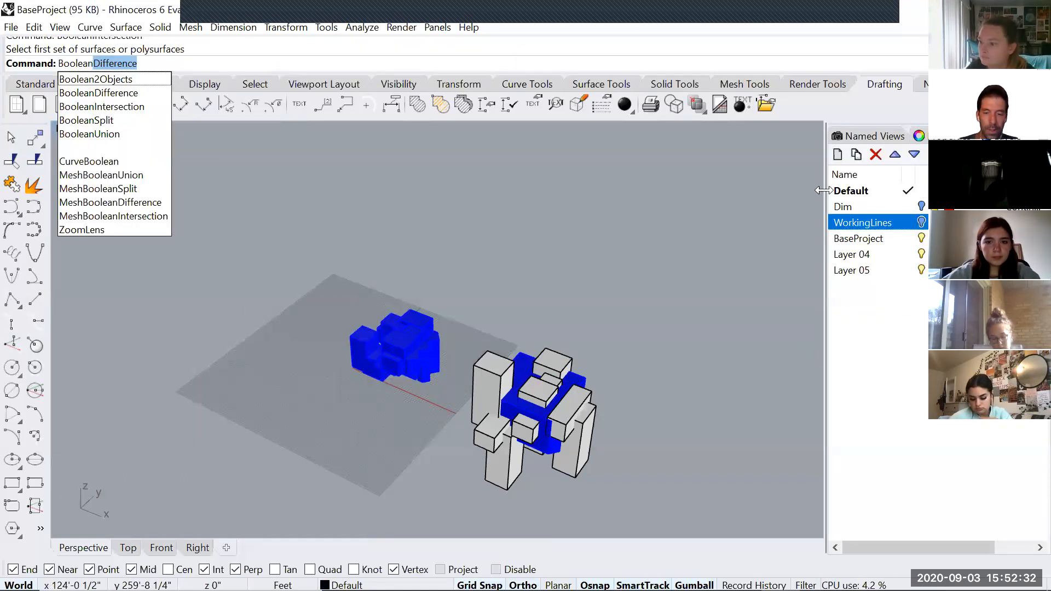
# Run BooleanDifference with the second blue base as the solid to carve
pyautogui.click(98, 92)
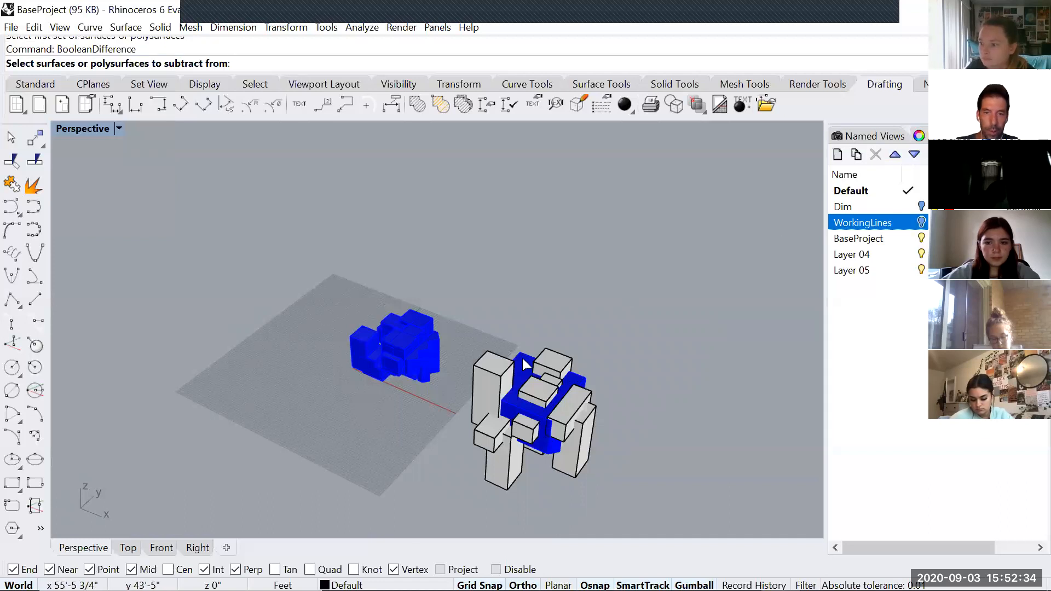
pyautogui.click(532, 409)
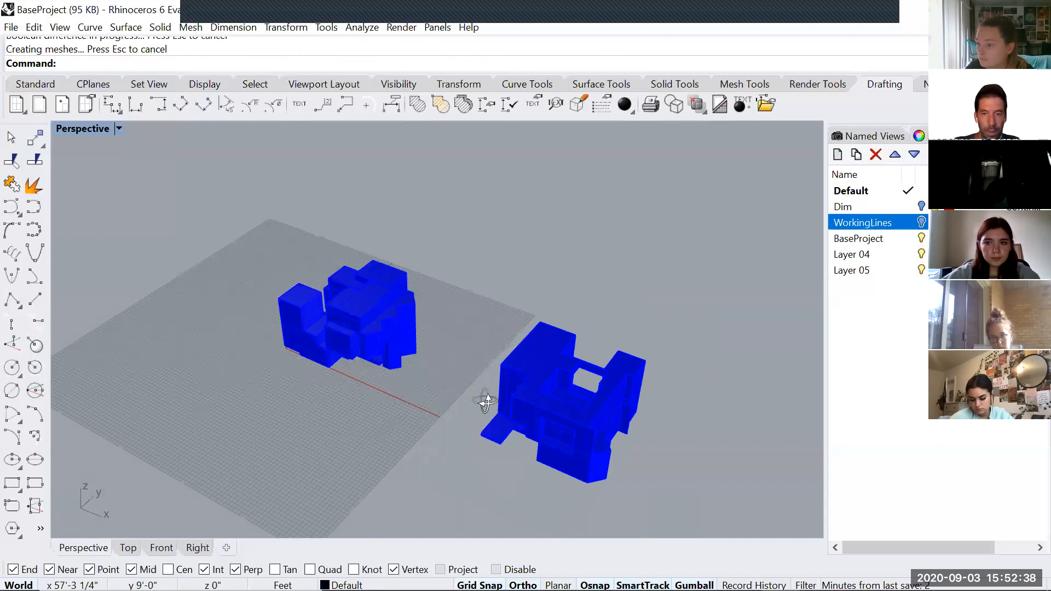
pyautogui.moveTo(250, 382)
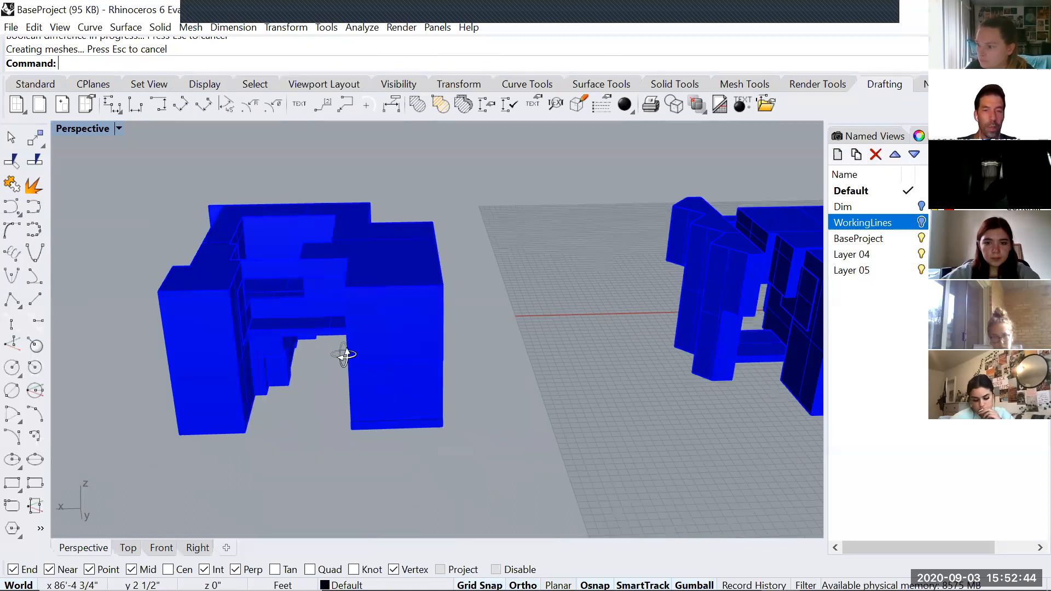
pyautogui.moveTo(675, 272)
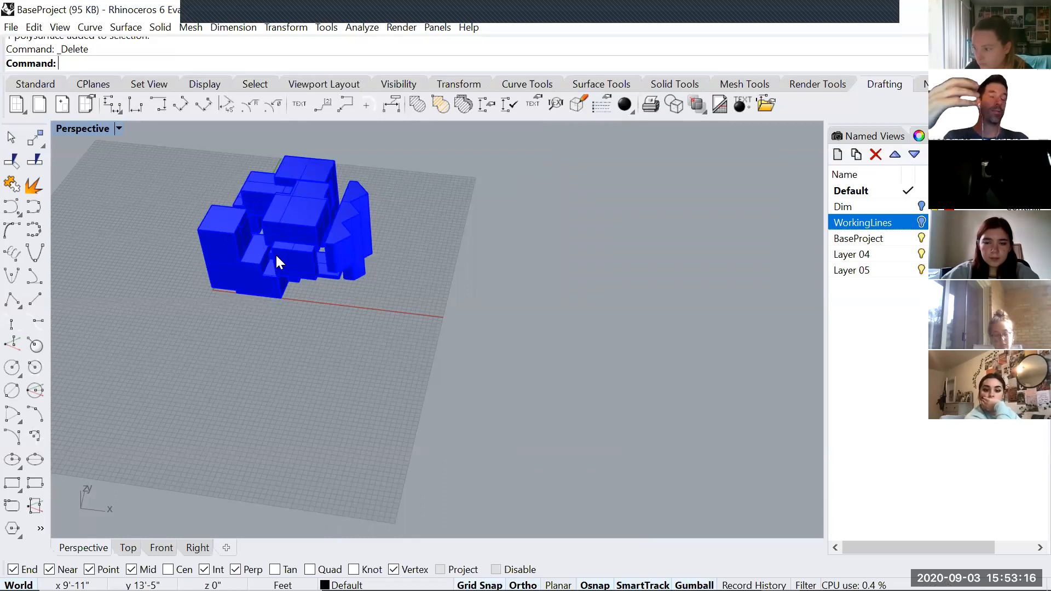
pyautogui.moveTo(374, 305)
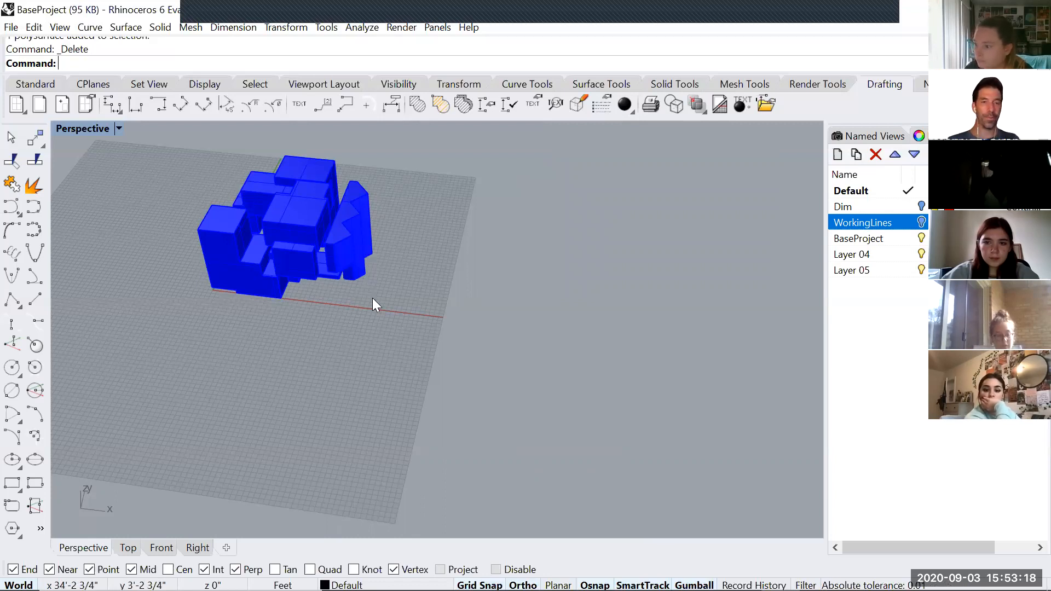
# Save the remaining blue mass as BaseProject.3dm and return to the Rhino window
pyautogui.press('ctrl+z')
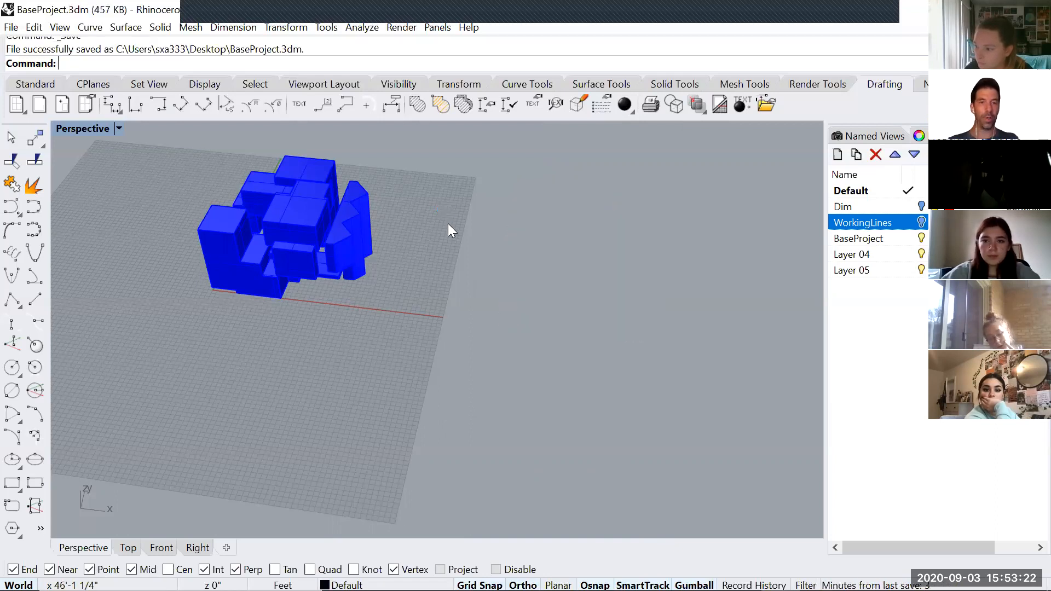
pyautogui.press('alt+tab')
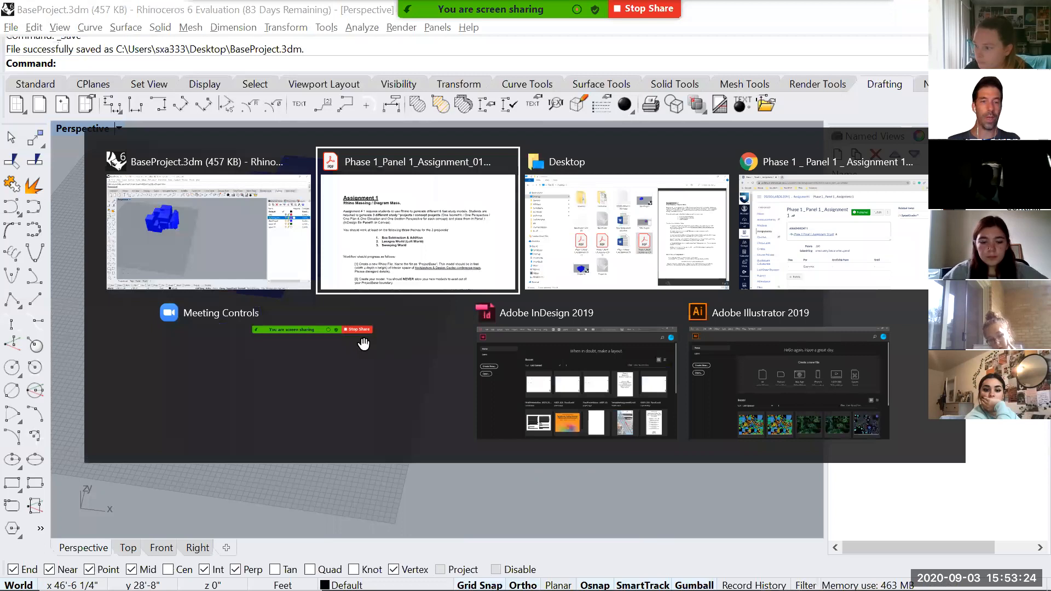
pyautogui.click(208, 228)
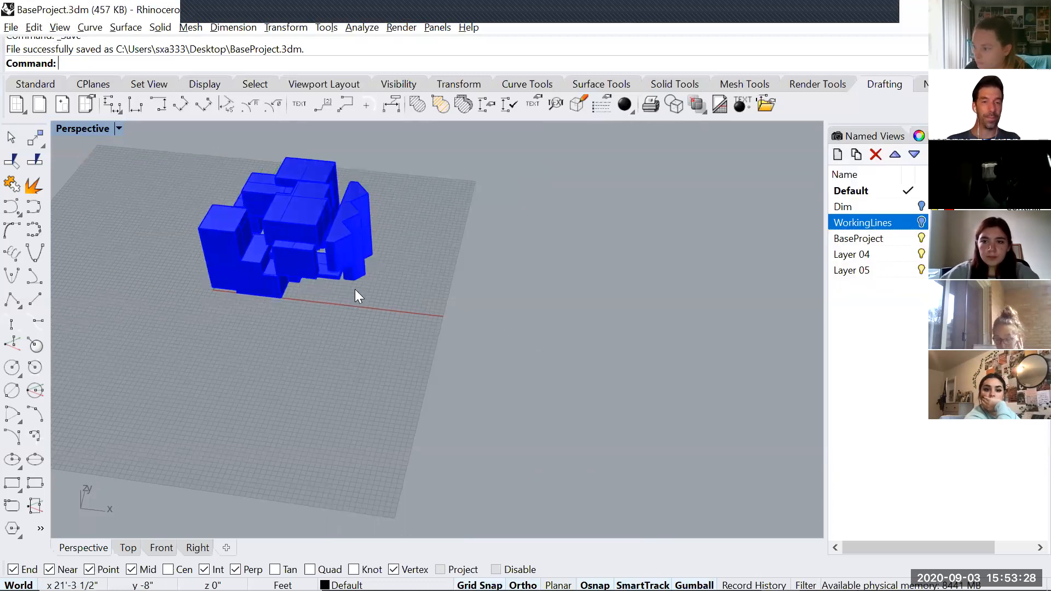
# Undo the deletion and recent box moves to restore the earlier geometry
pyautogui.press('ctrl+z')
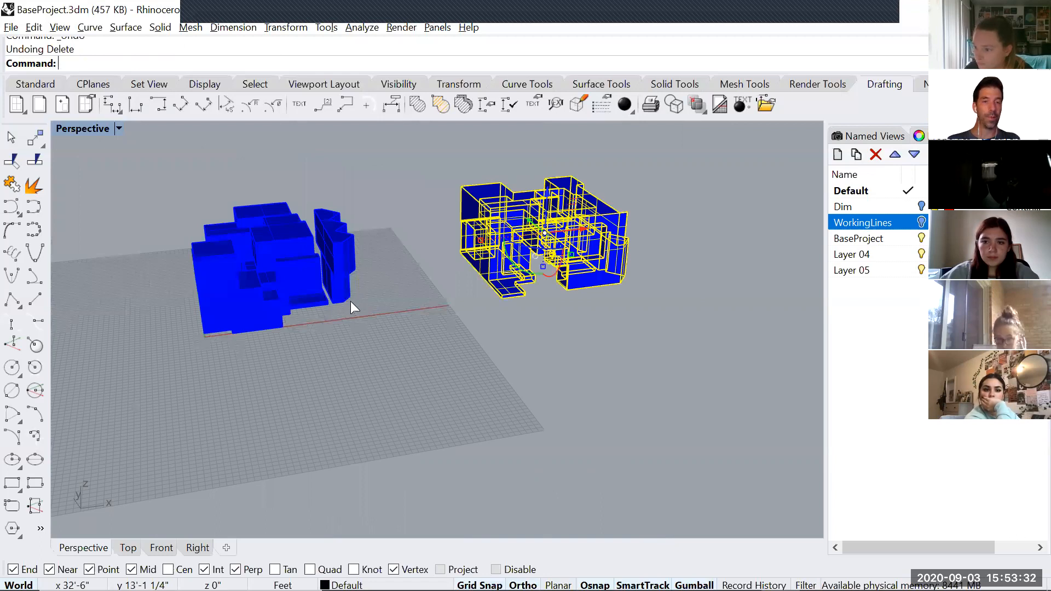
pyautogui.press('ctrl+z')
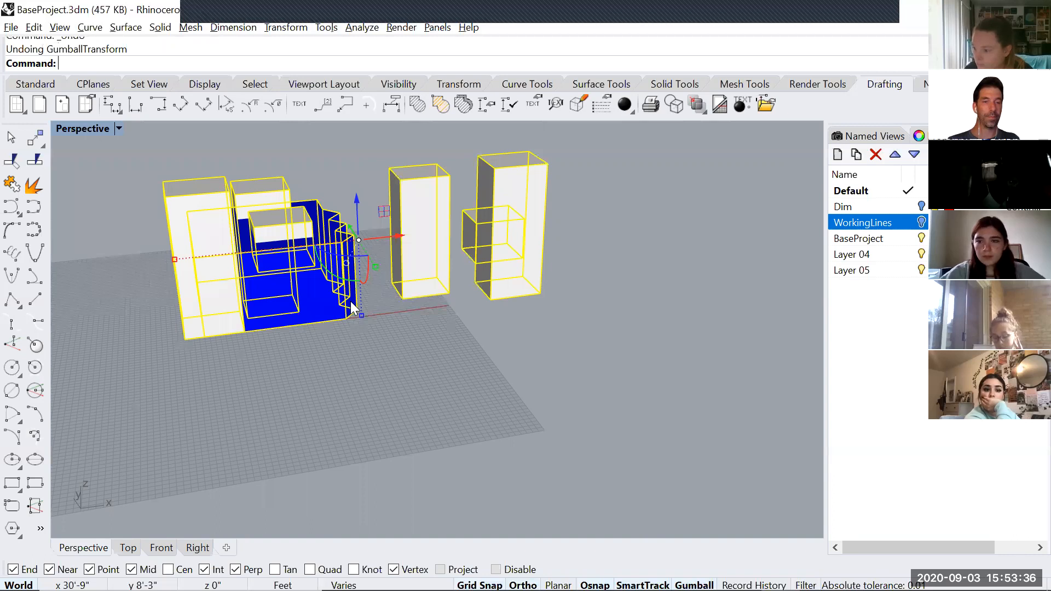
pyautogui.moveTo(342, 408)
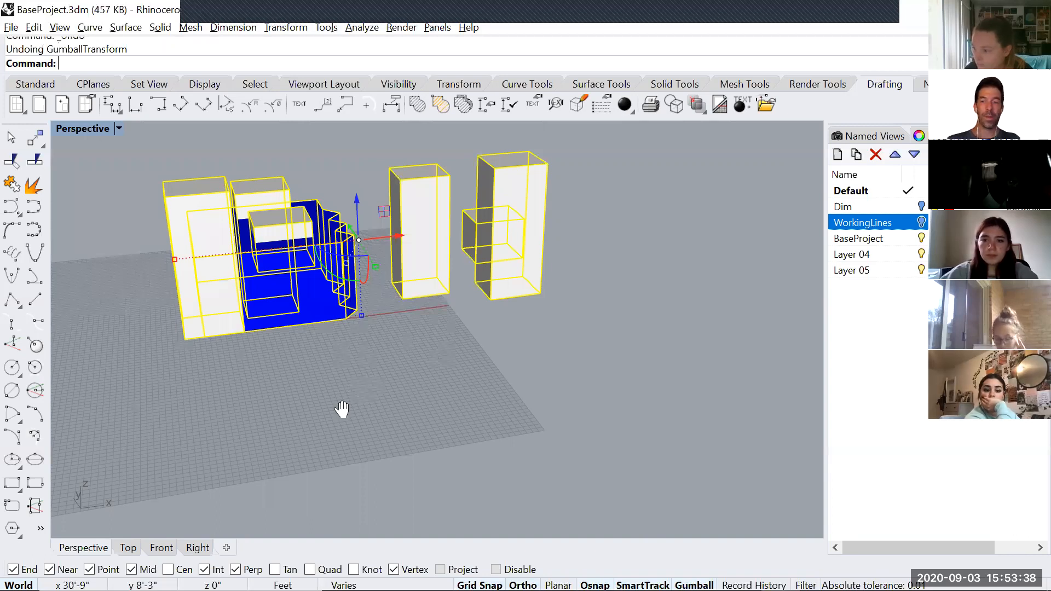
pyautogui.press('ctrl+z')
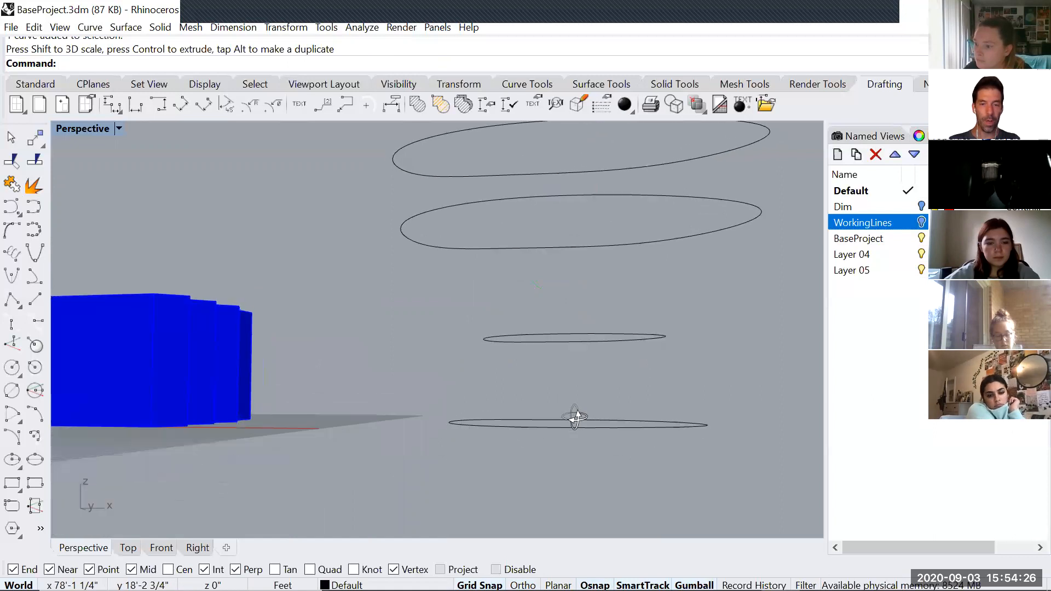
pyautogui.moveTo(494, 347)
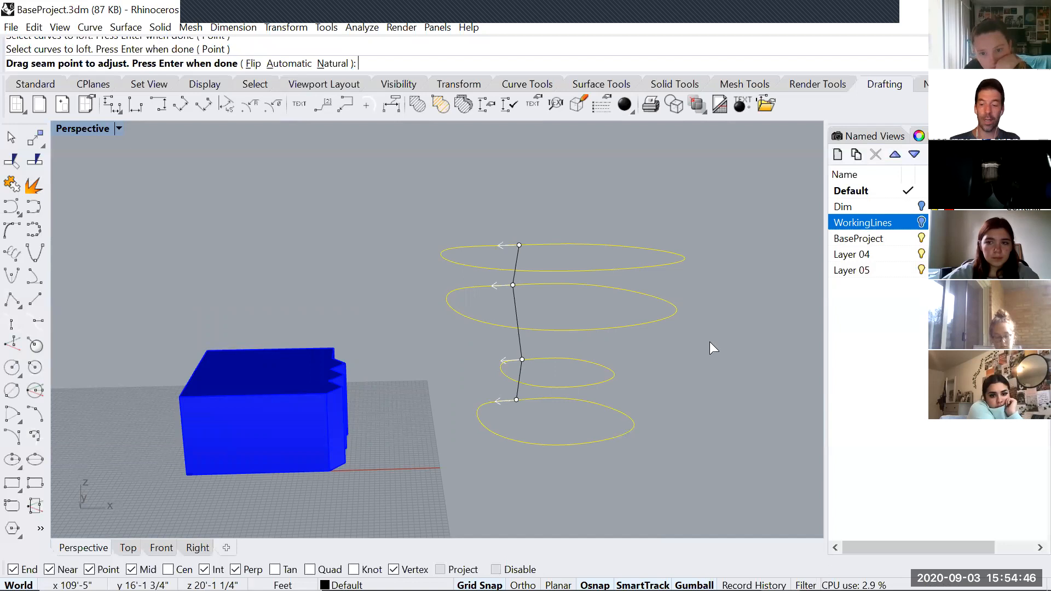
# Loft the stacked ellipses with Tight style and cap the open ends
pyautogui.press('Return')
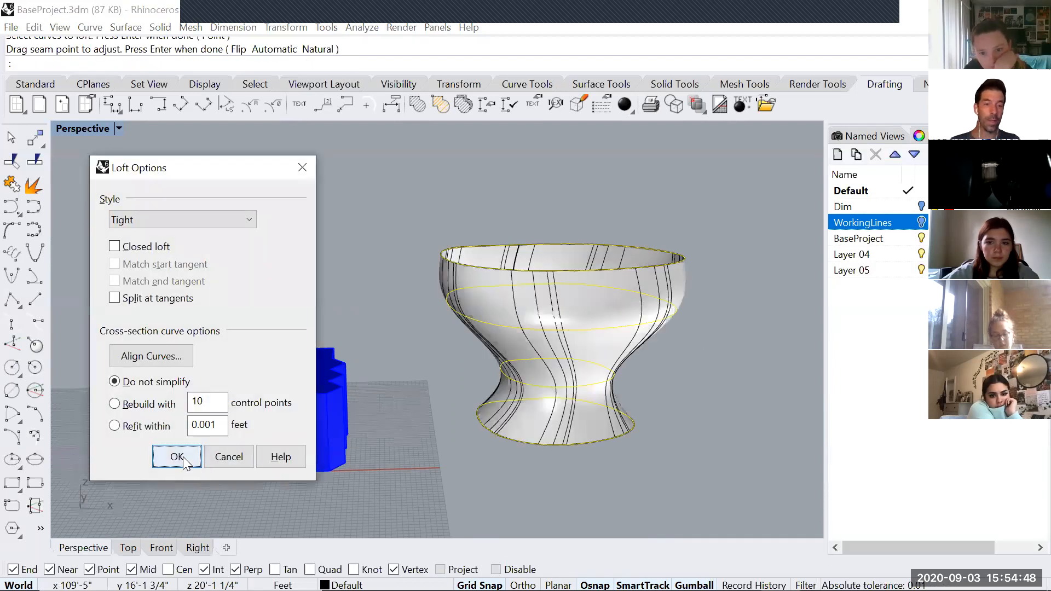
pyautogui.click(176, 456)
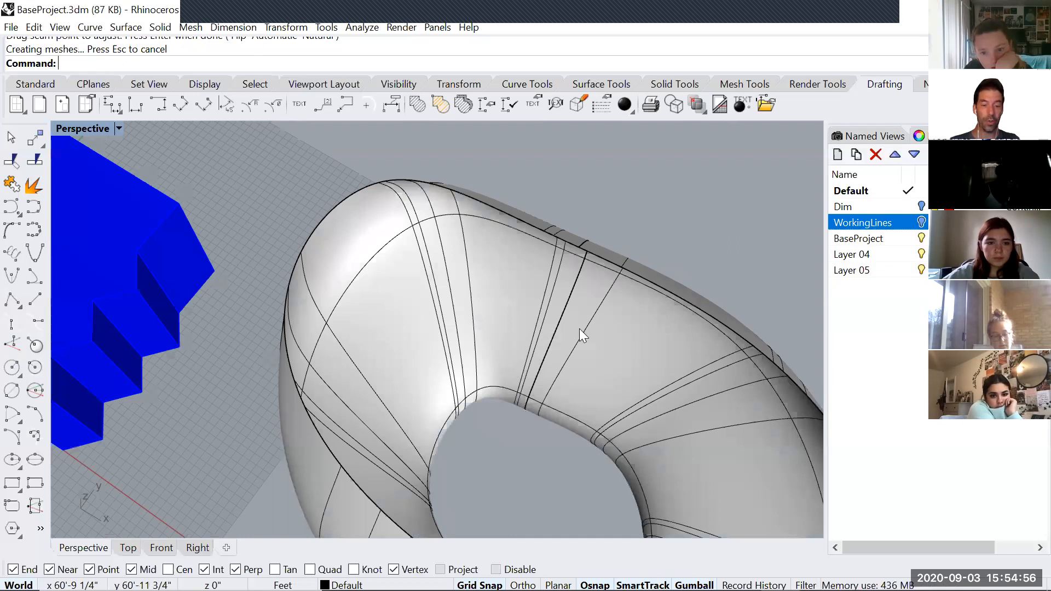
pyautogui.write('Cap')
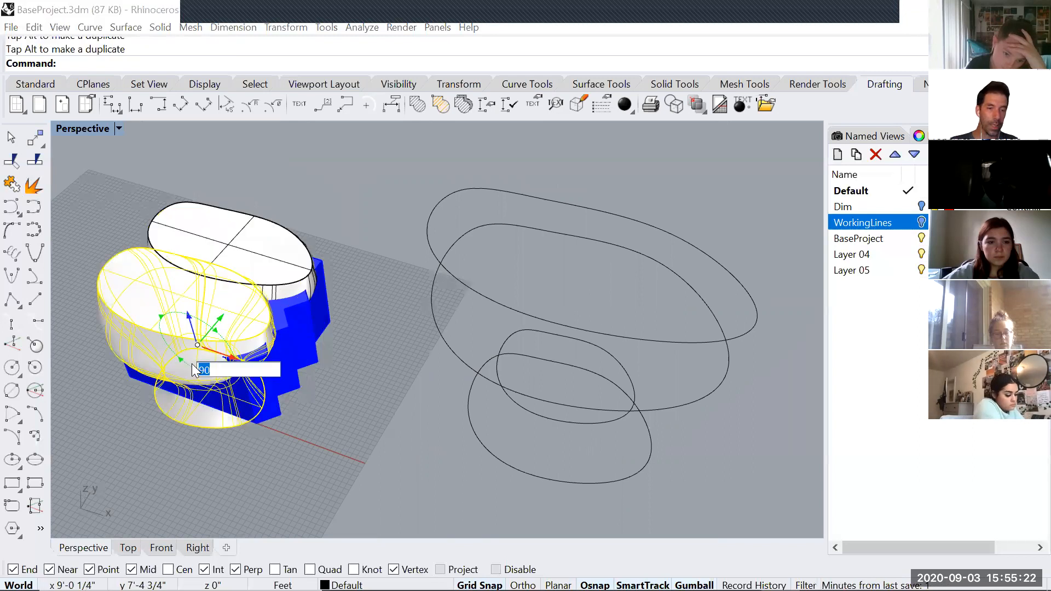
# Rotate the lofted vase solid 90° and place copies overlapping the blue base
pyautogui.press('Return')
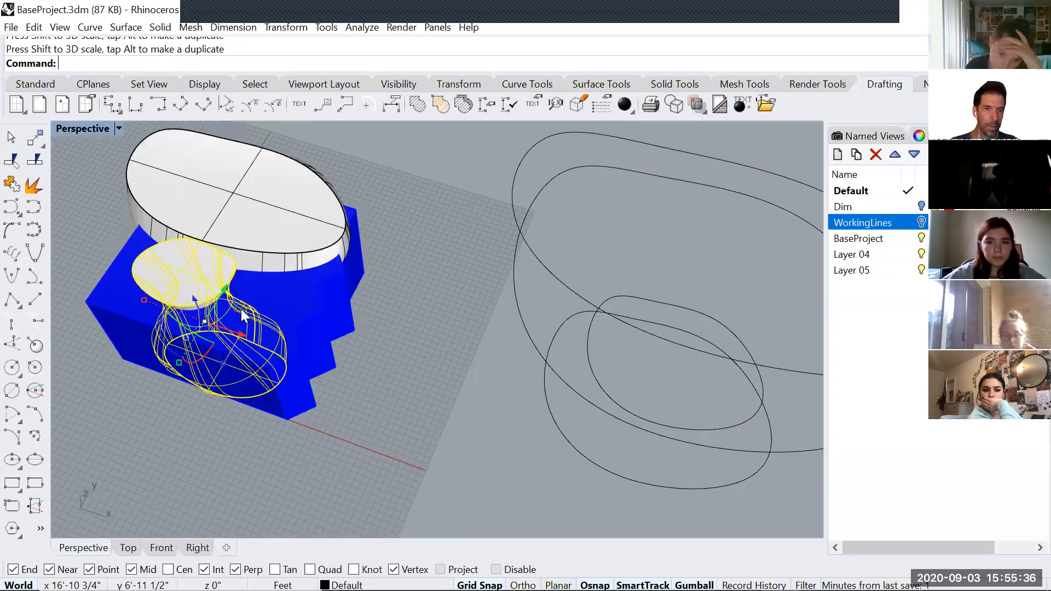
pyautogui.moveTo(201, 365)
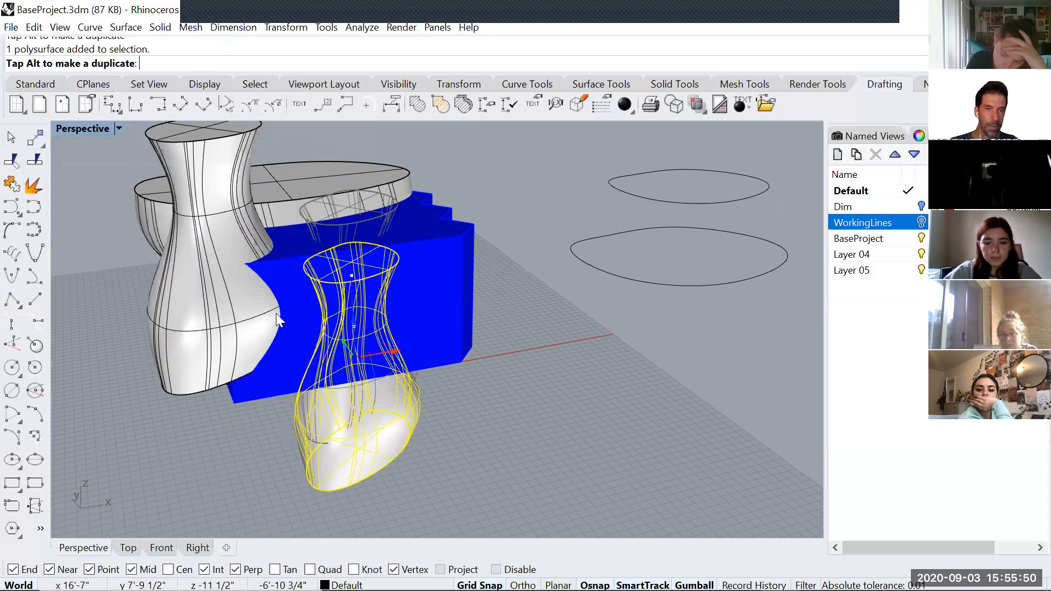
pyautogui.moveTo(543, 374)
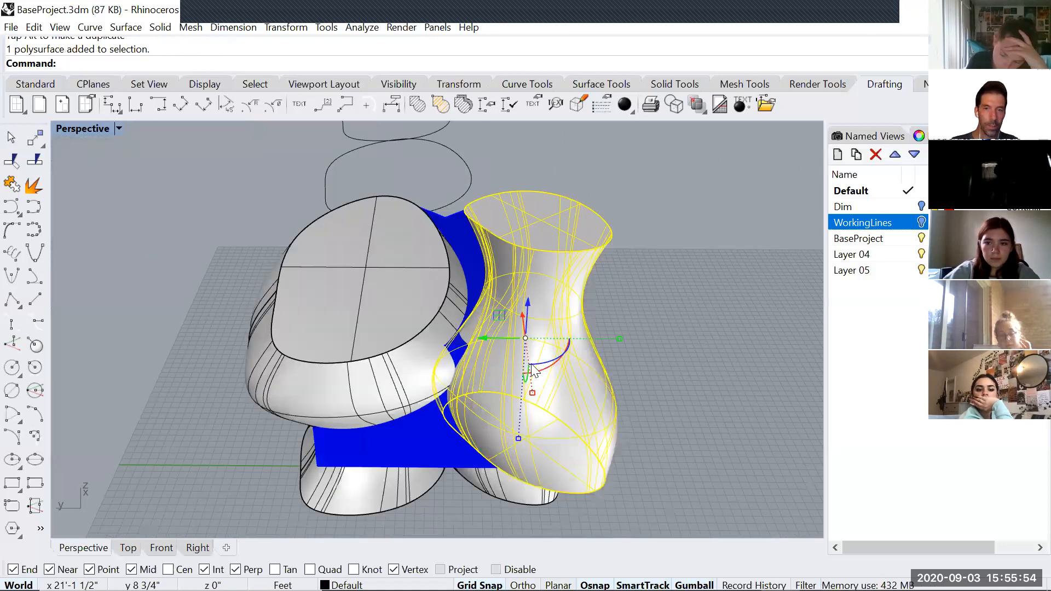
pyautogui.moveTo(550, 379)
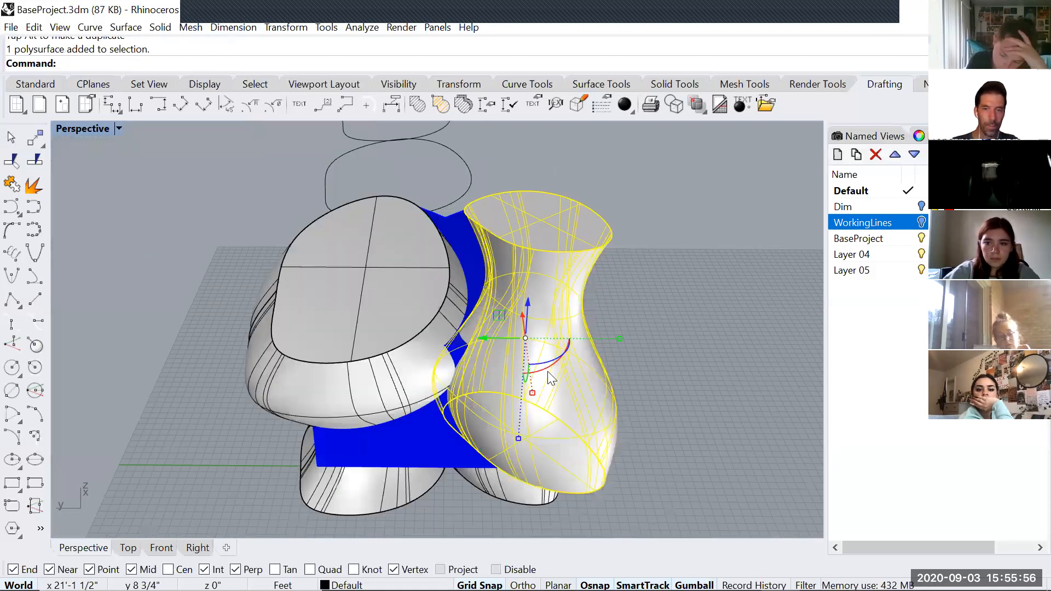
pyautogui.scroll(3)
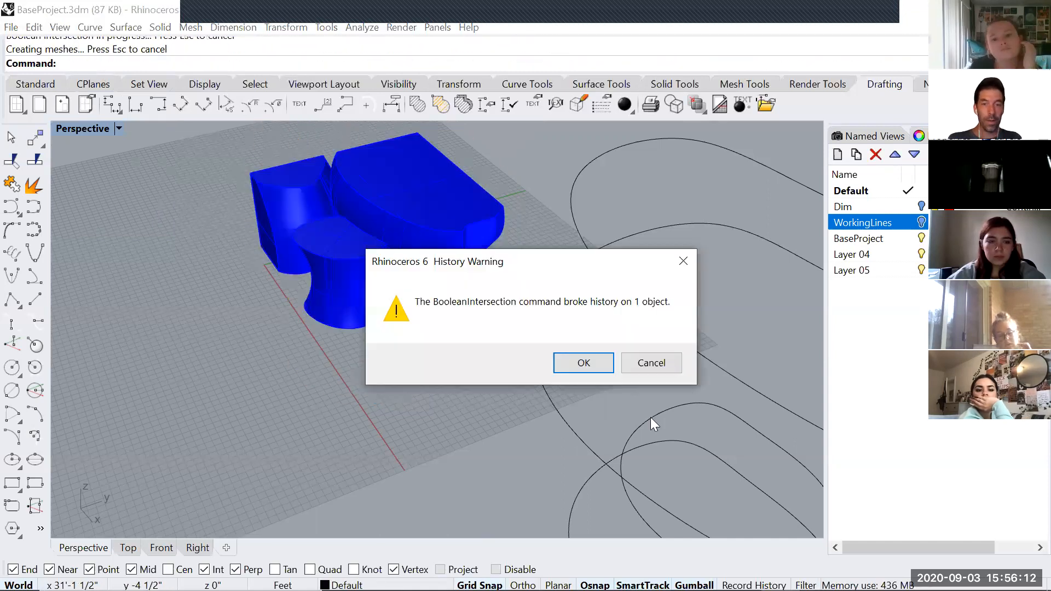
# Dismiss the history warning, undo the intersection to restore the vases, and rerun BooleanIntersection
pyautogui.click(581, 362)
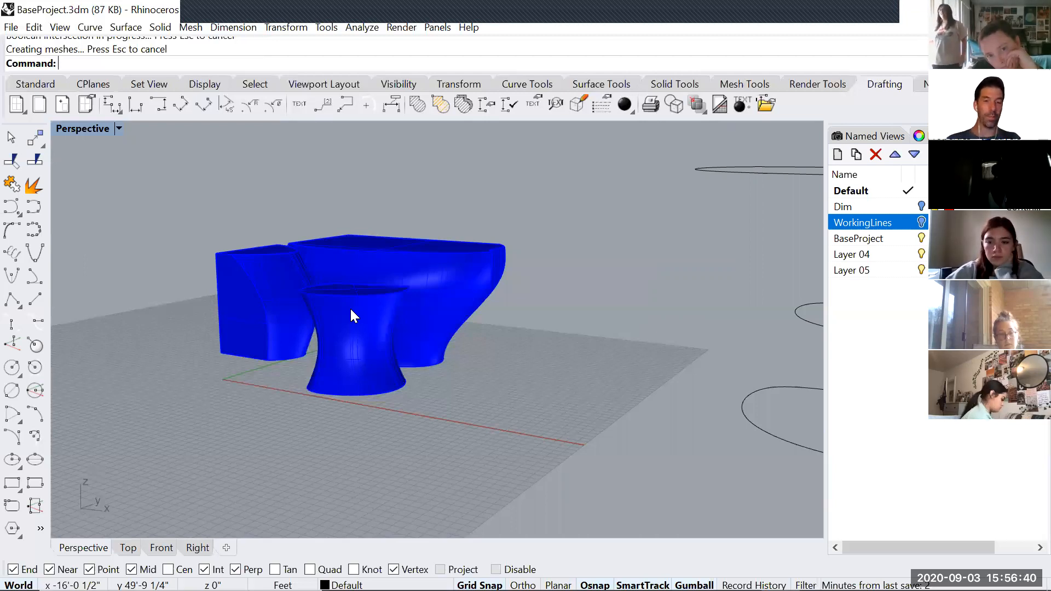
pyautogui.press('ctrl+z')
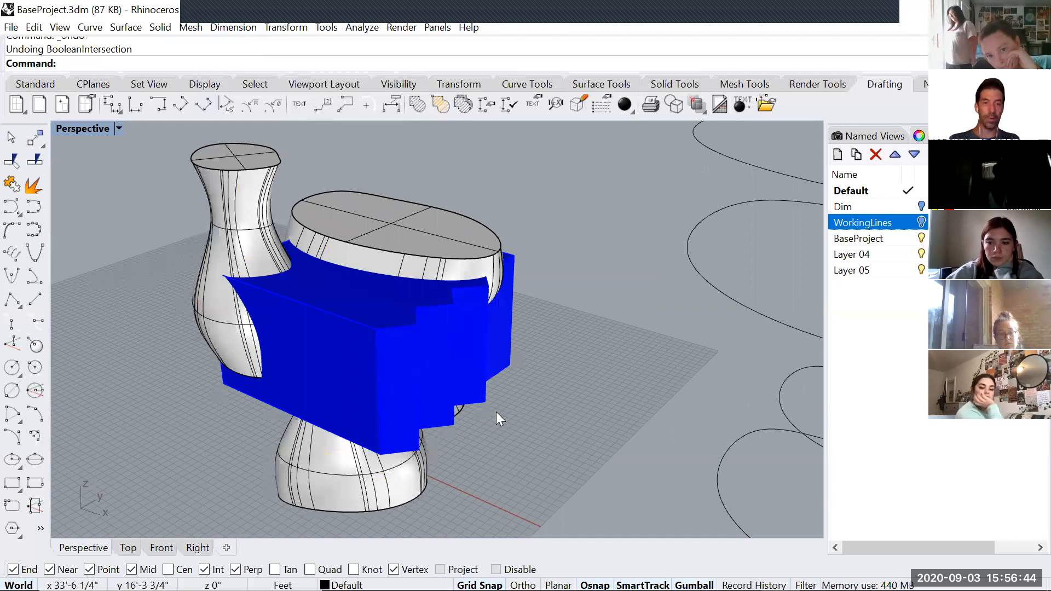
pyautogui.write('Boolan')
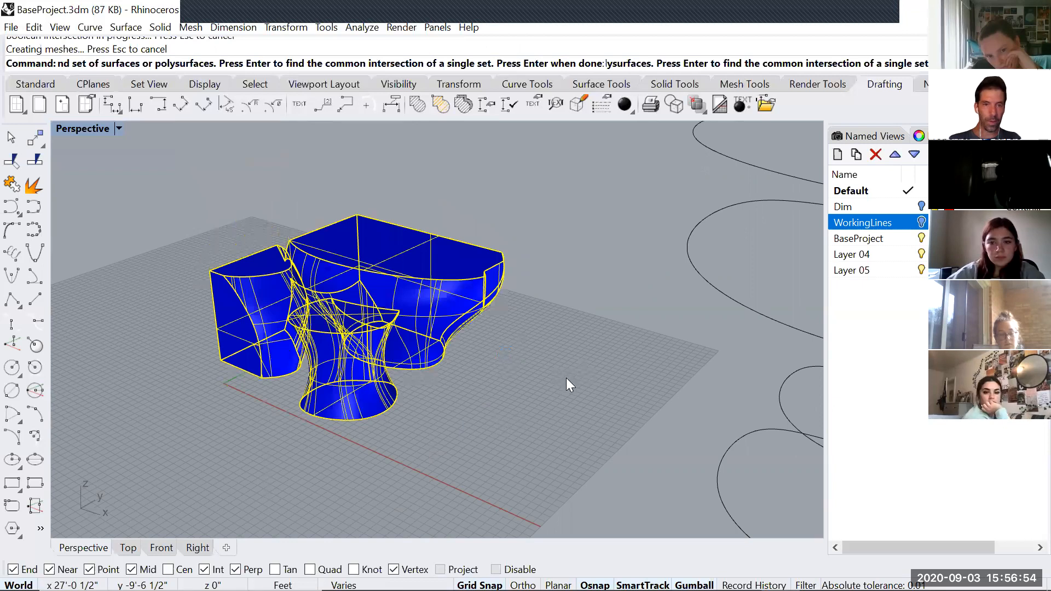
# Carve the vase shapes out of the blue massing with a Boolean difference
pyautogui.press('ctrl+z')
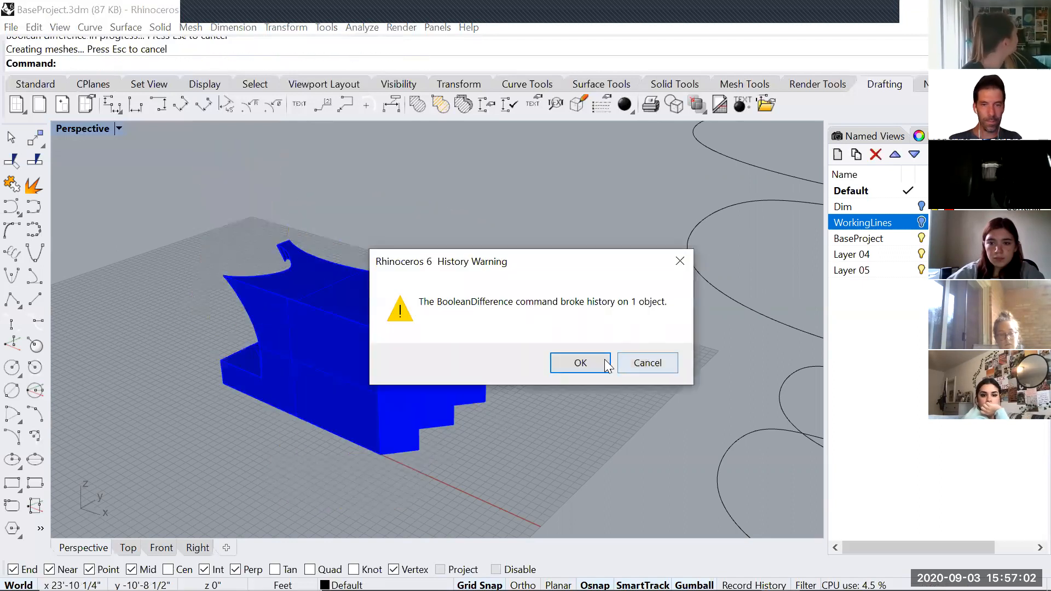
pyautogui.click(579, 362)
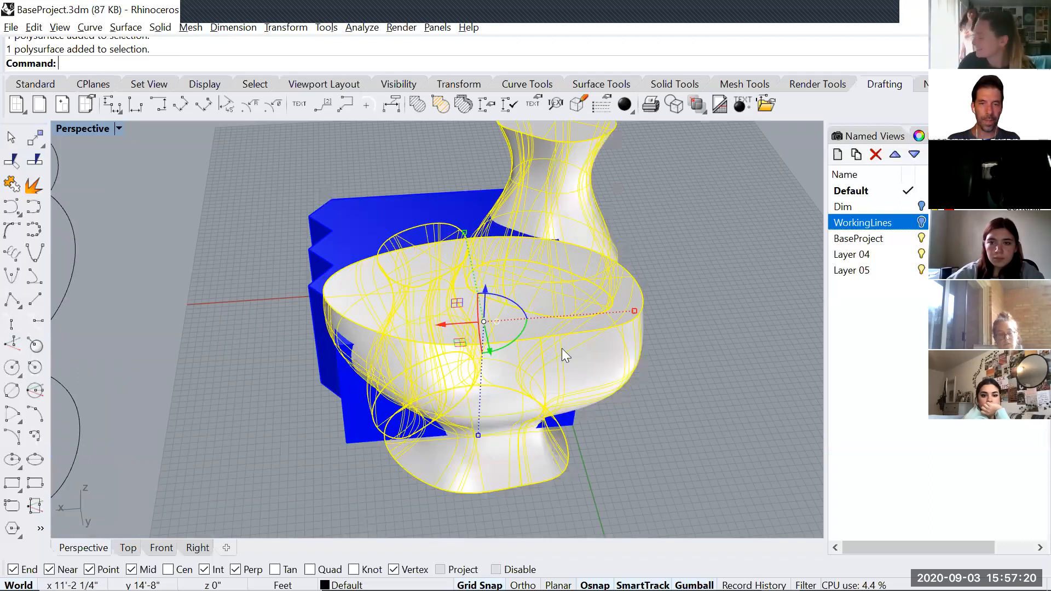
pyautogui.moveTo(620, 320)
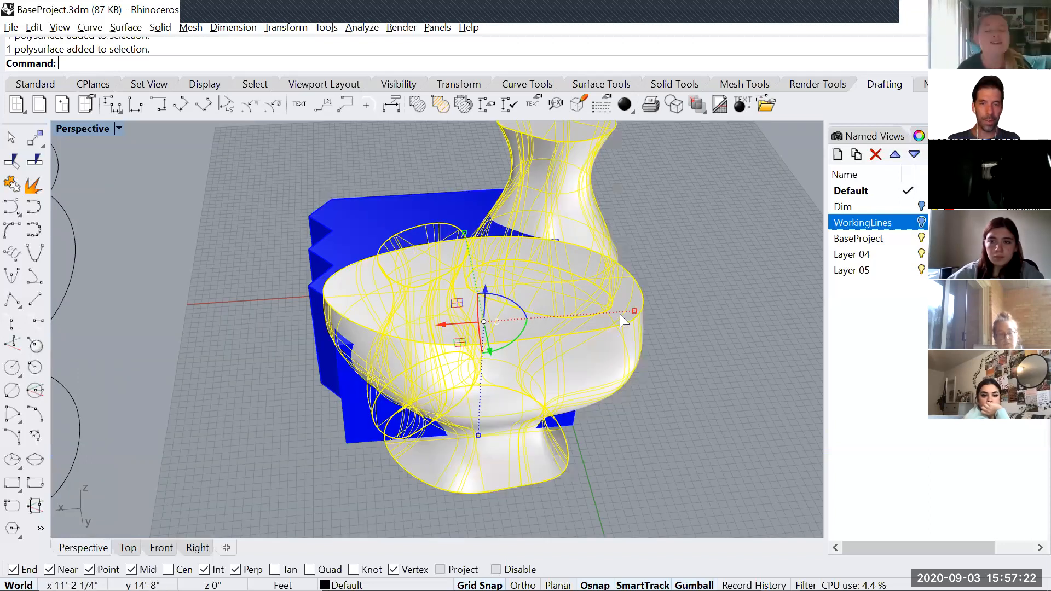
pyautogui.moveTo(562, 330)
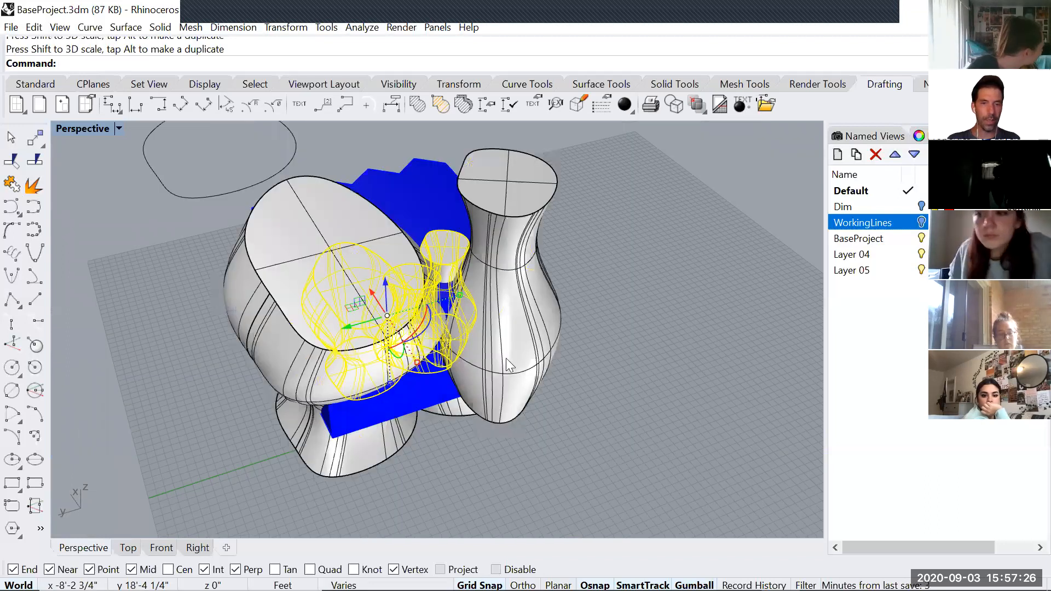
pyautogui.moveTo(438, 291)
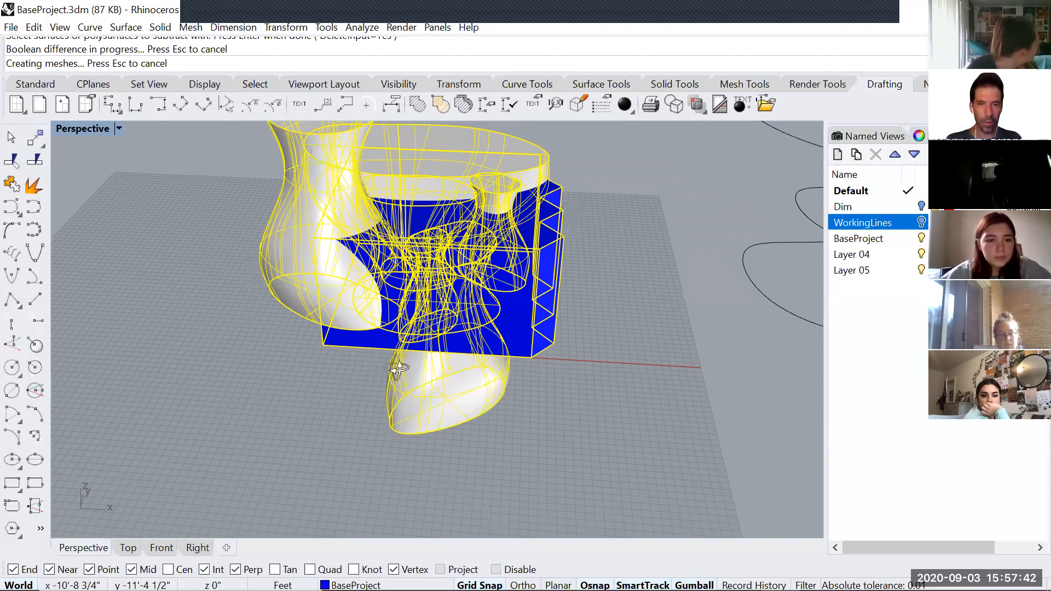
pyautogui.moveTo(462, 235)
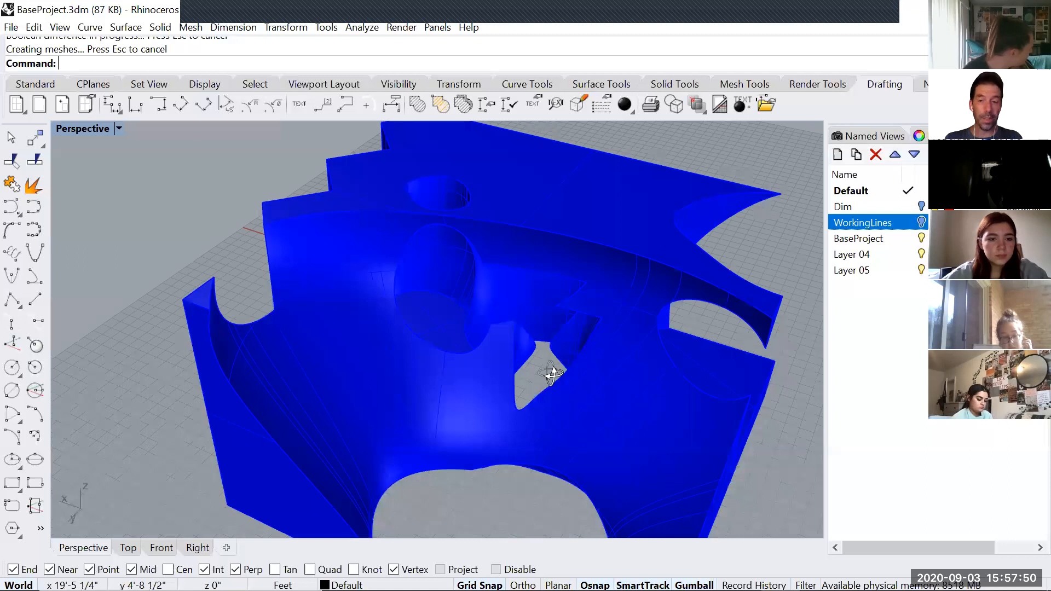
pyautogui.moveTo(578, 373)
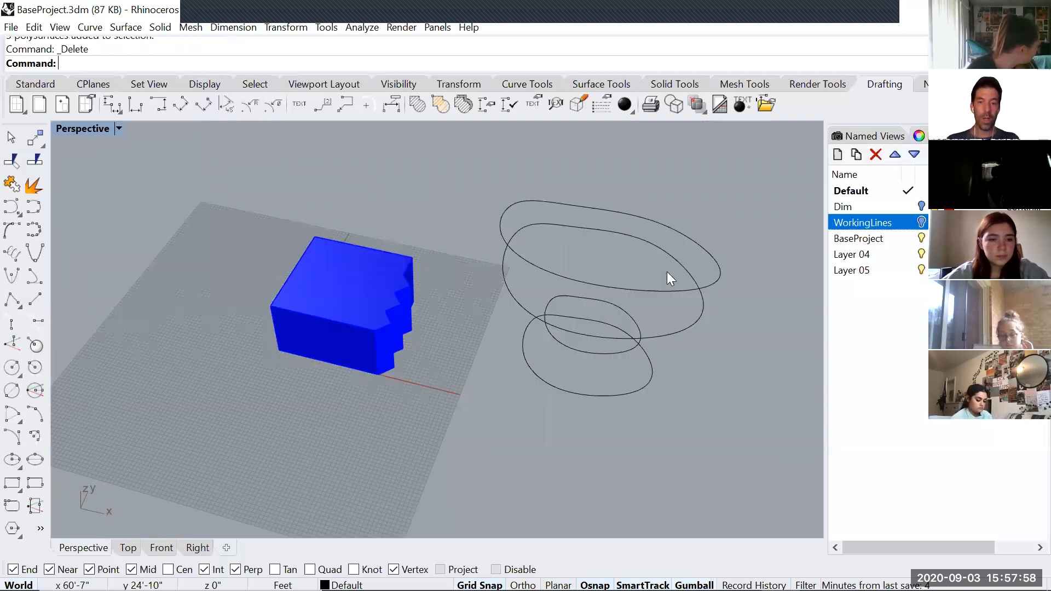
pyautogui.moveTo(633, 334)
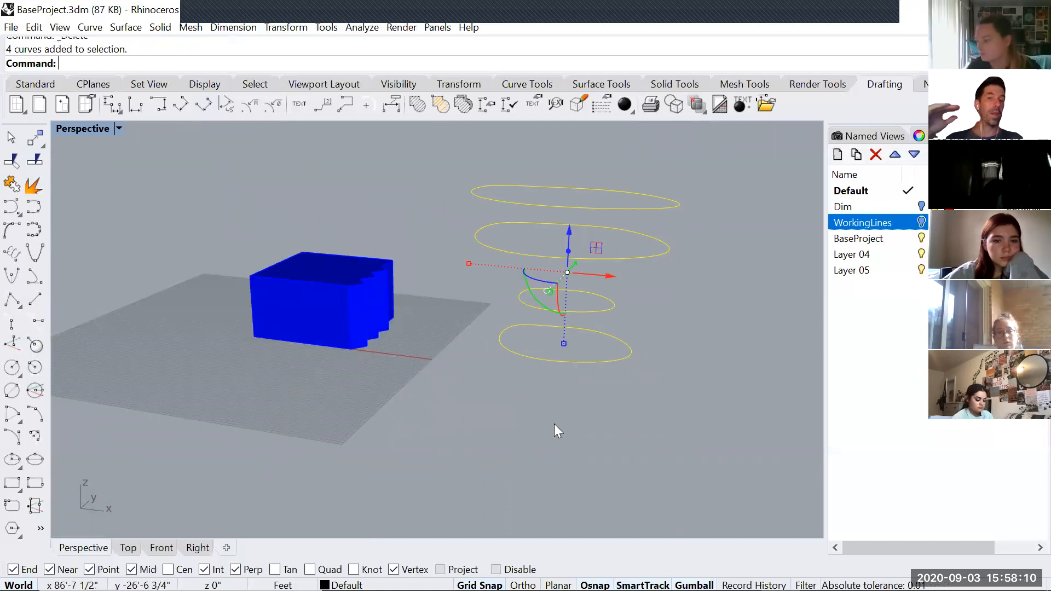
# Delete the four closed profile curves and start drawing new open curves
pyautogui.press('Delete')
pyautogui.write('Curve')
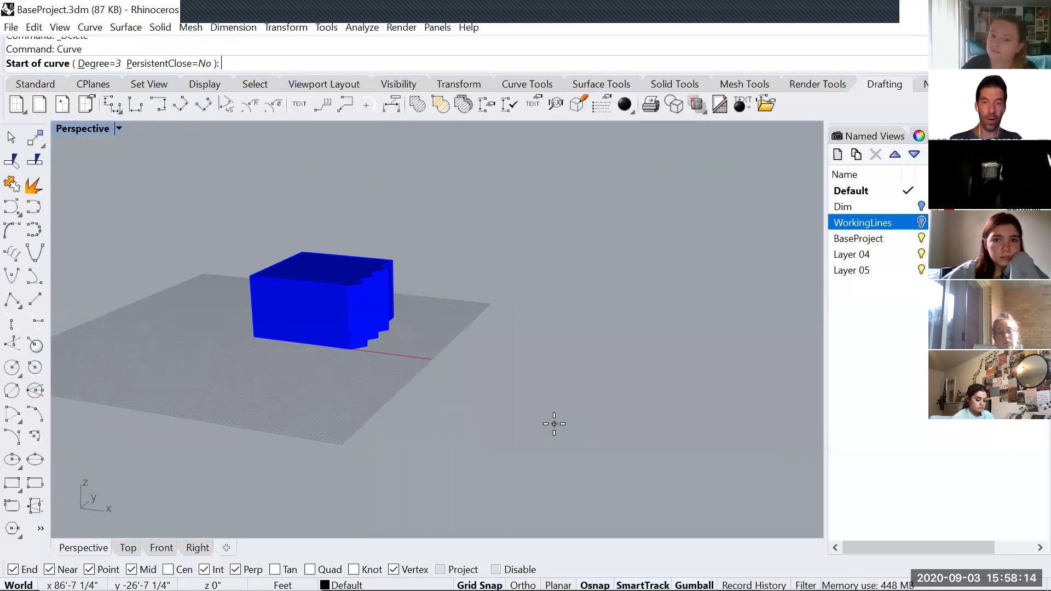
pyautogui.click(705, 318)
pyautogui.write('Loft')
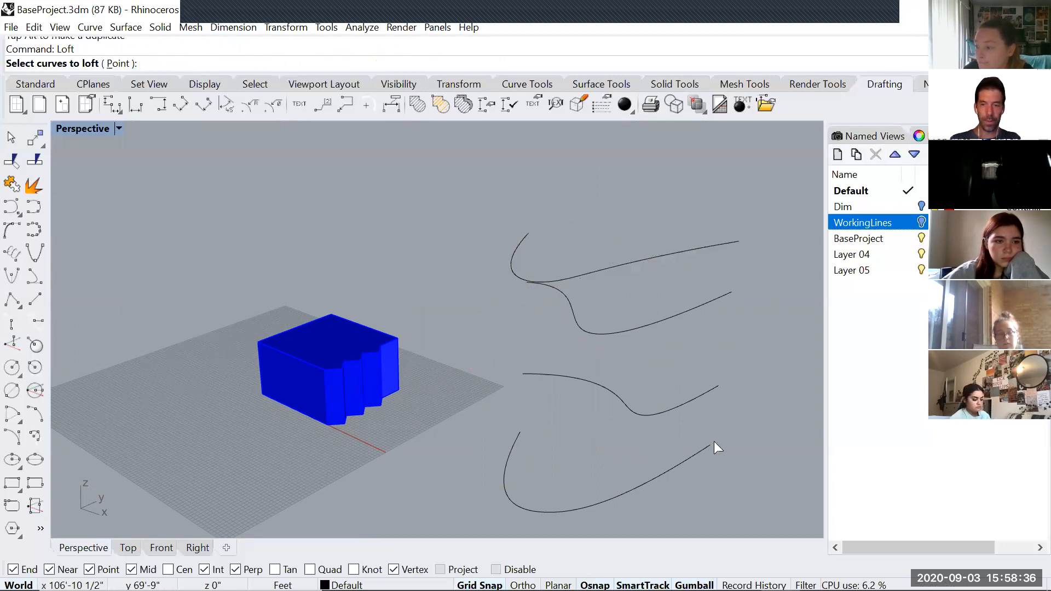
# Loft the four open curves into a twisting surface, then delete the trial result
pyautogui.click(717, 447)
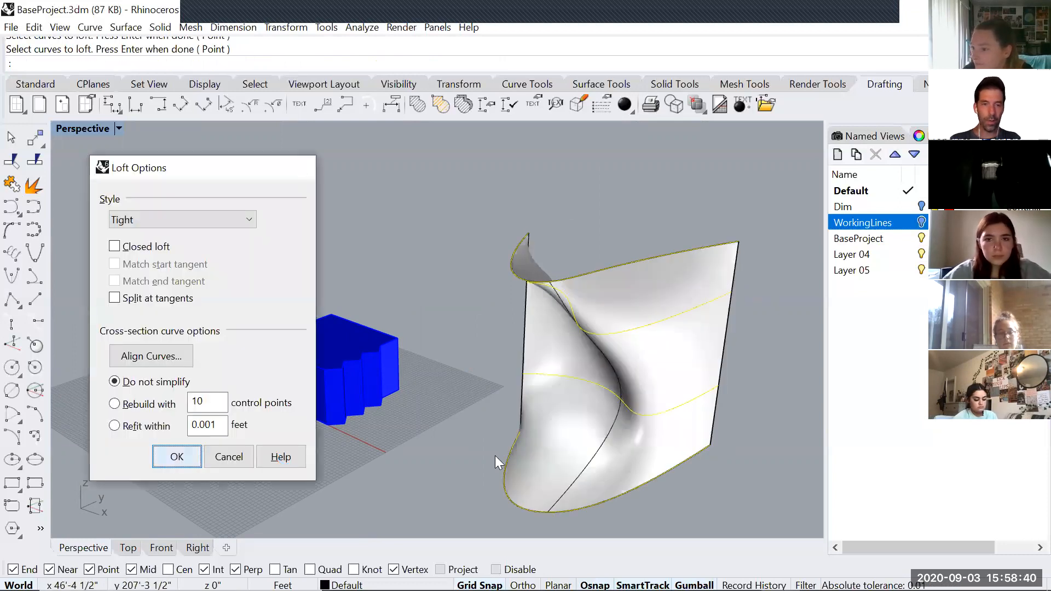
pyautogui.click(176, 457)
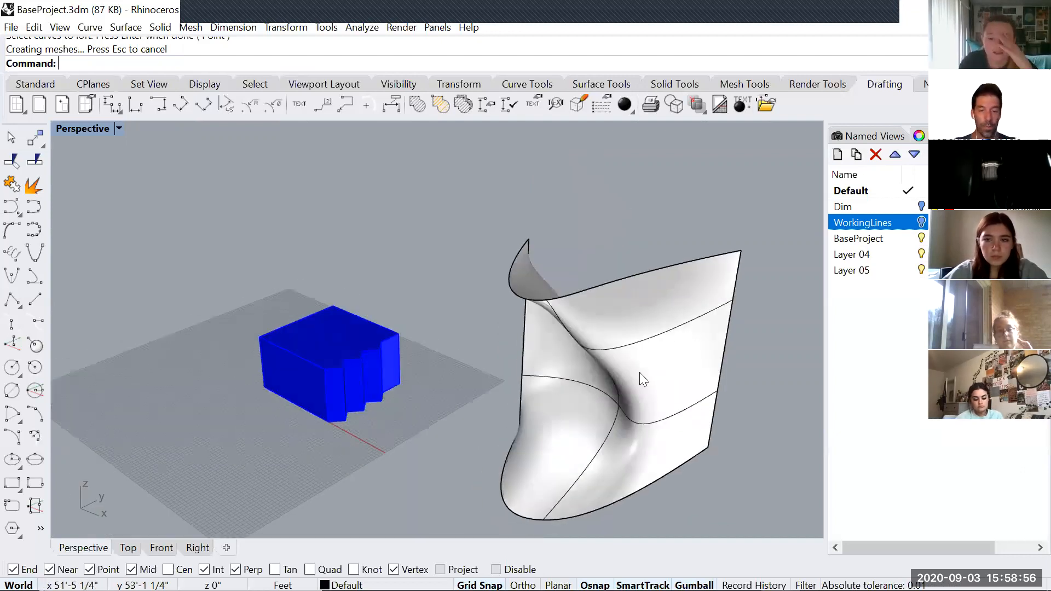
pyautogui.press('Delete')
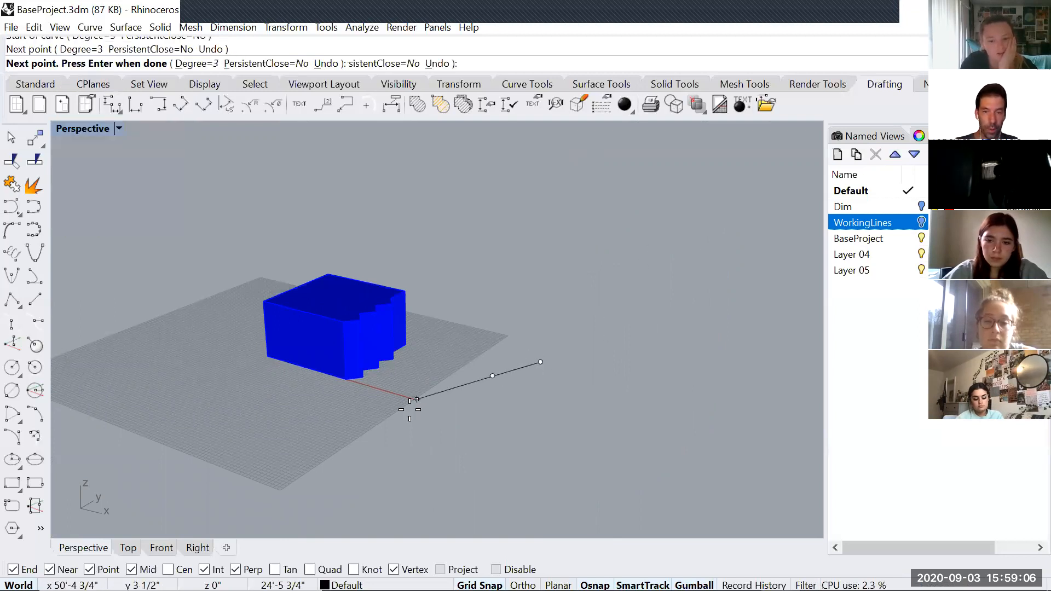
# Draw a closed freeform loop curve and stack three point-edited copies at different heights
pyautogui.click(567, 391)
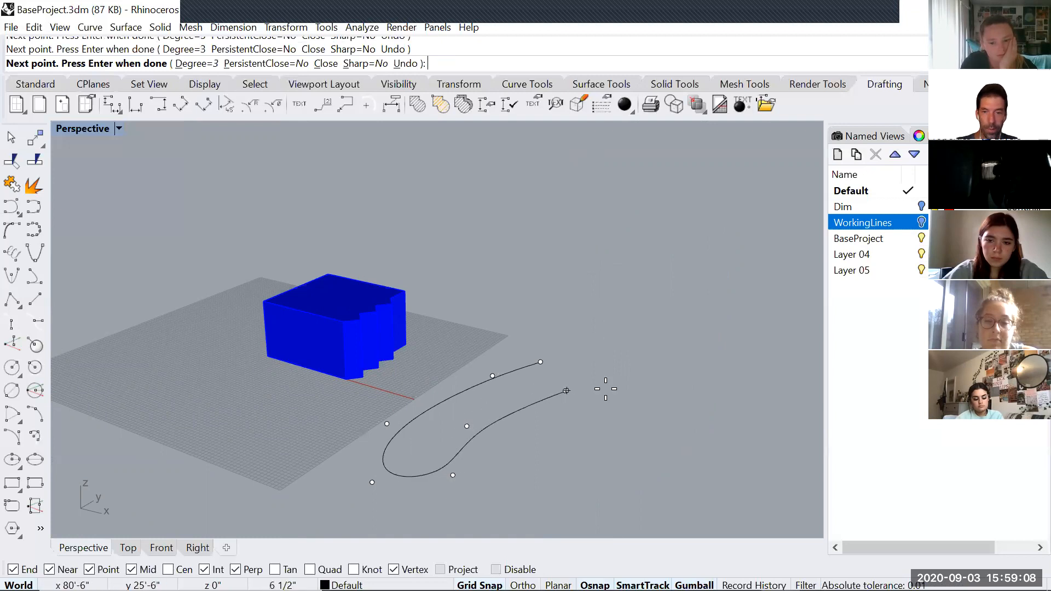
pyautogui.click(779, 346)
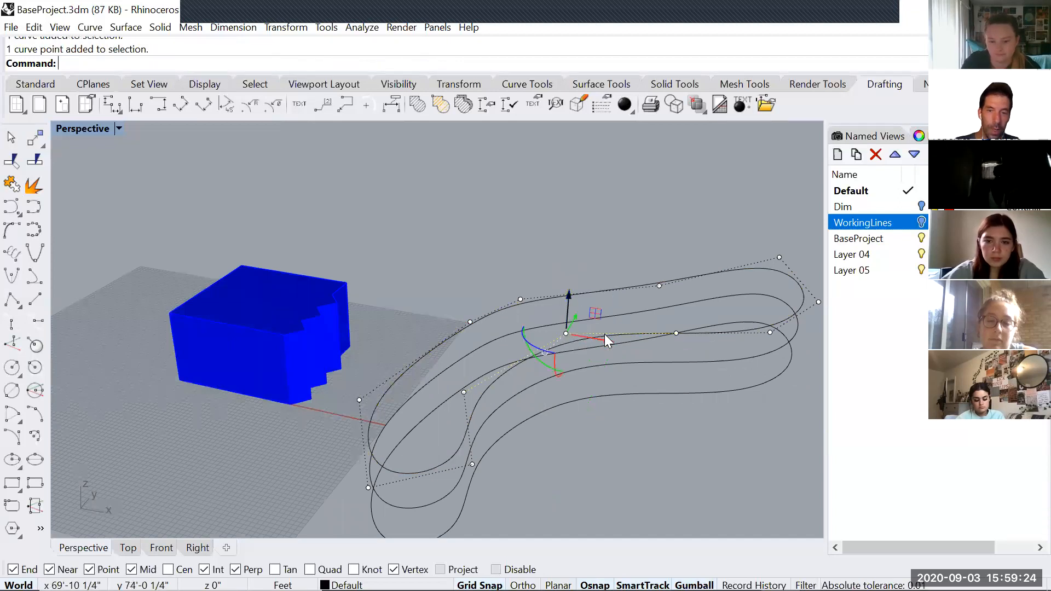
pyautogui.moveTo(569, 274)
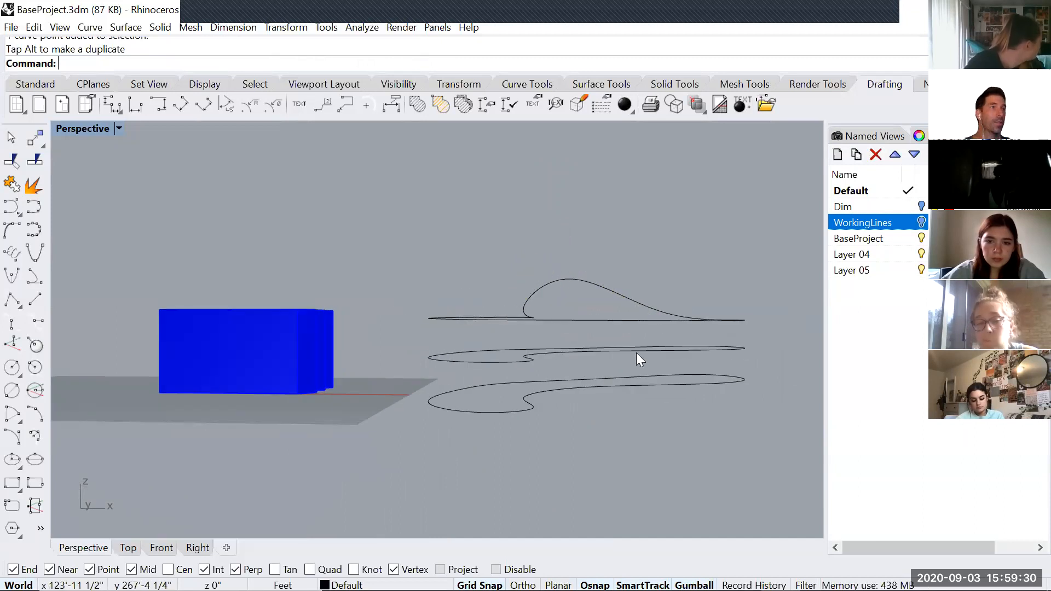
pyautogui.press('ctrl+z')
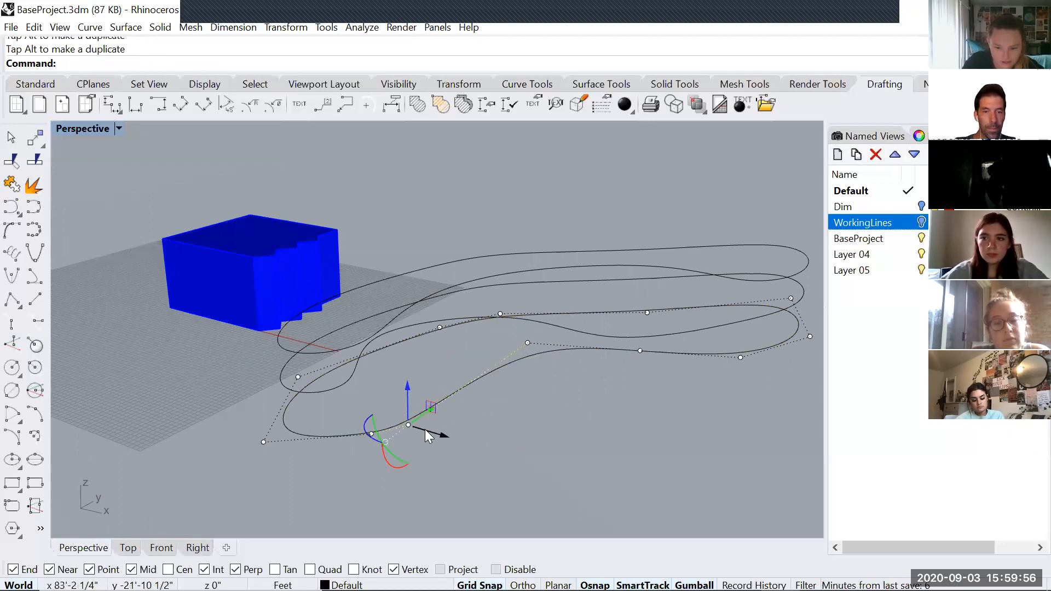
pyautogui.click(585, 394)
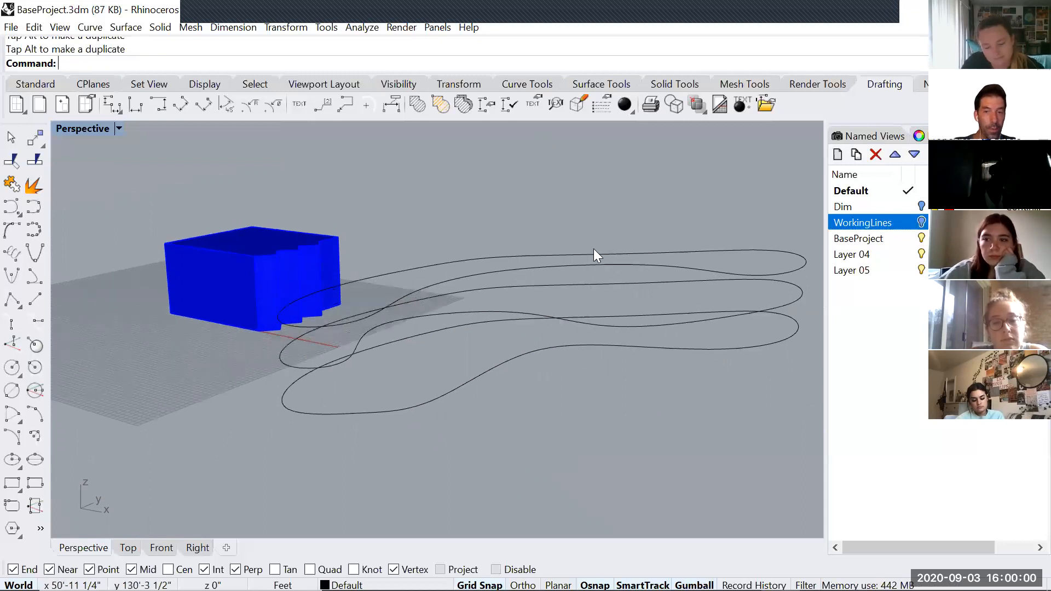
pyautogui.click(595, 257)
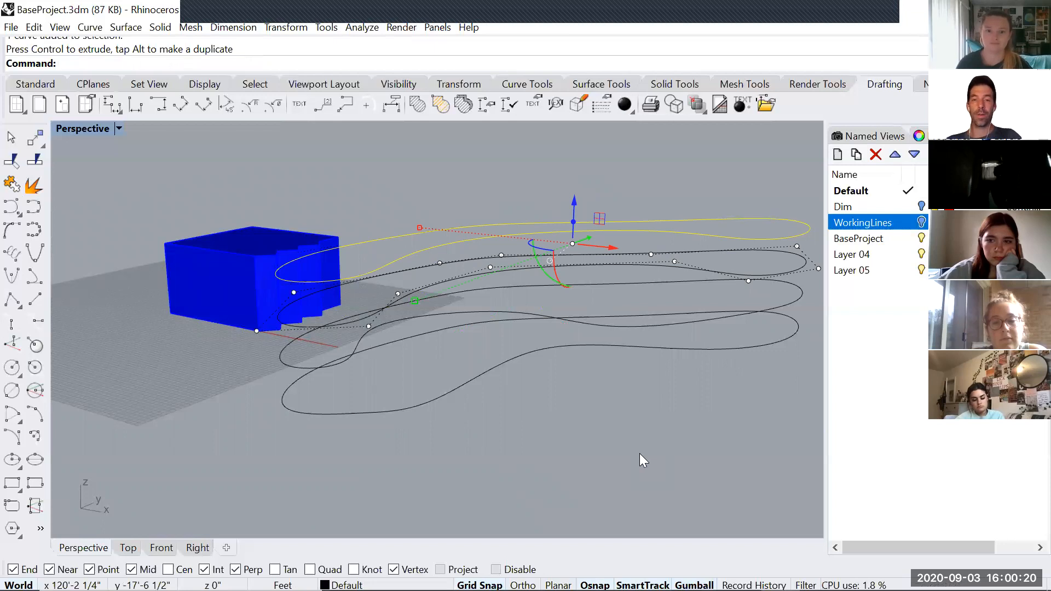
pyautogui.press('Delete')
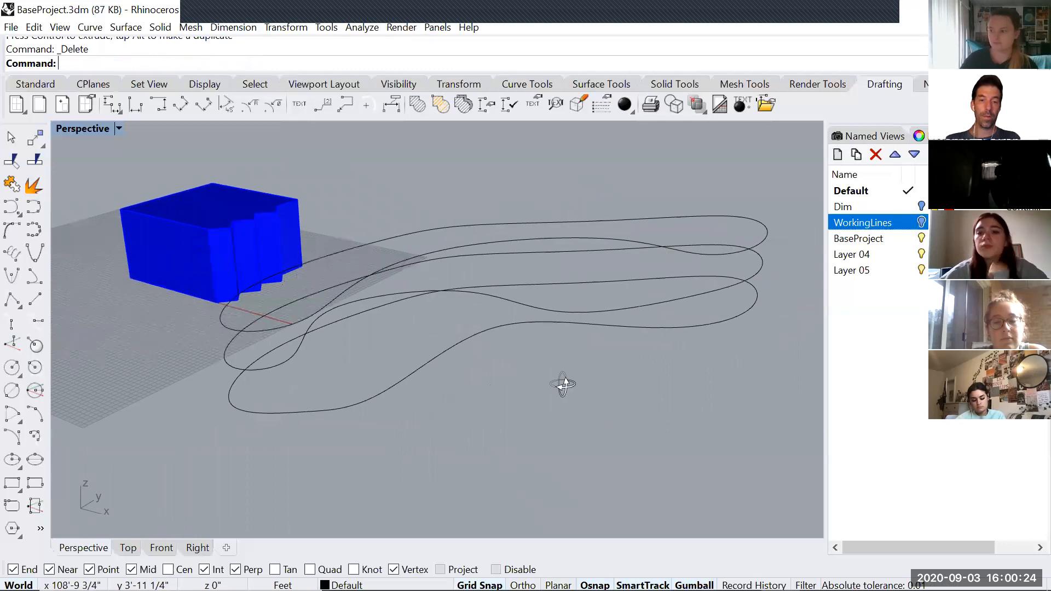
pyautogui.click(459, 240)
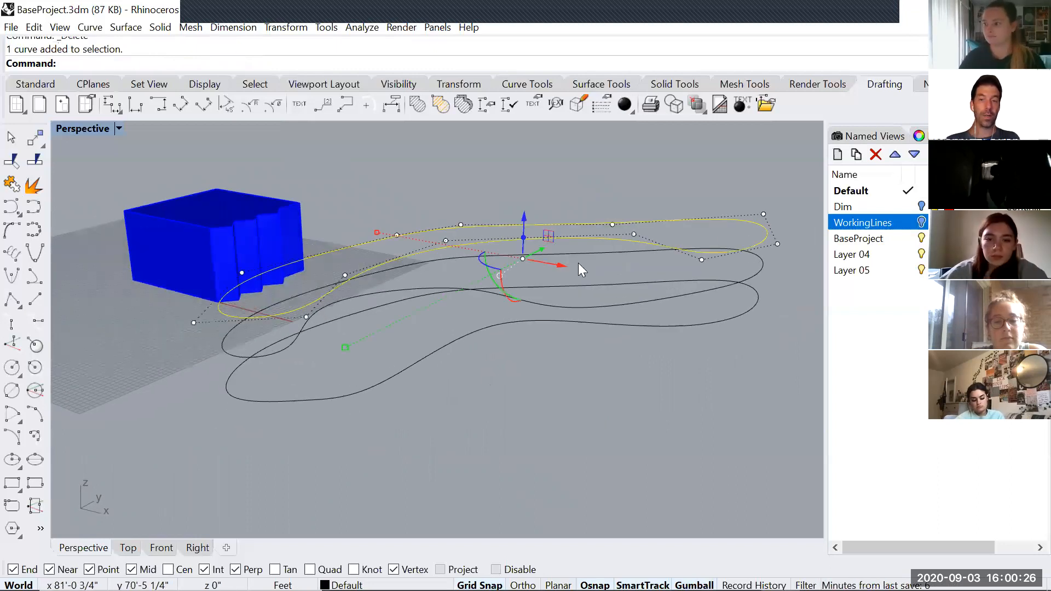
pyautogui.moveTo(530, 221)
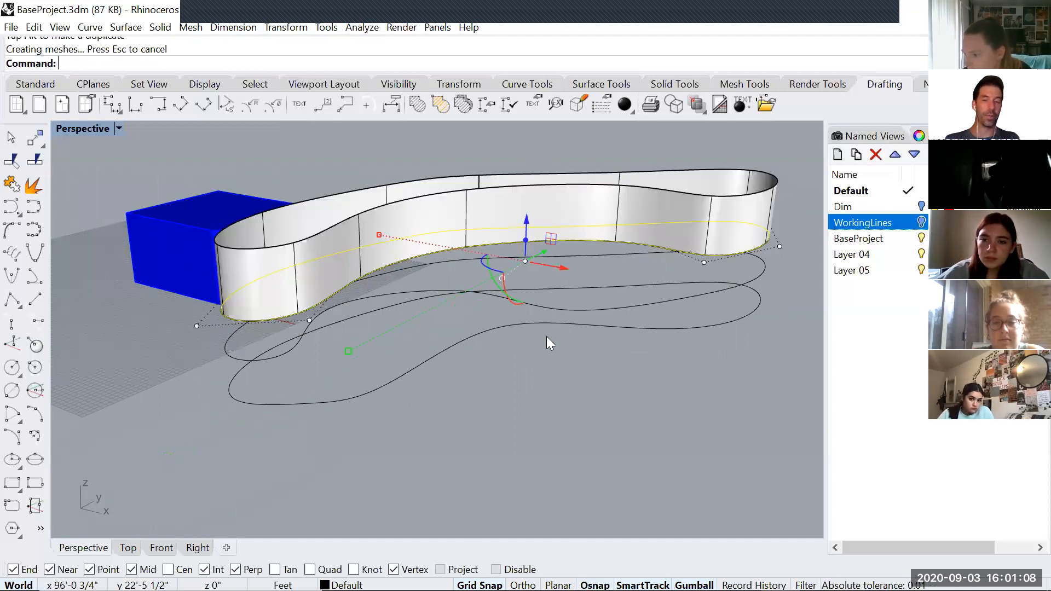
pyautogui.press('ctrl+z')
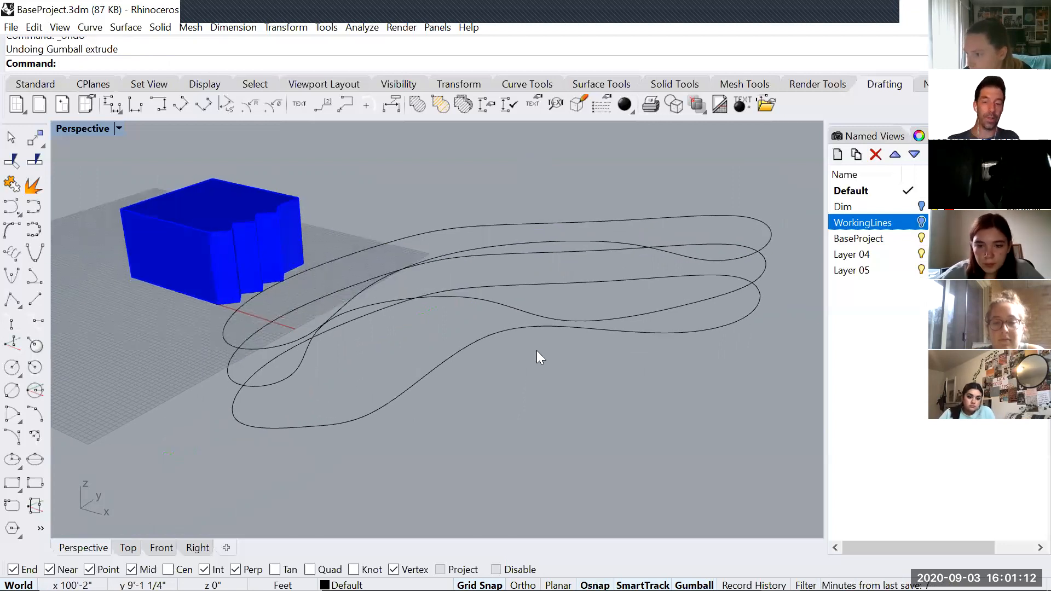
# Loft the three stacked loop curves, accepting the seams and default Loft Options
pyautogui.write('Loft')
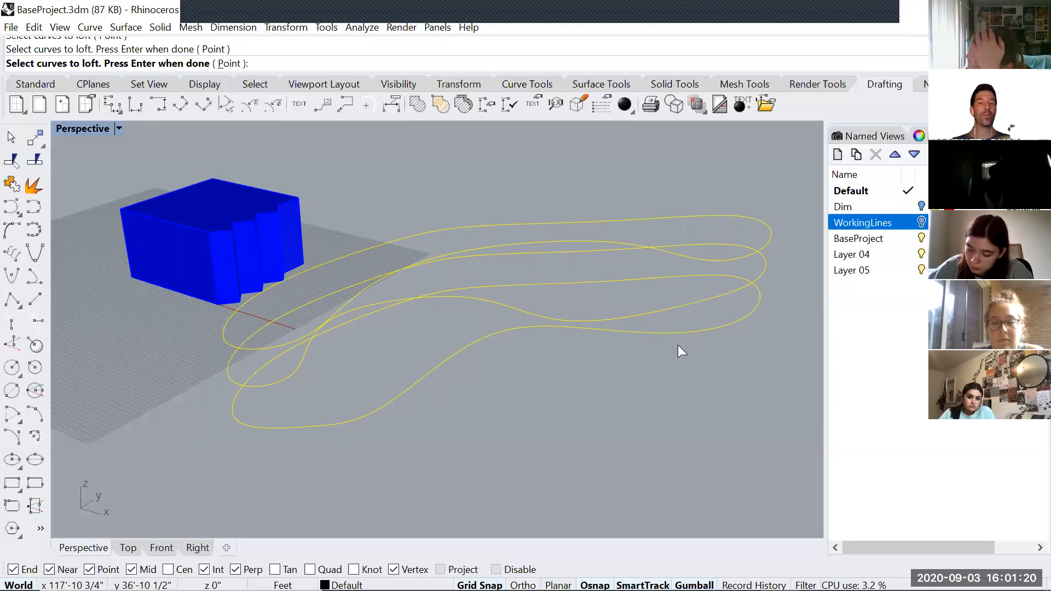
pyautogui.moveTo(669, 382)
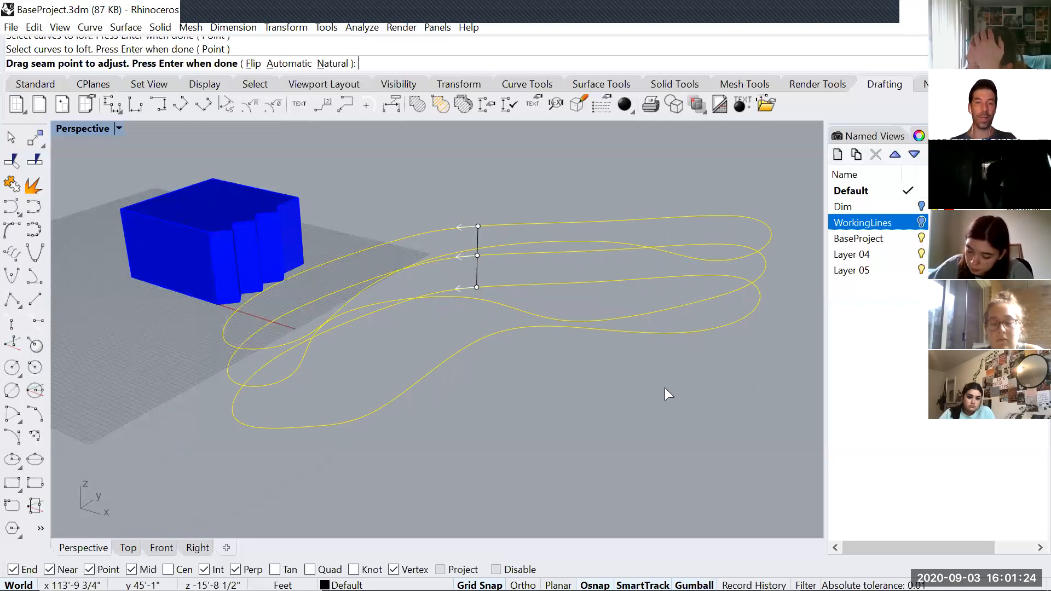
pyautogui.press('Return')
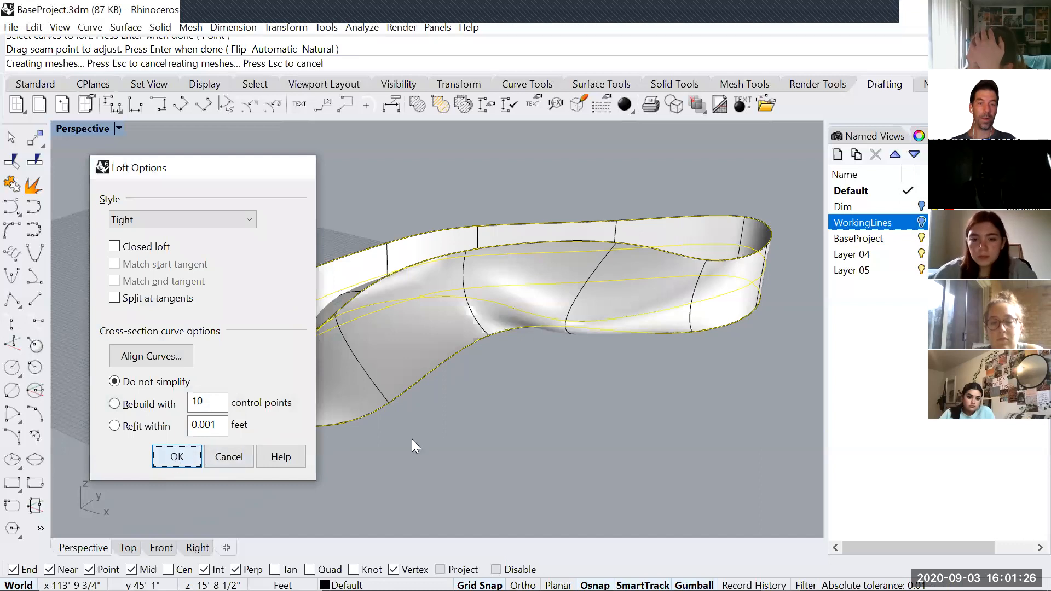
pyautogui.click(176, 457)
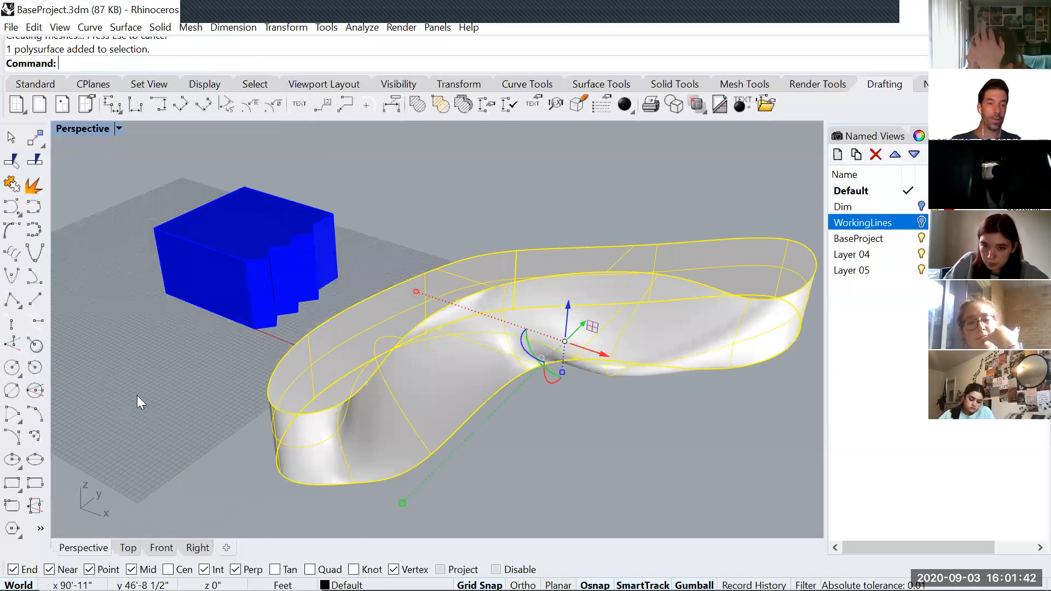
pyautogui.moveTo(206, 354)
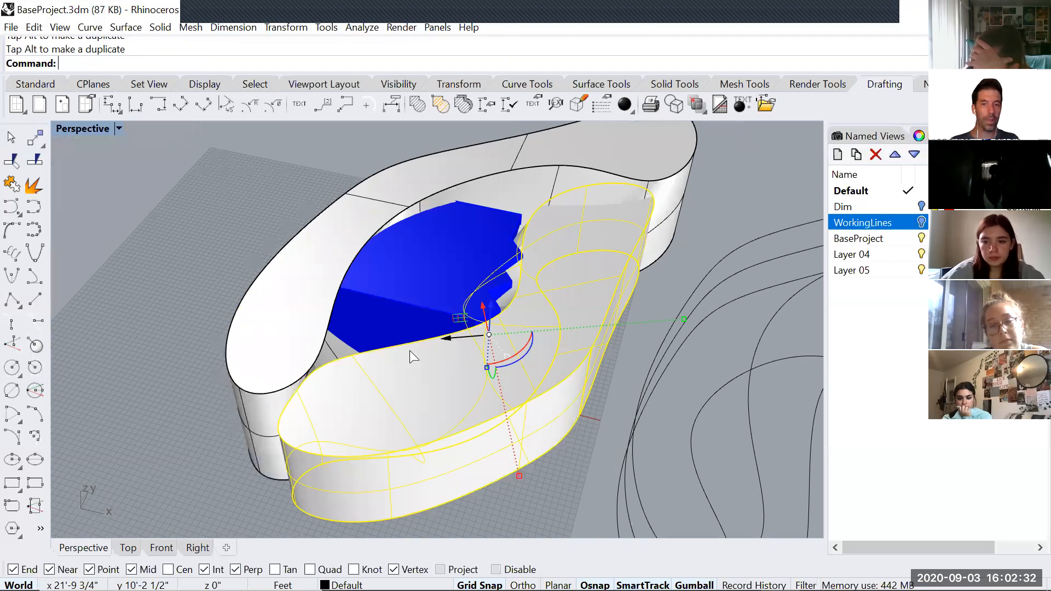
pyautogui.moveTo(436, 361)
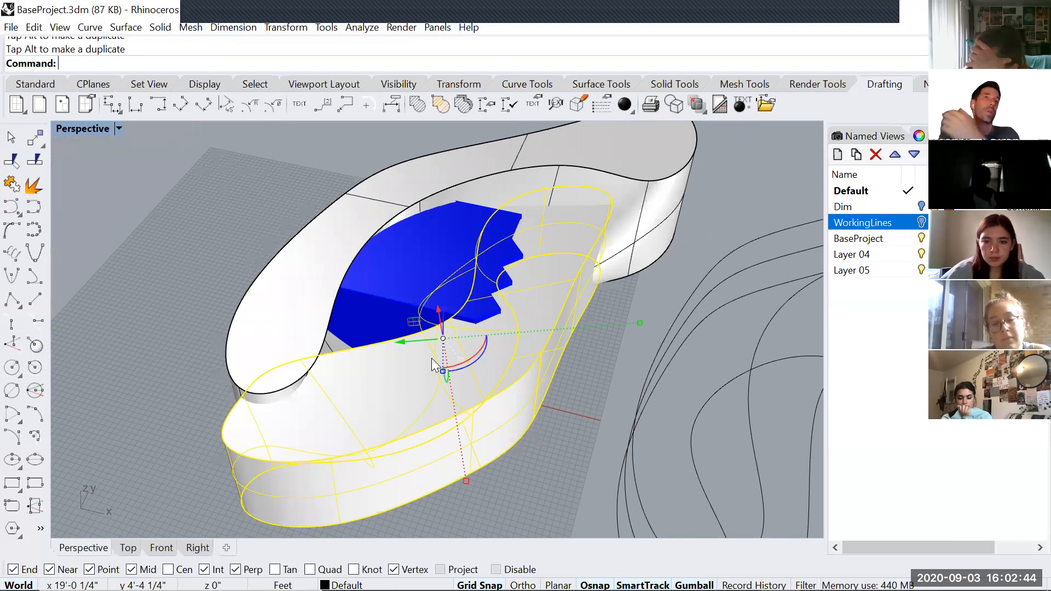
pyautogui.moveTo(389, 354)
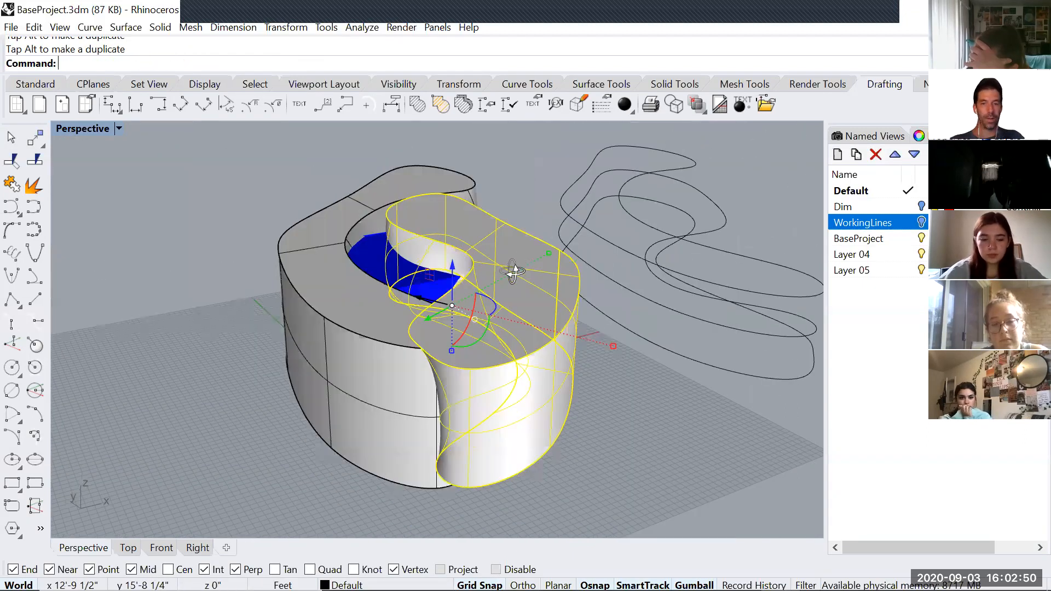
pyautogui.moveTo(507, 320)
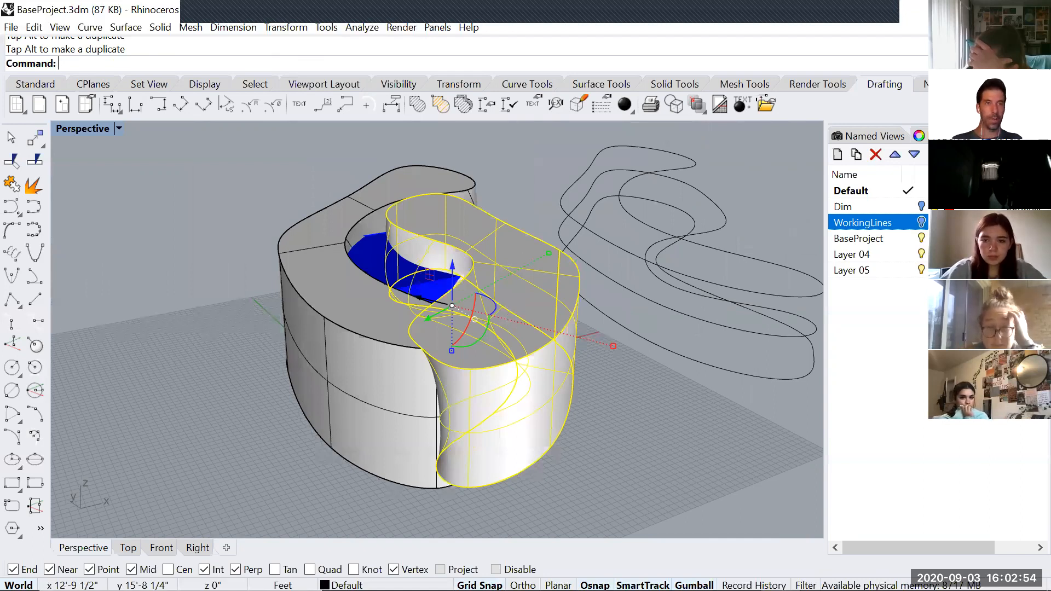
# Undo the Boolean difference and intersect the blue solid with the tunnel instead
pyautogui.write('BooleanDifference')
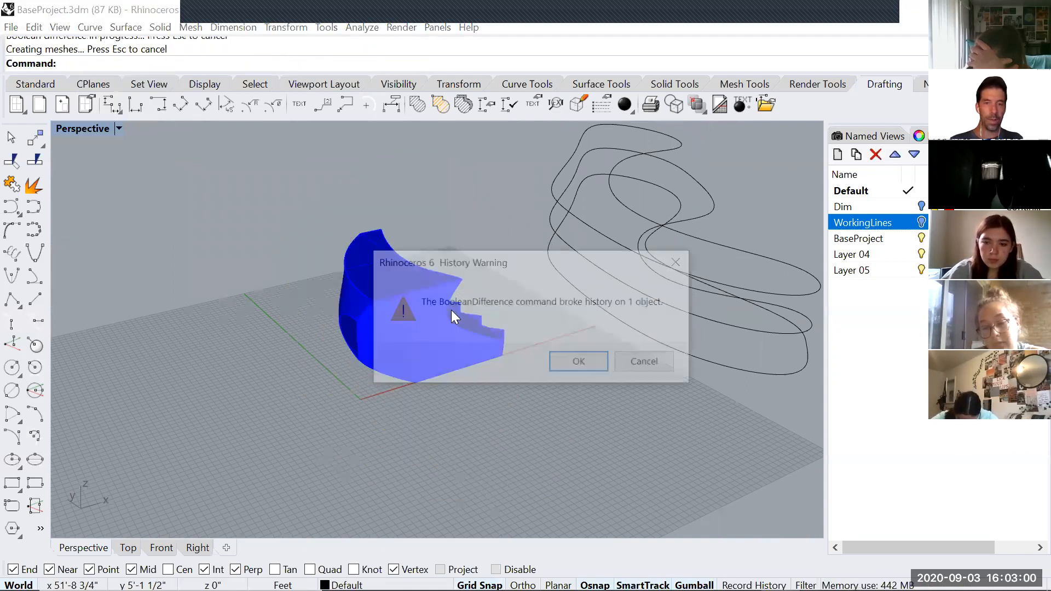
pyautogui.click(578, 361)
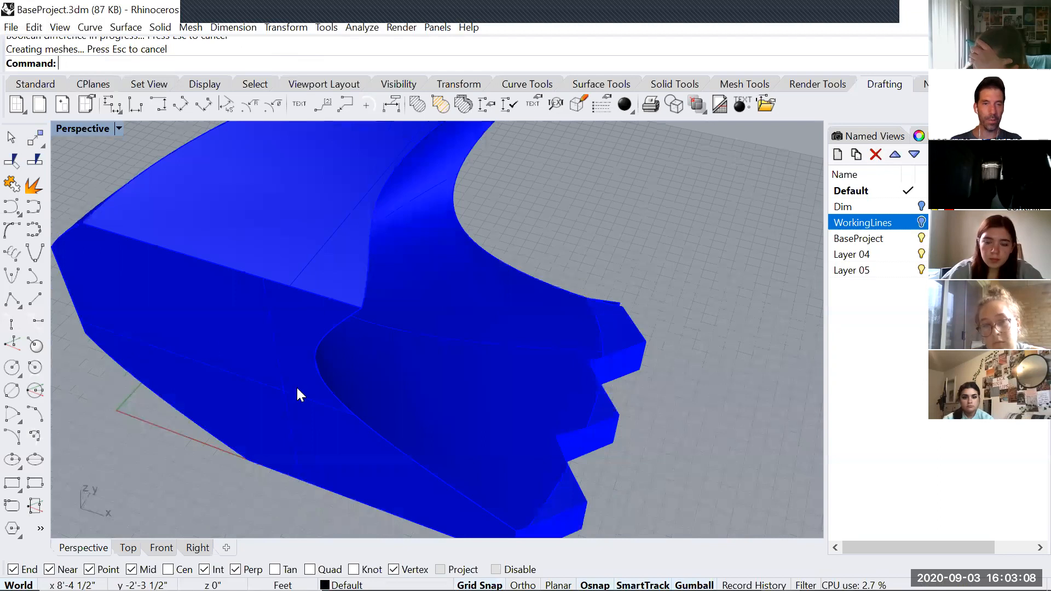
pyautogui.moveTo(384, 404)
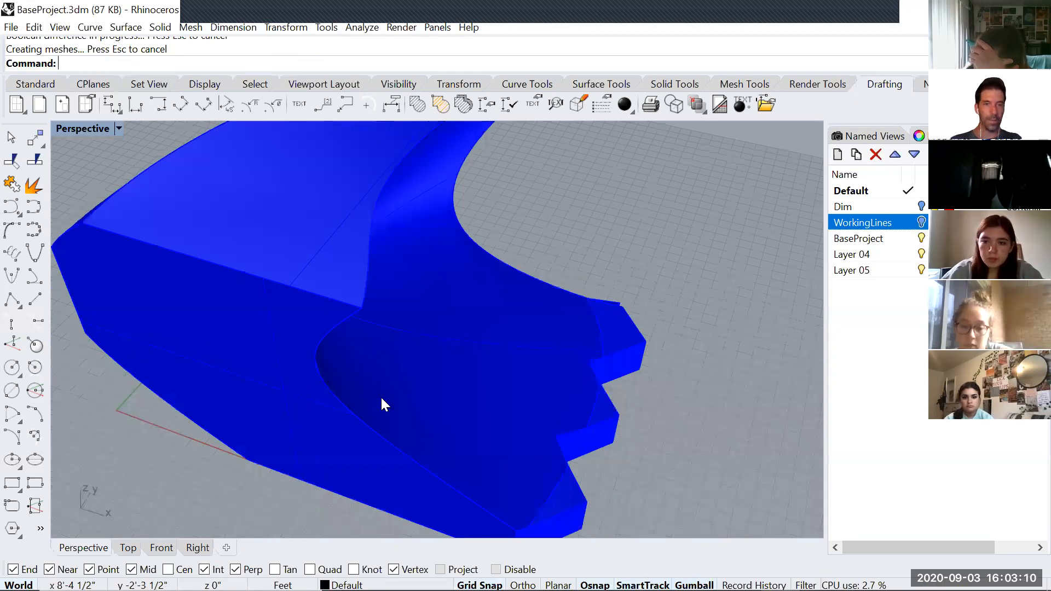
pyautogui.press('ctrl+z')
pyautogui.write('Boolean')
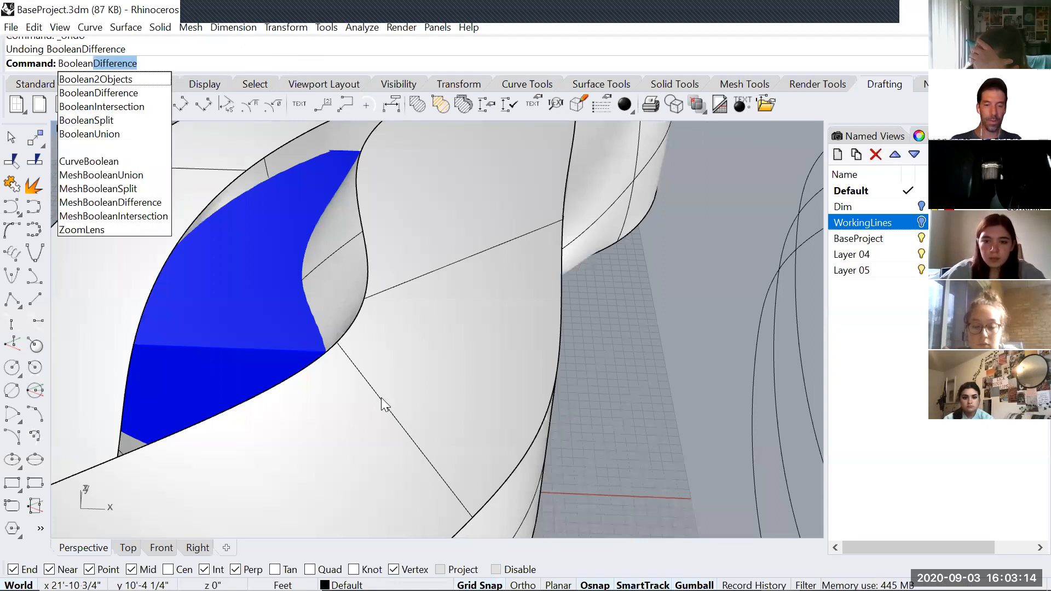
pyautogui.click(103, 107)
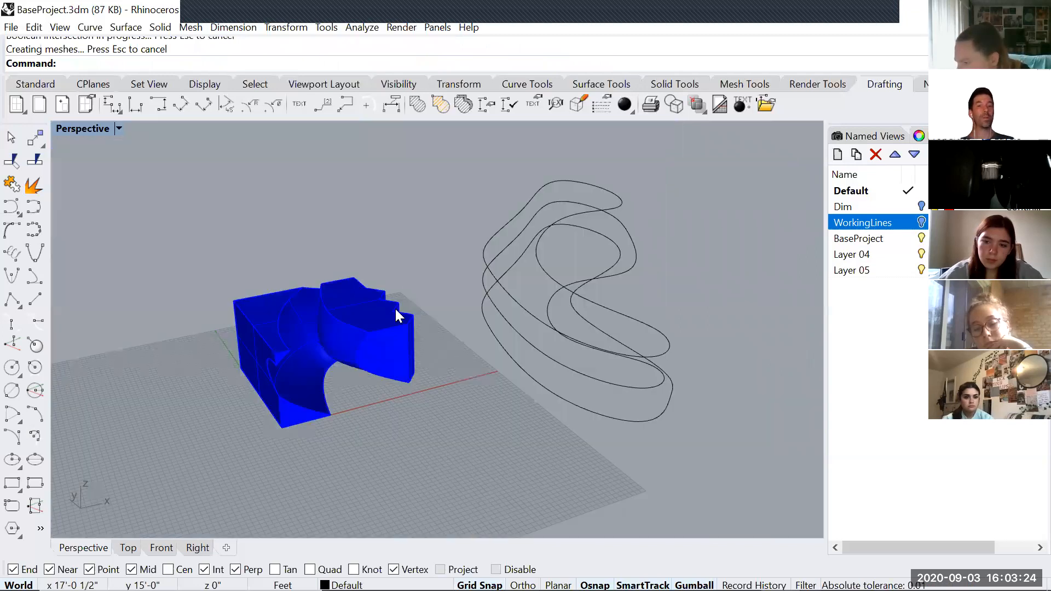
pyautogui.moveTo(402, 475)
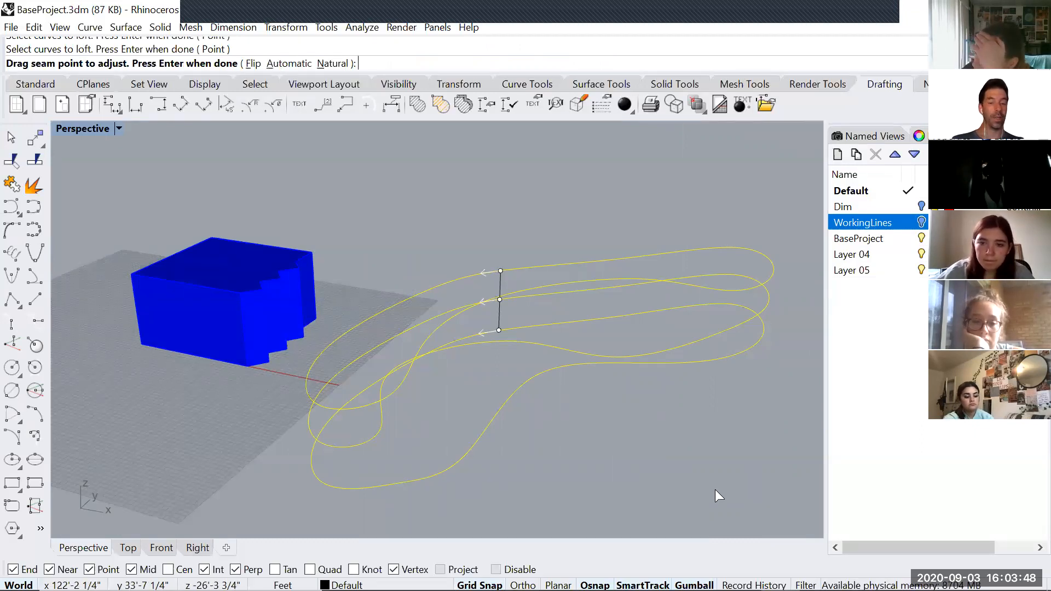
# Loft the loop curves with Uniform style, cap it, move it onto the base, then delete it
pyautogui.press('Return')
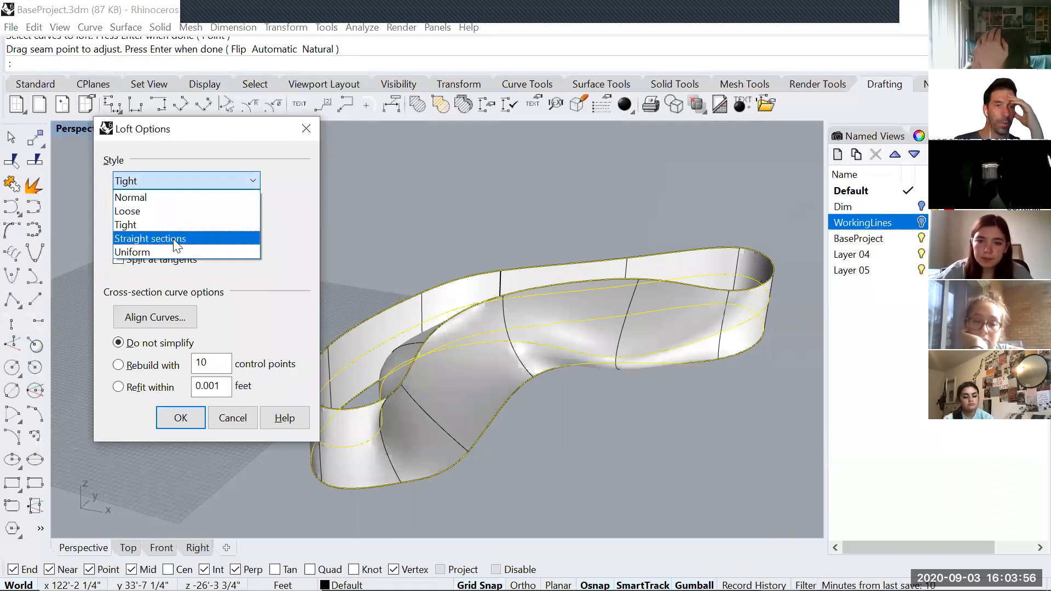
pyautogui.click(150, 238)
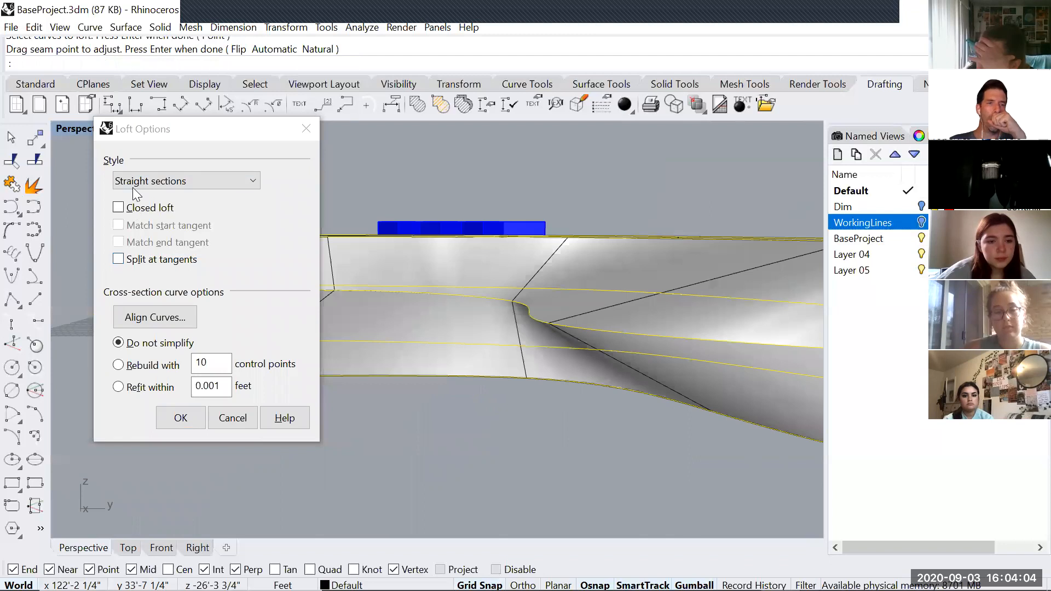
pyautogui.click(186, 181)
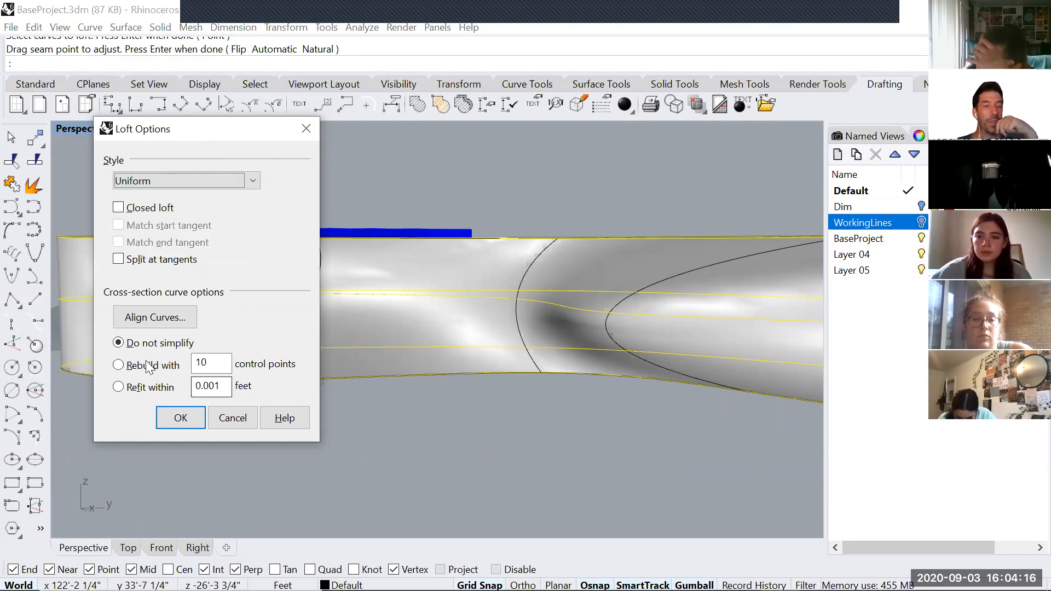
pyautogui.click(179, 417)
pyautogui.write('Cap')
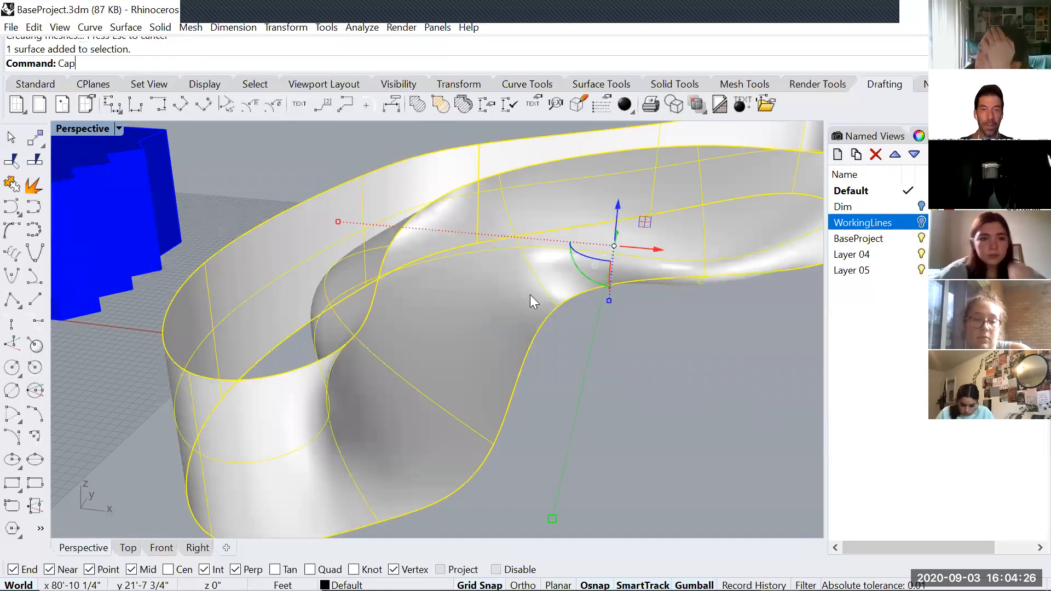
pyautogui.press('Return')
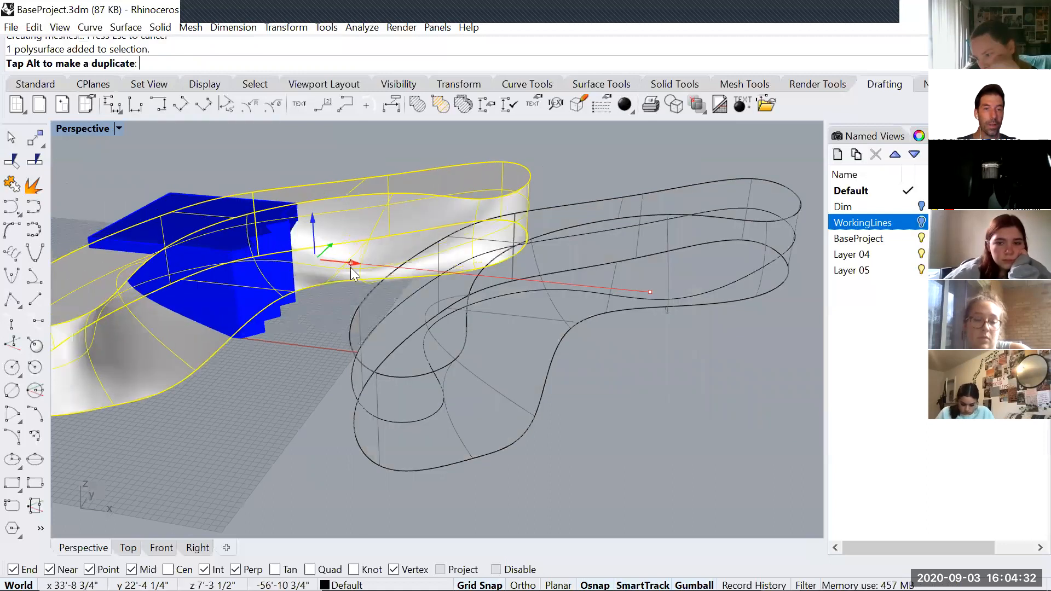
pyautogui.moveTo(365, 273)
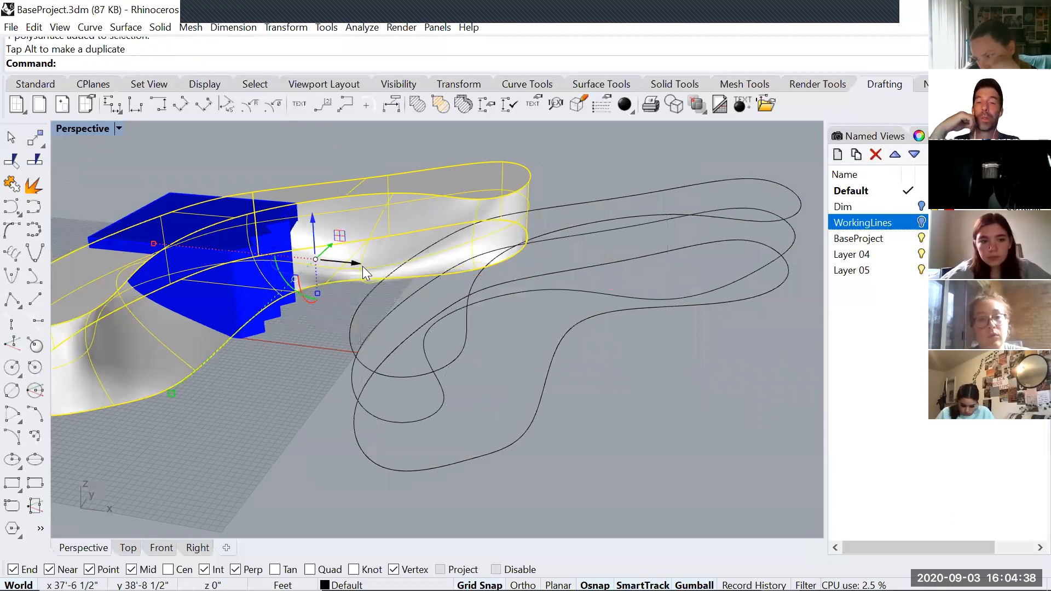
pyautogui.press('Delete')
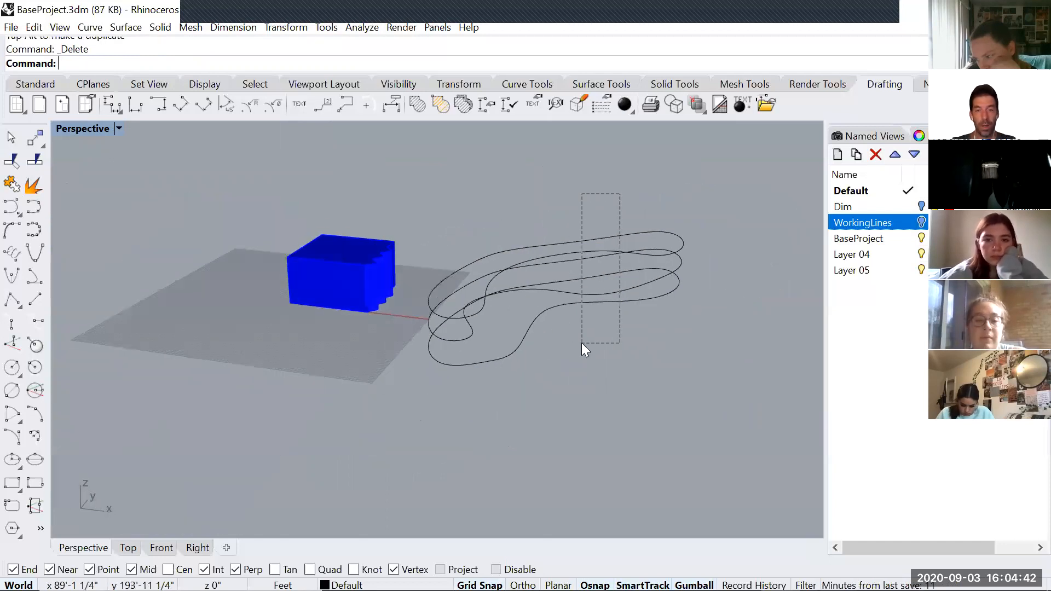
# Delete the wavy curves, draw three stacked circles, and select them for lofting
pyautogui.press('Delete')
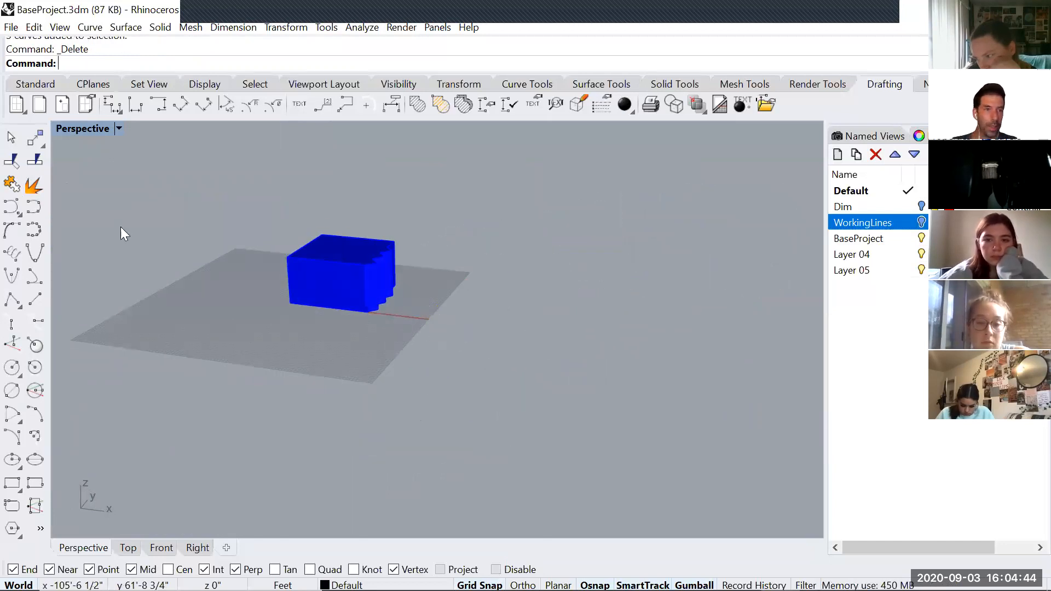
pyautogui.write('Circle')
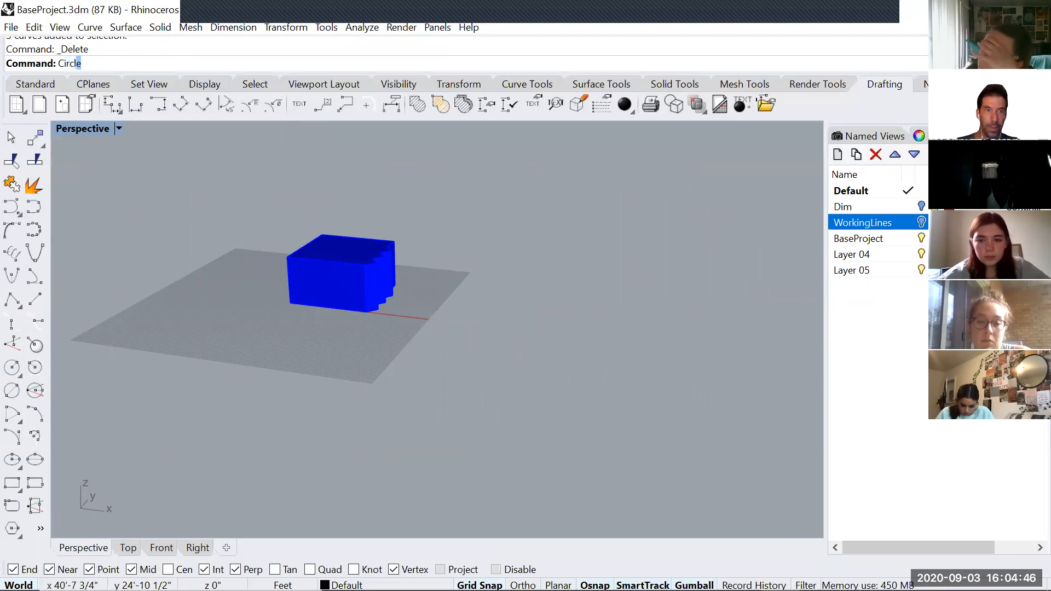
pyautogui.click(535, 301)
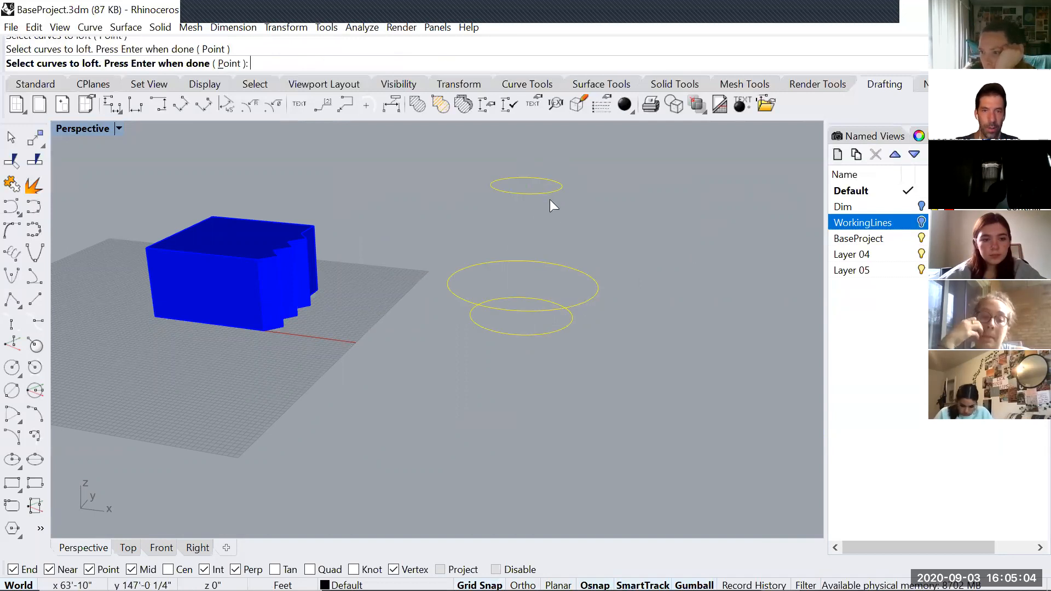
pyautogui.press('Return')
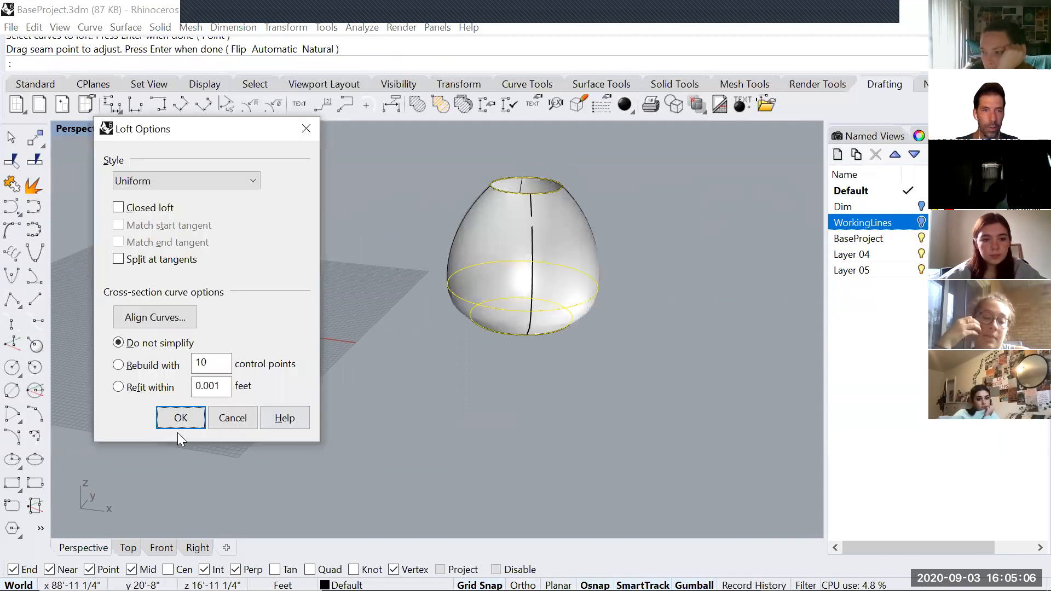
# Accept the loft options to form the egg-shaped surface from the three circles
pyautogui.click(179, 418)
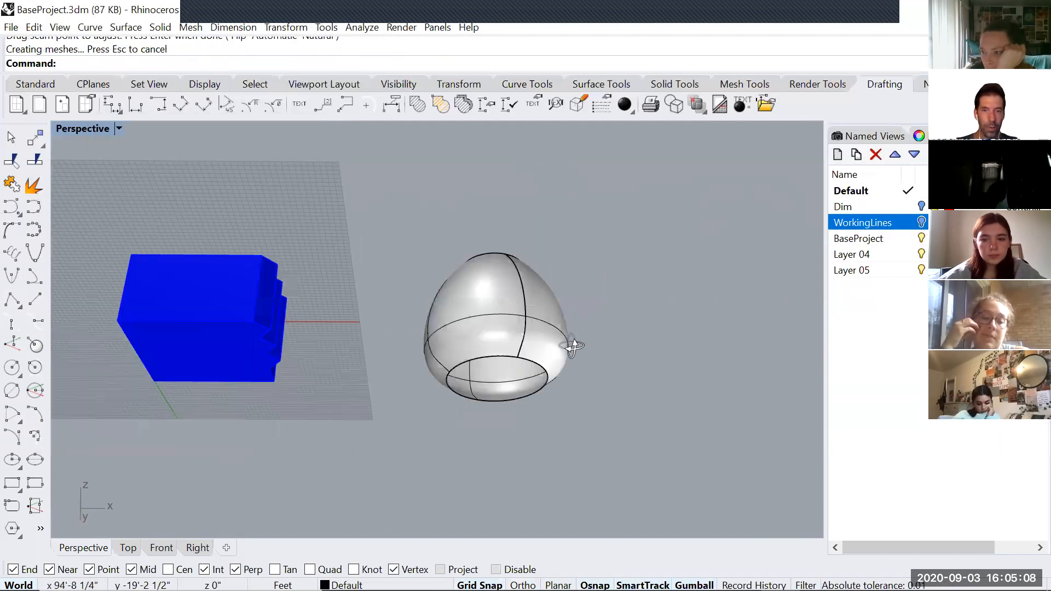
pyautogui.moveTo(551, 247)
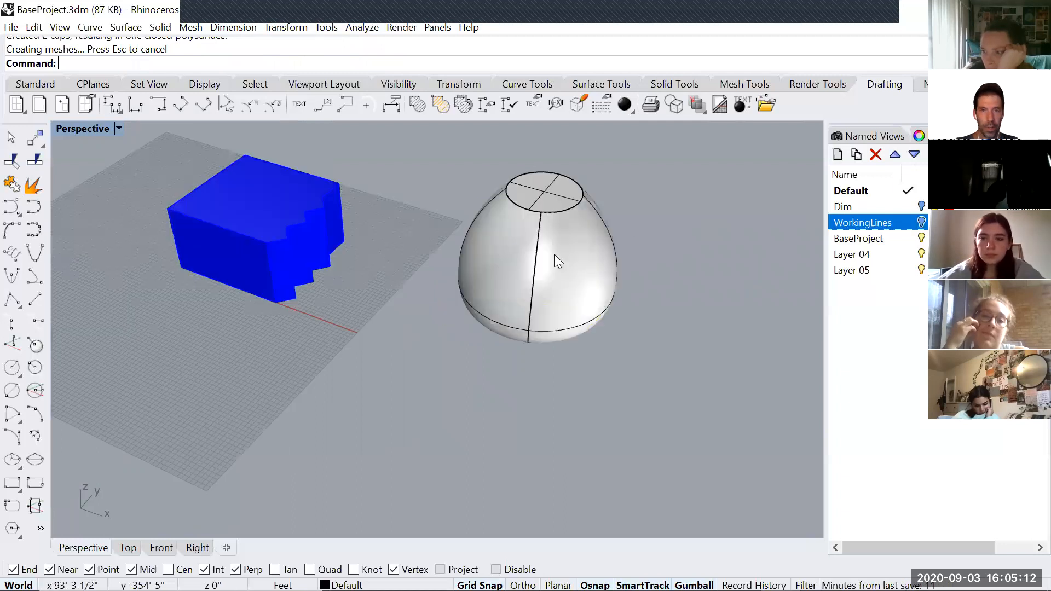
pyautogui.moveTo(264, 208)
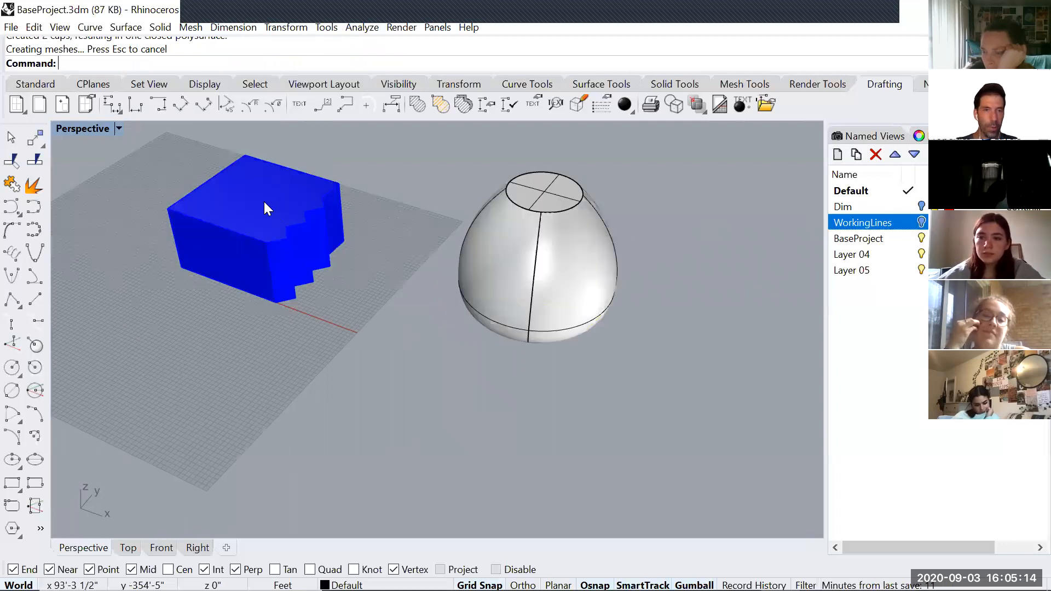
pyautogui.moveTo(218, 210)
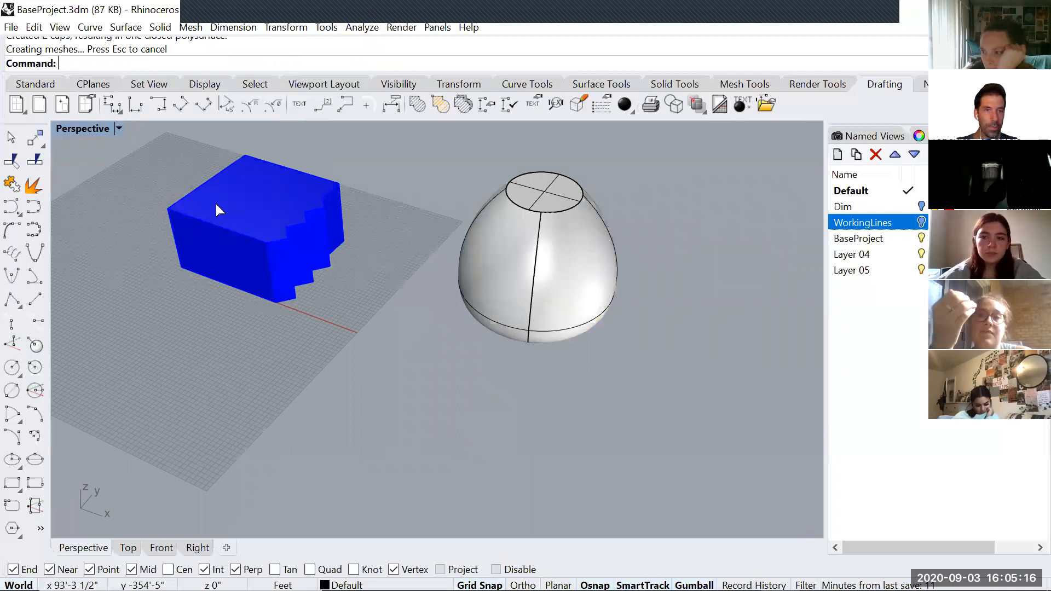
pyautogui.moveTo(345, 194)
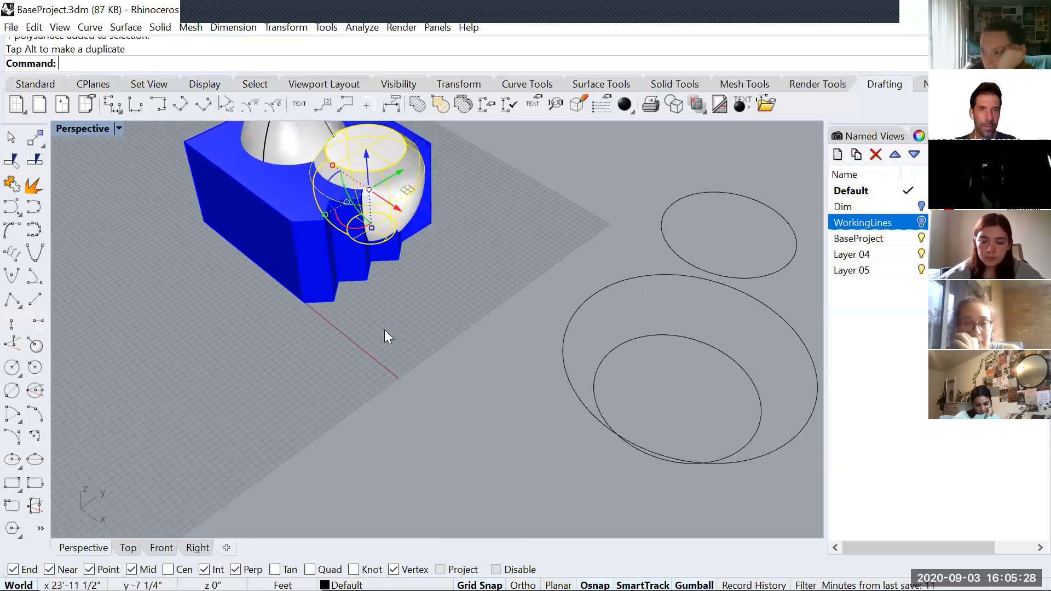
pyautogui.moveTo(393, 325)
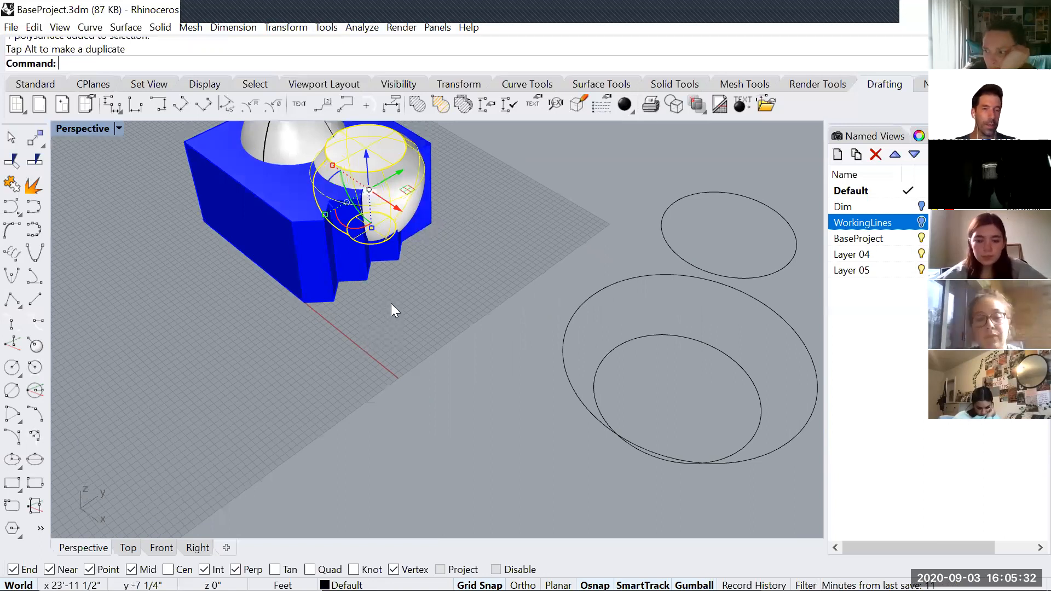
pyautogui.moveTo(402, 320)
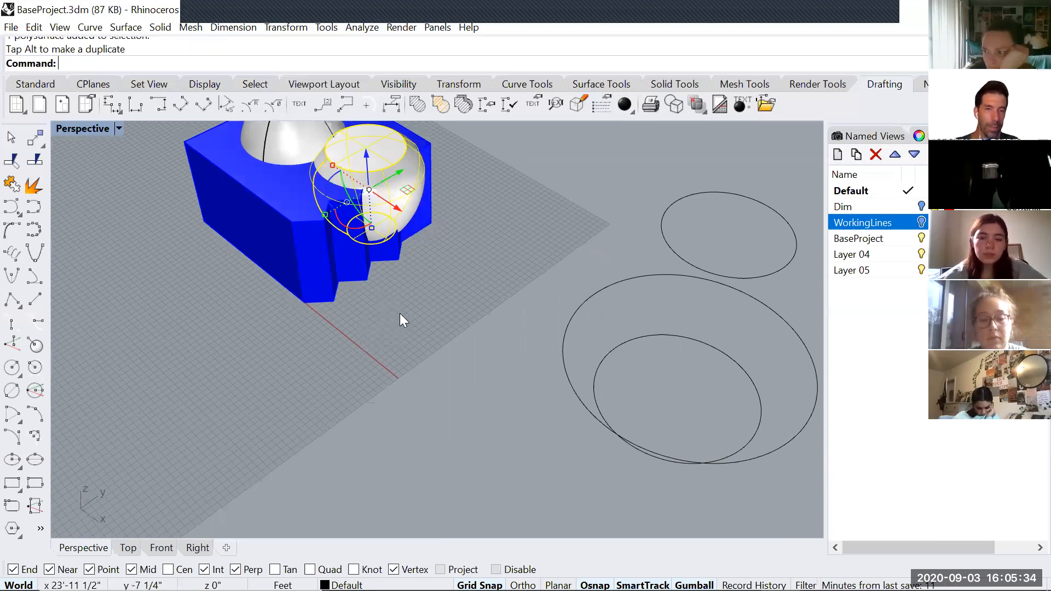
pyautogui.moveTo(326, 379)
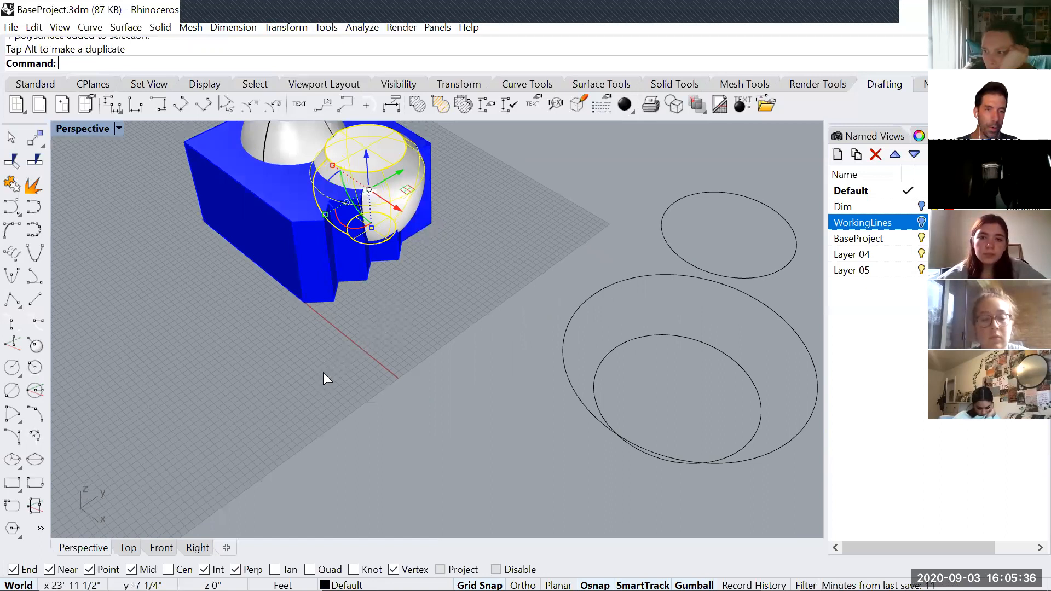
pyautogui.moveTo(248, 395)
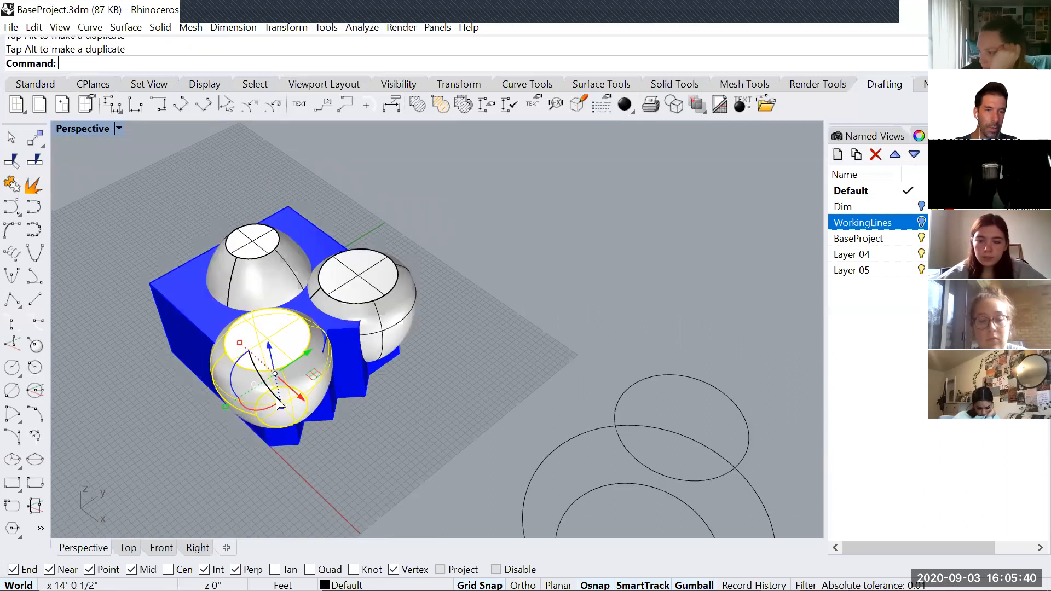
pyautogui.moveTo(188, 338)
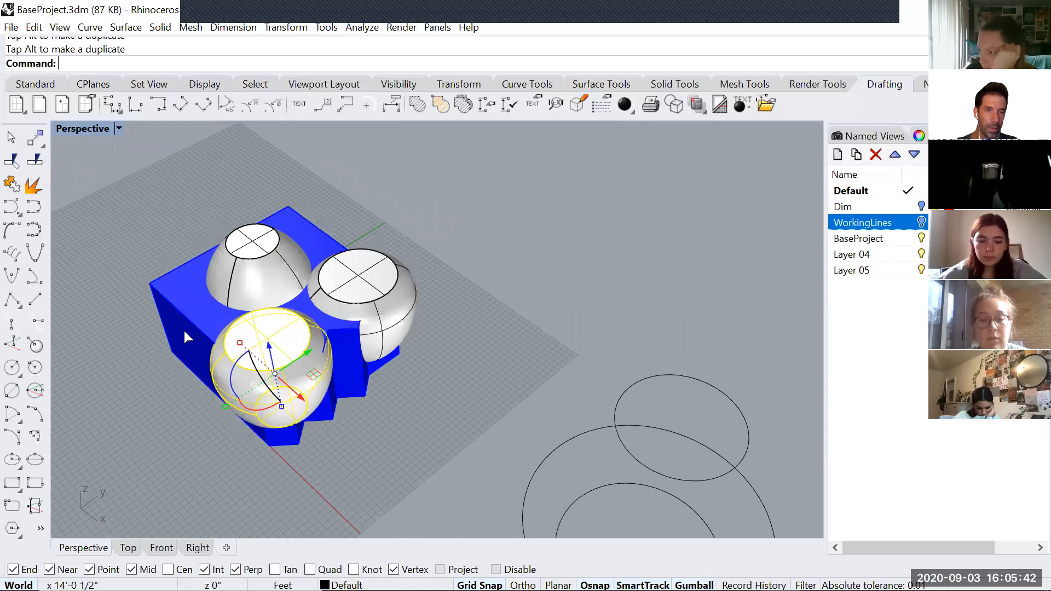
pyautogui.moveTo(233, 349)
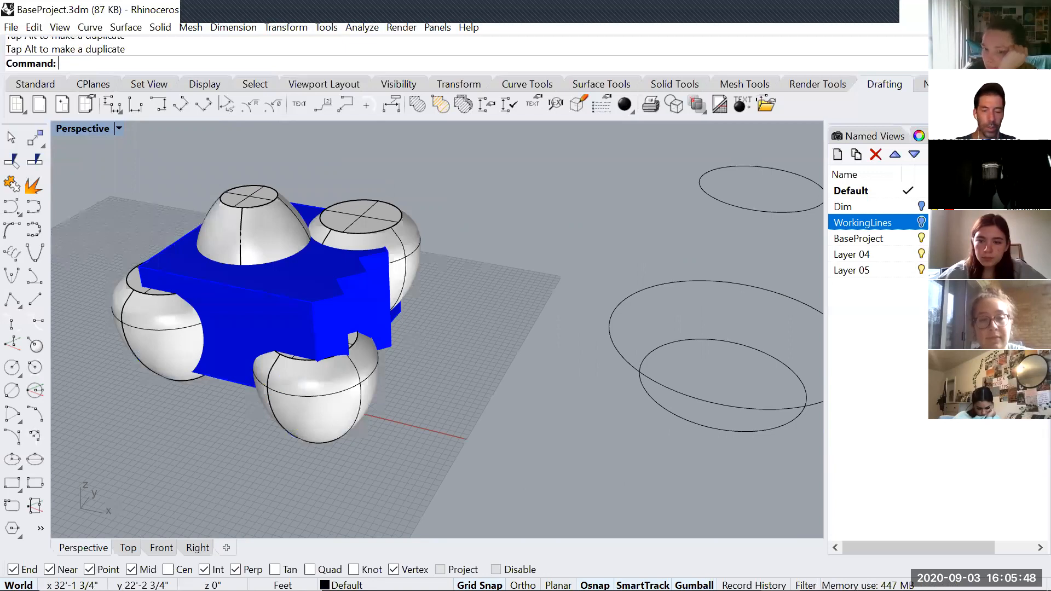
pyautogui.moveTo(399, 215)
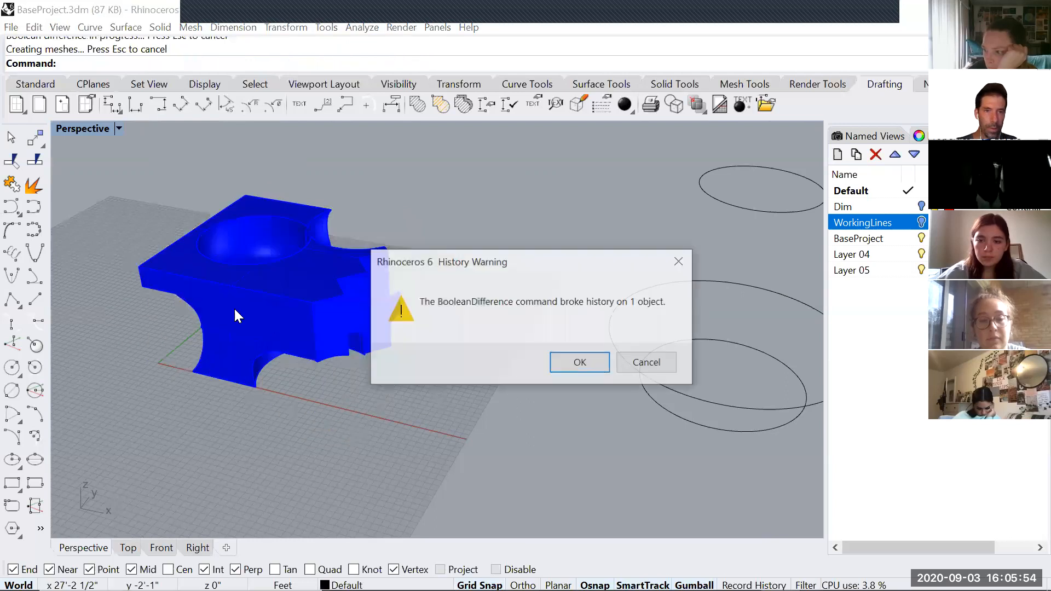
# Dismiss the history warning, undo the egg carving, and clear away the egg solids
pyautogui.click(578, 361)
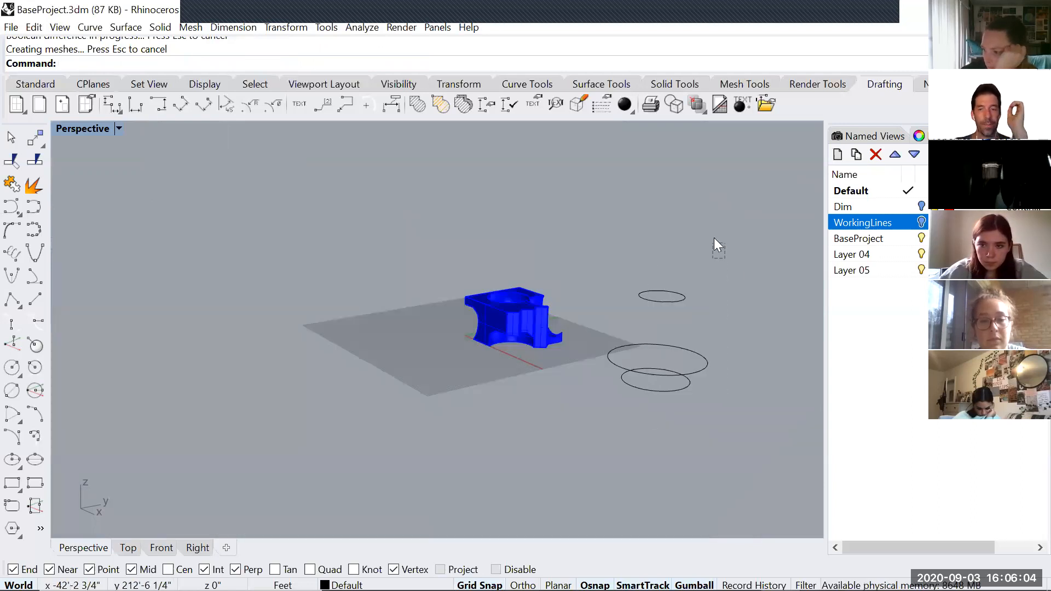
pyautogui.press('ctrl+z')
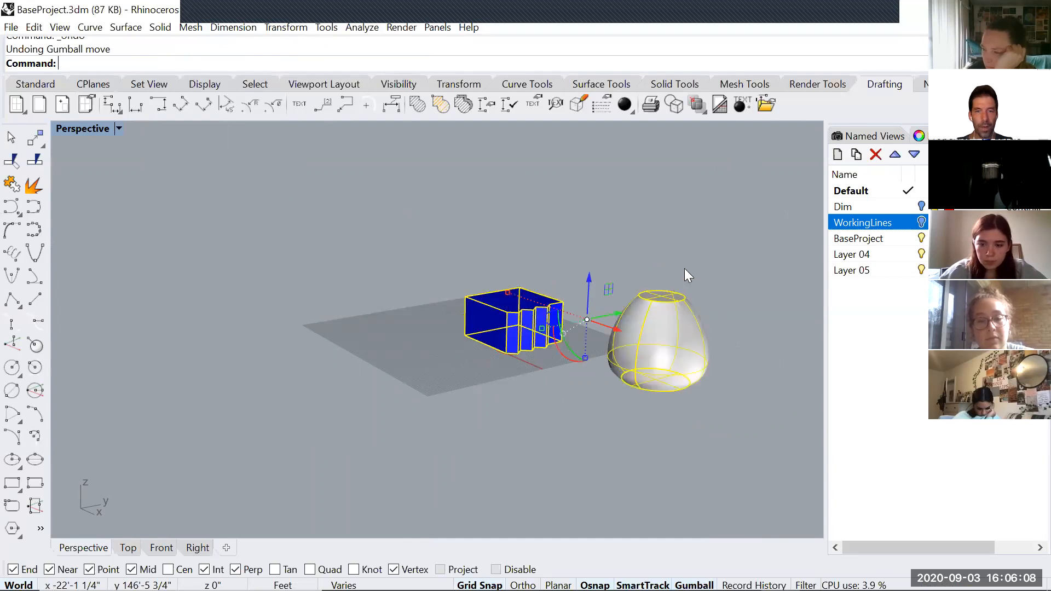
pyautogui.press('Delete')
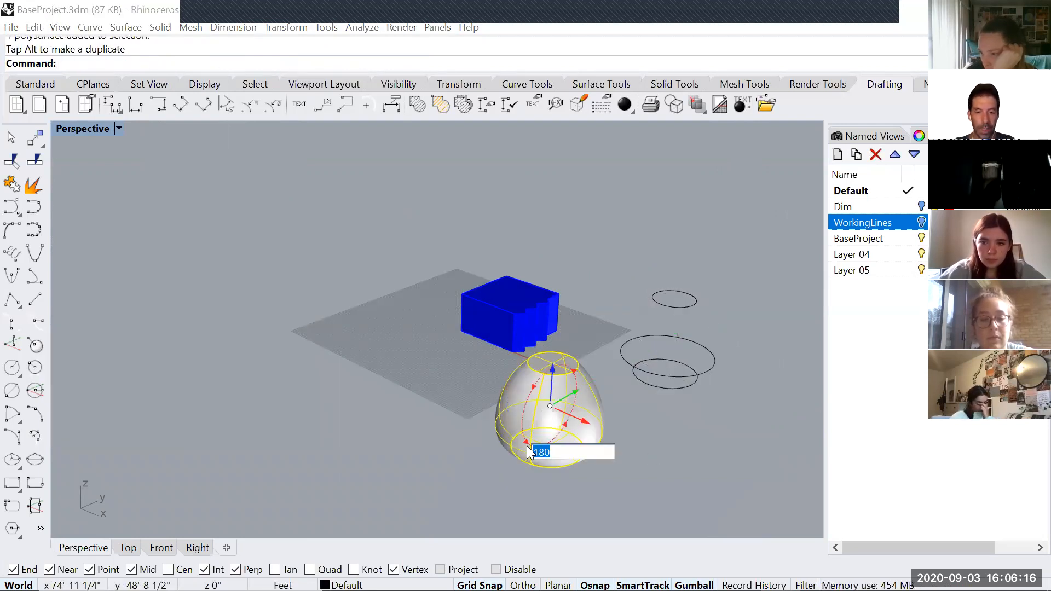
pyautogui.press('Return')
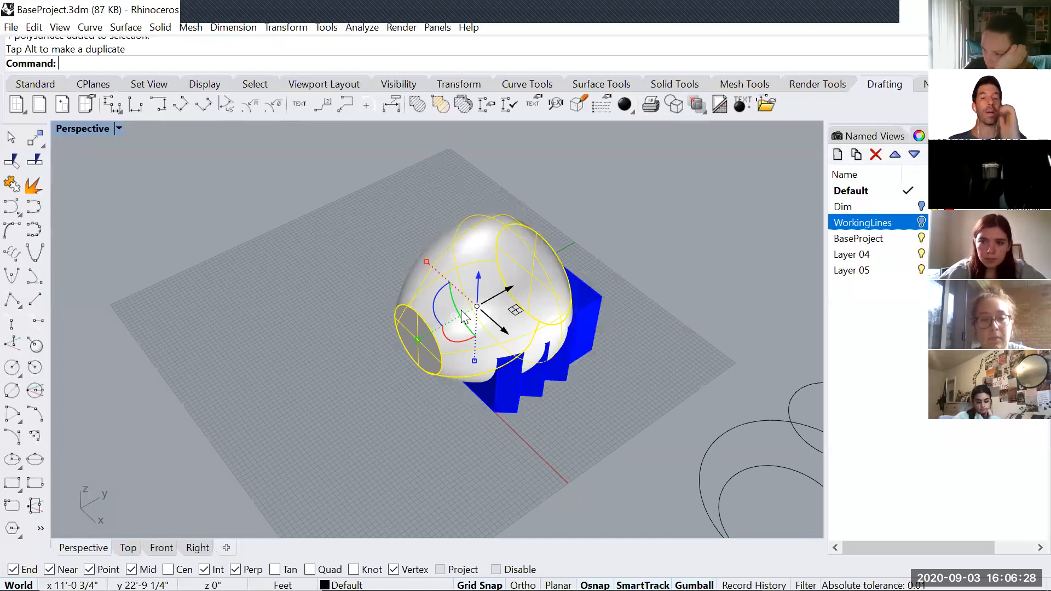
pyautogui.moveTo(439, 288)
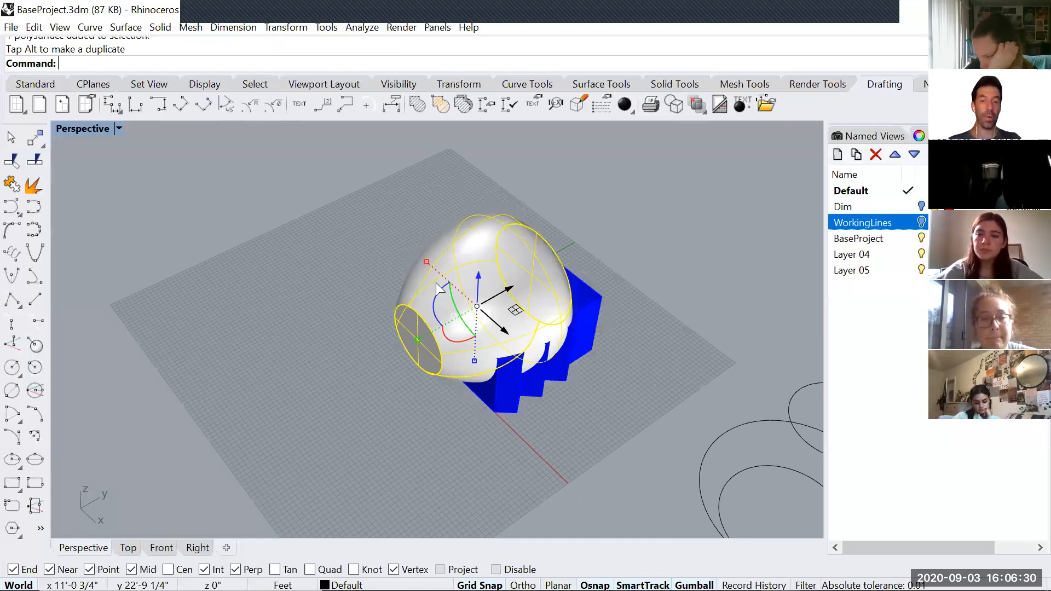
pyautogui.moveTo(505, 352)
pyautogui.write('Curve')
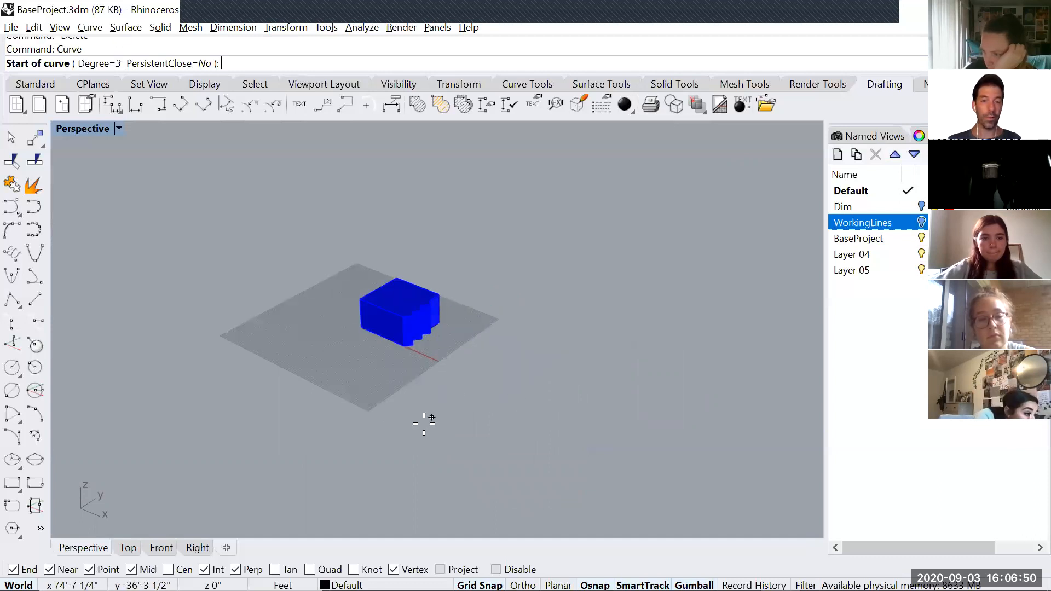
# Draw a long wavy rail curve beside the blue massing and start Sweep1
pyautogui.click(566, 300)
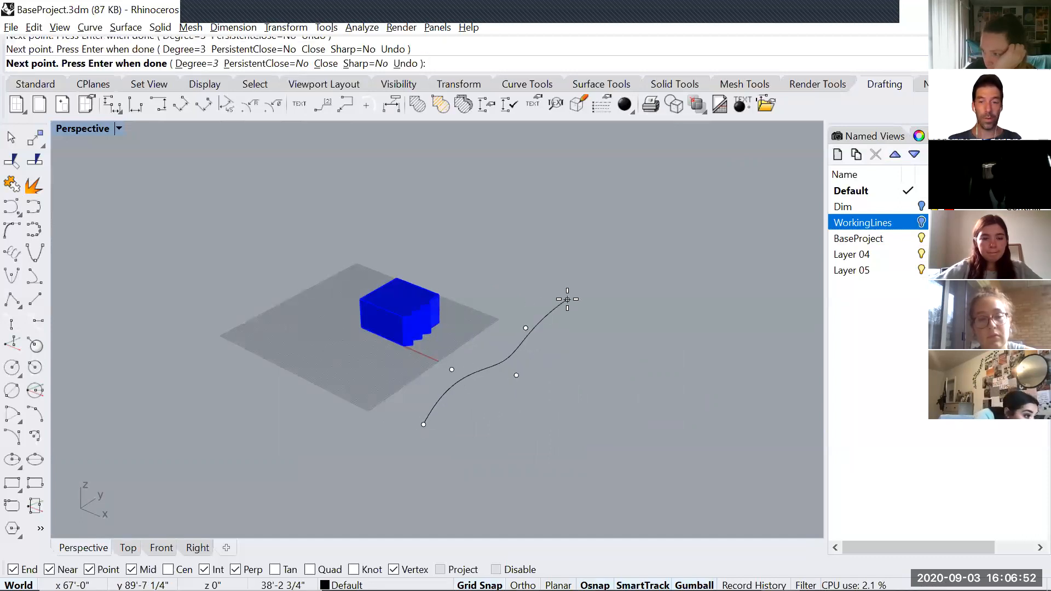
pyautogui.click(723, 308)
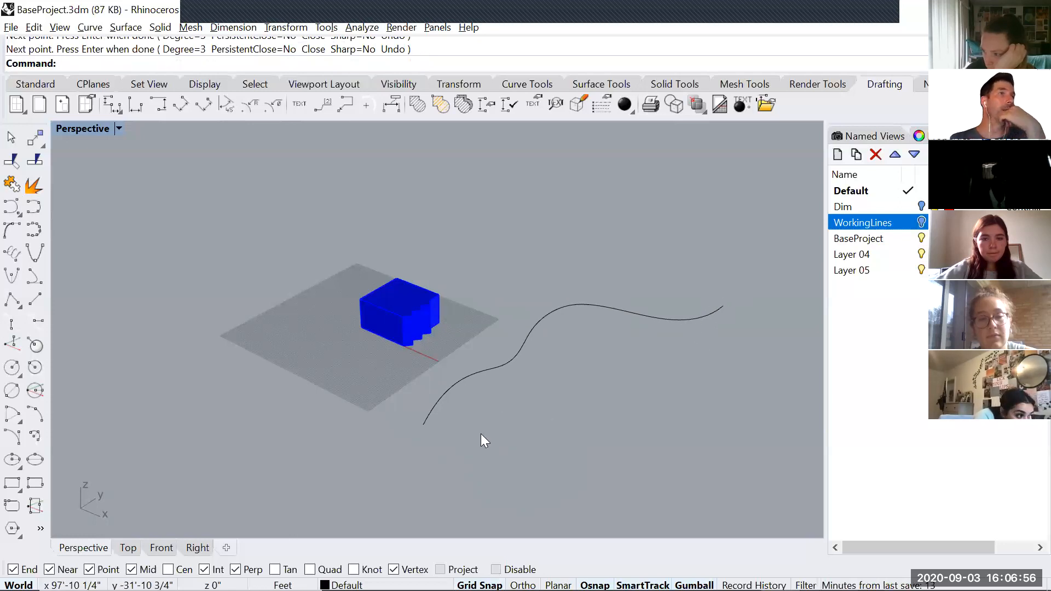
pyautogui.moveTo(490, 452)
pyautogui.write('Circel')
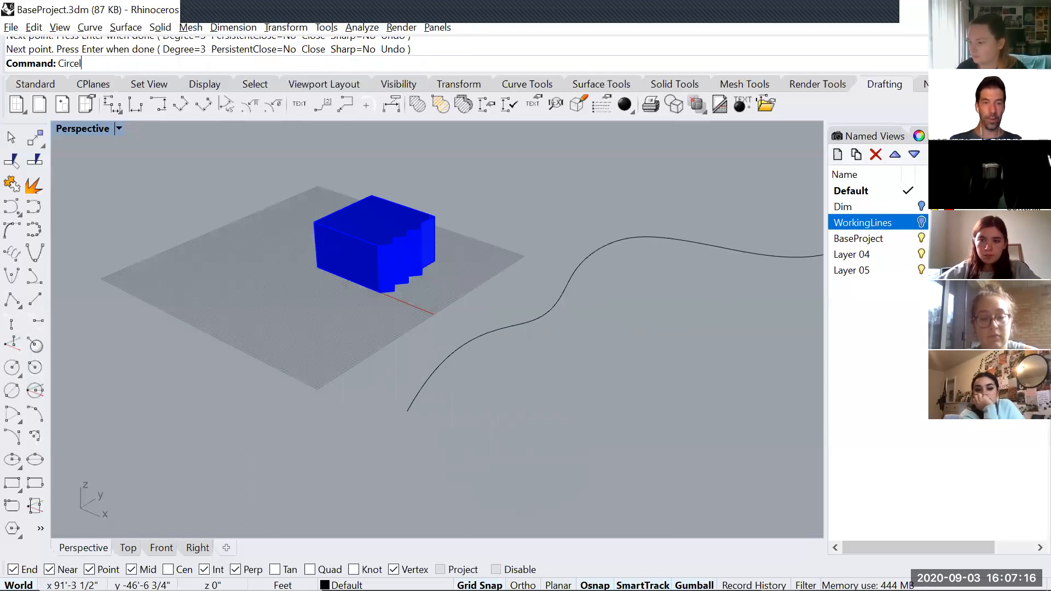
pyautogui.press('Return')
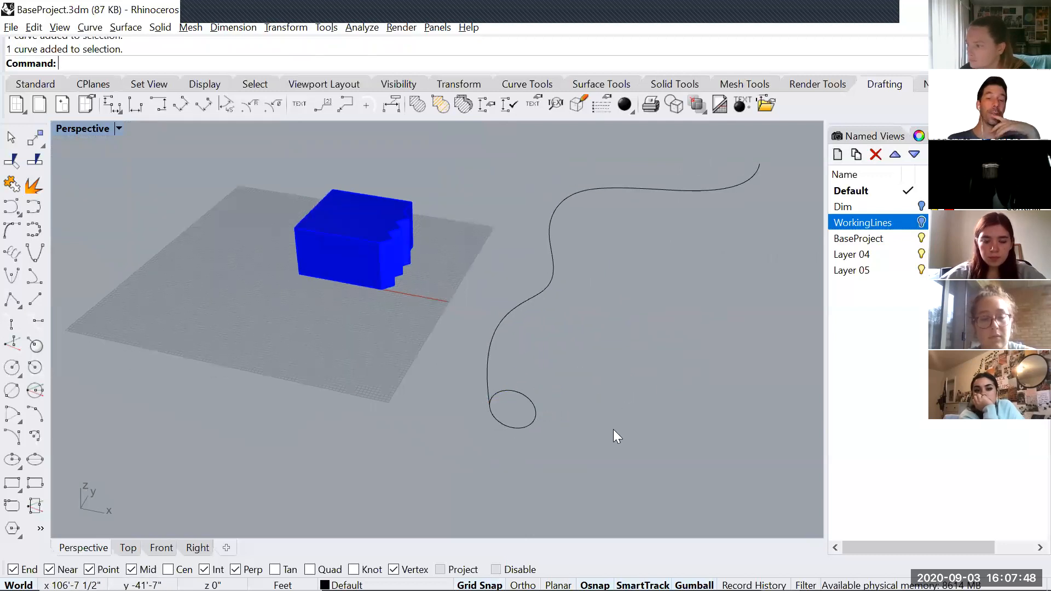
pyautogui.write('Sweep1')
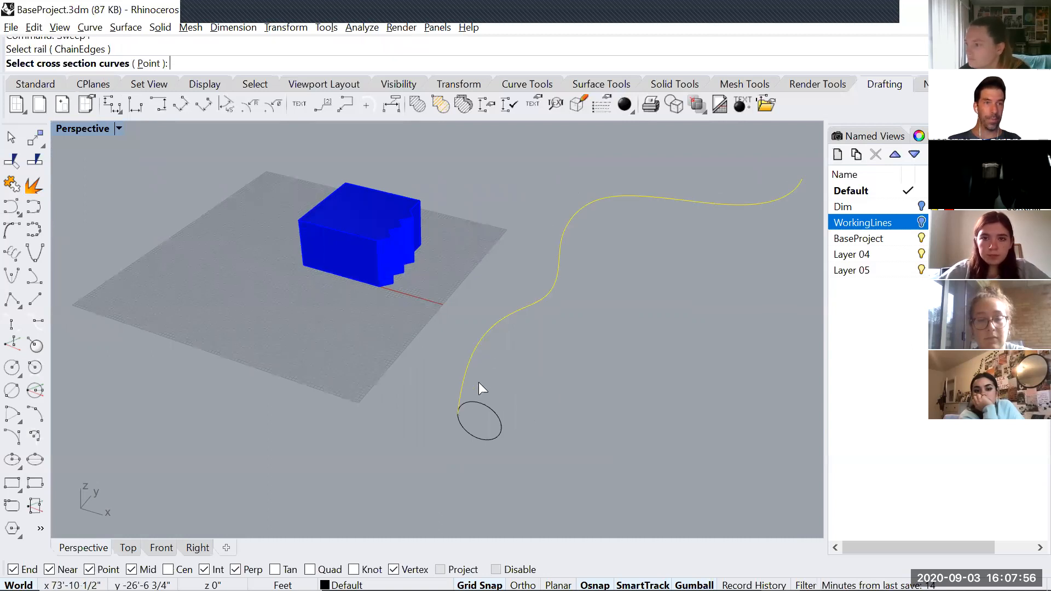
pyautogui.moveTo(495, 434)
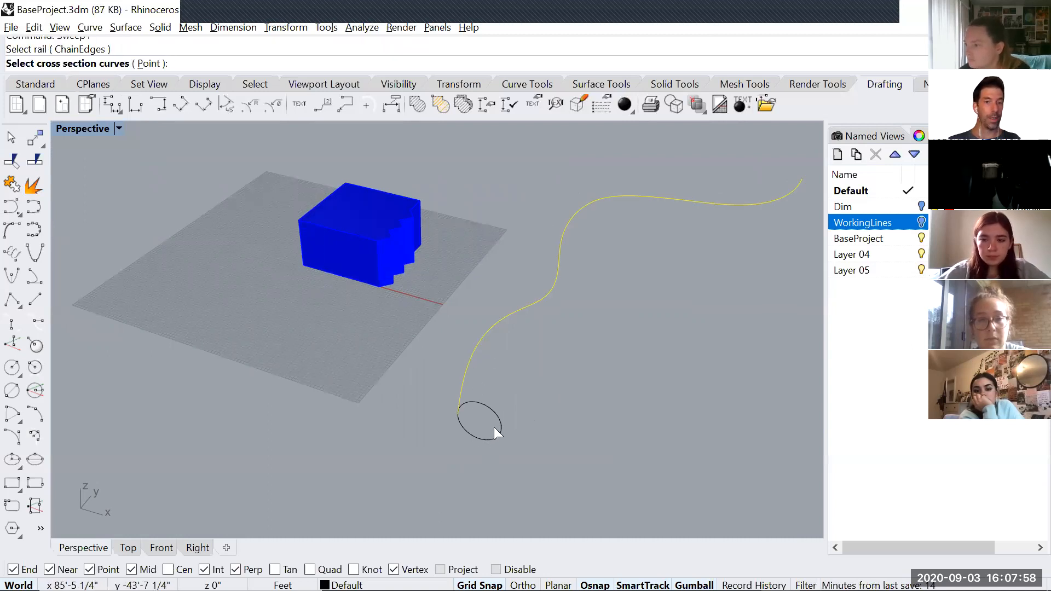
# Sweep the small circle along the wavy rail into a tube, then remove it
pyautogui.click(480, 422)
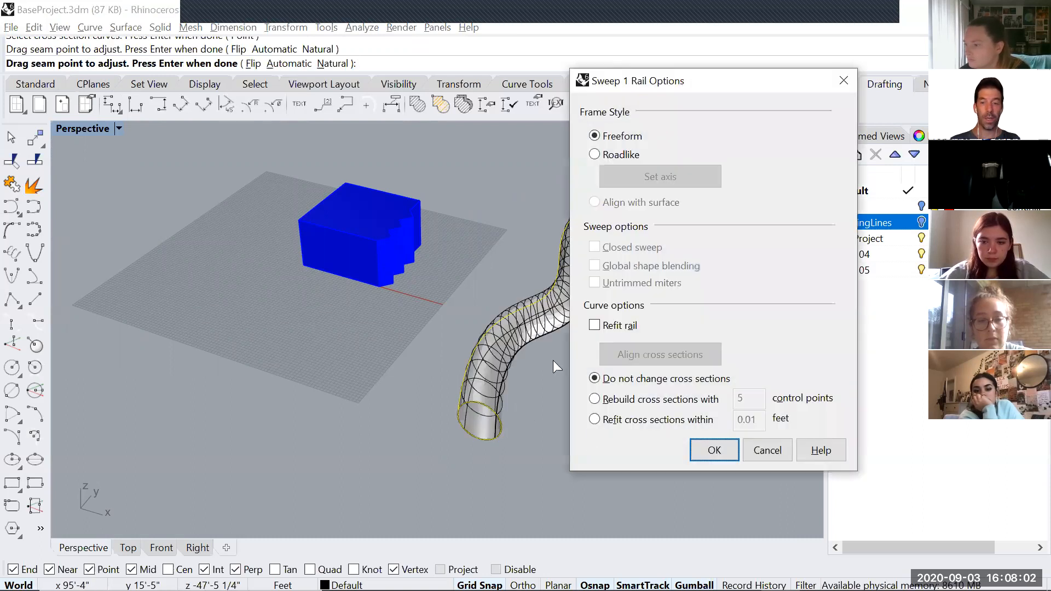
pyautogui.click(713, 449)
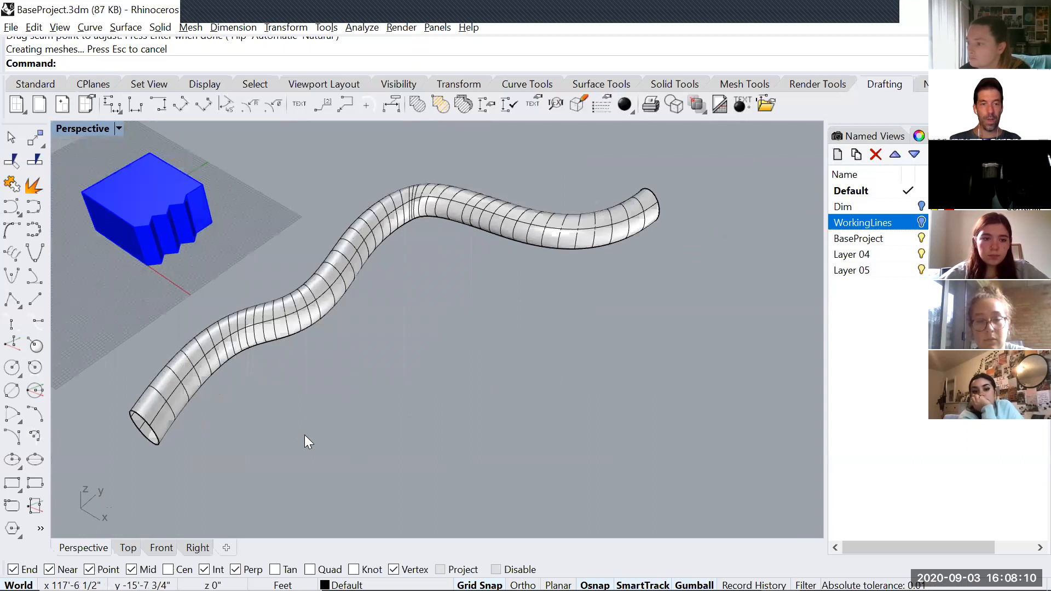
pyautogui.press('ctrl+z')
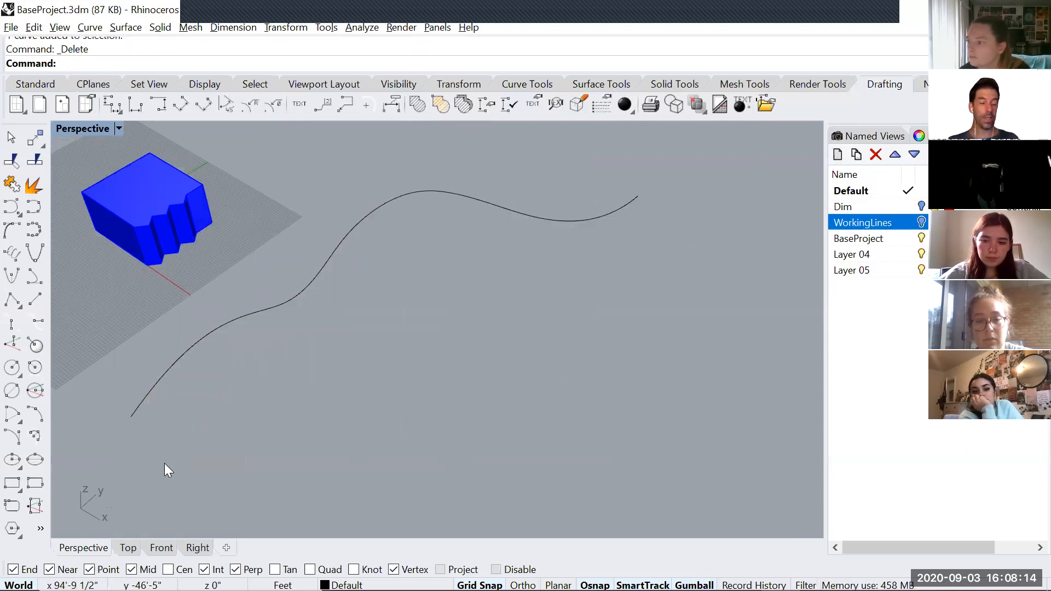
# Draw a closed jagged polyline in Top view and move it to the rail's end
pyautogui.click(128, 547)
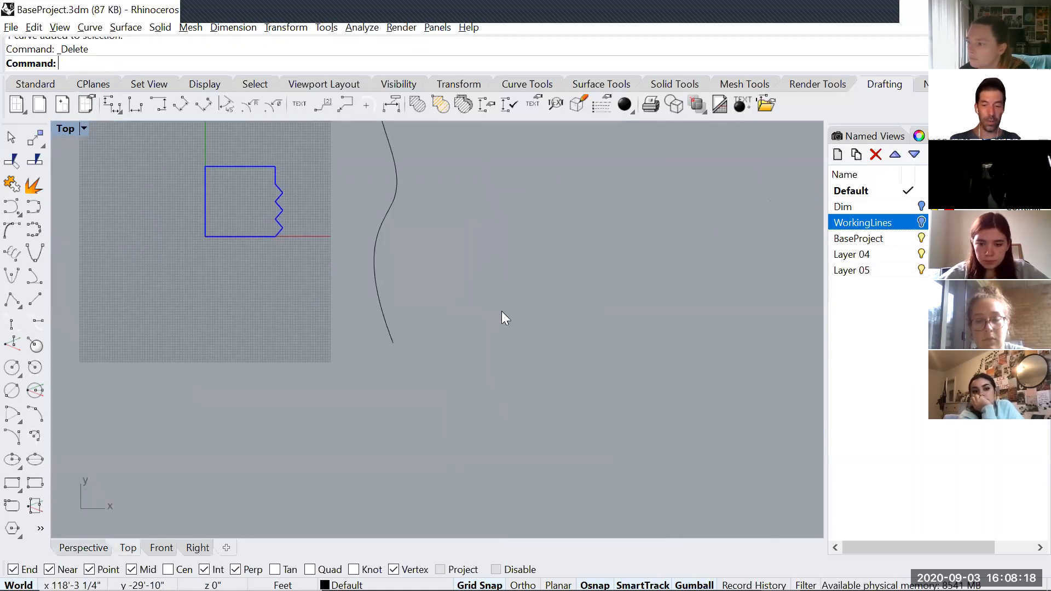
pyautogui.write('Polyline')
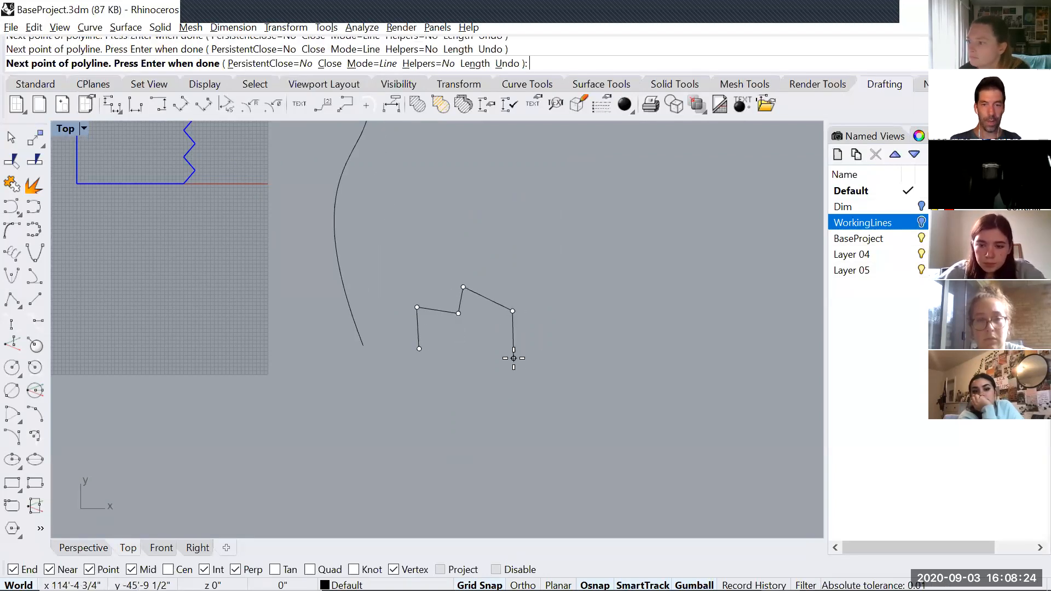
pyautogui.click(413, 373)
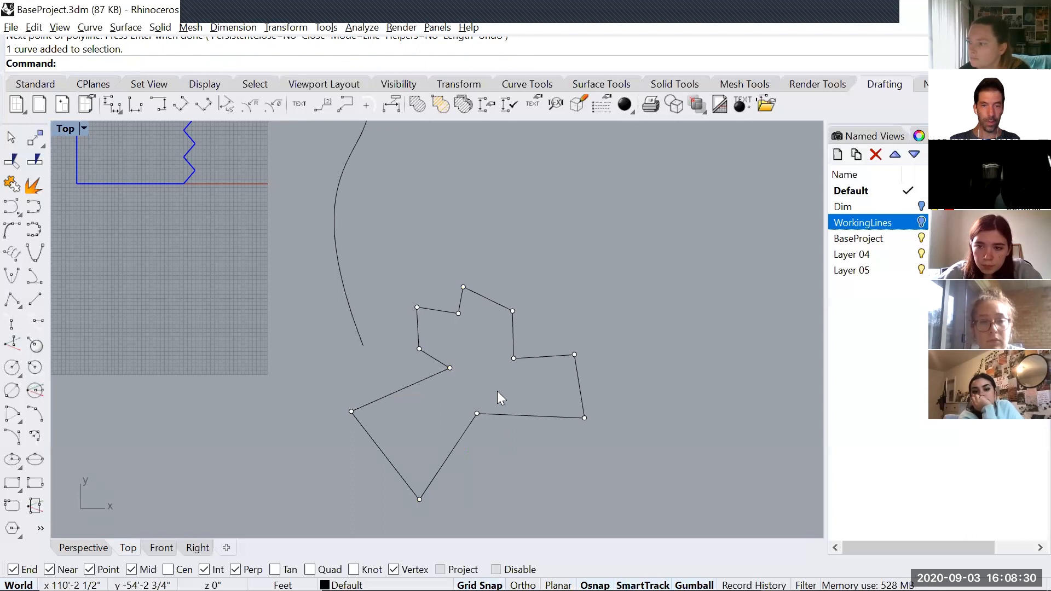
pyautogui.click(197, 548)
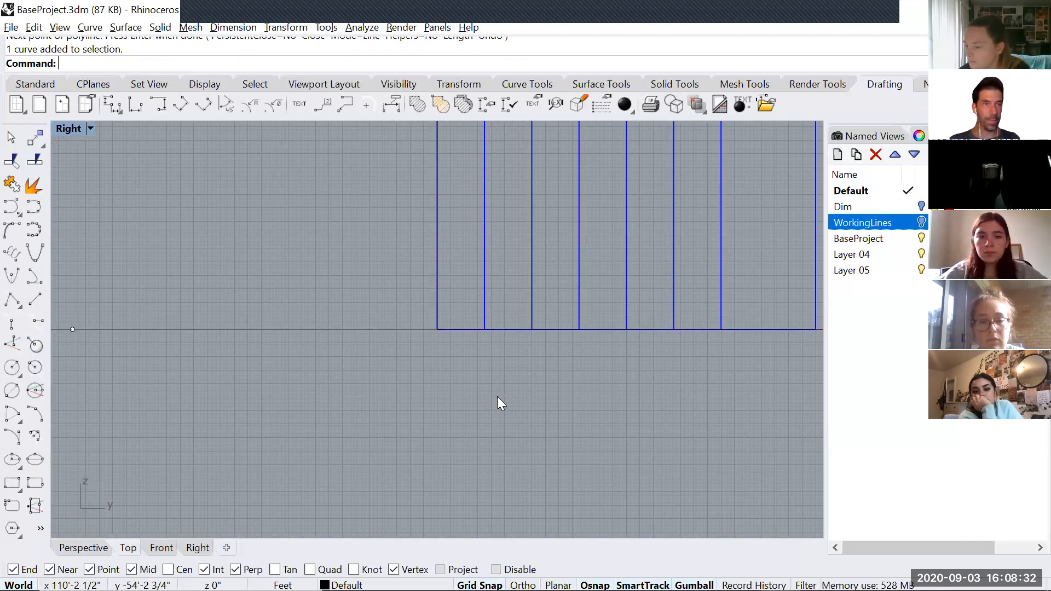
pyautogui.moveTo(366, 311)
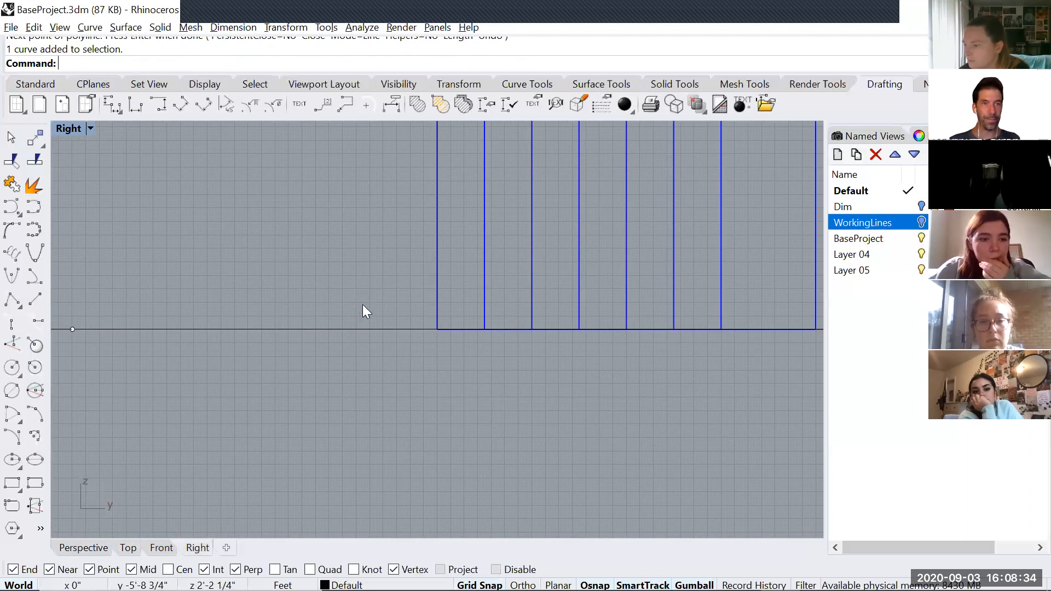
pyautogui.click(83, 547)
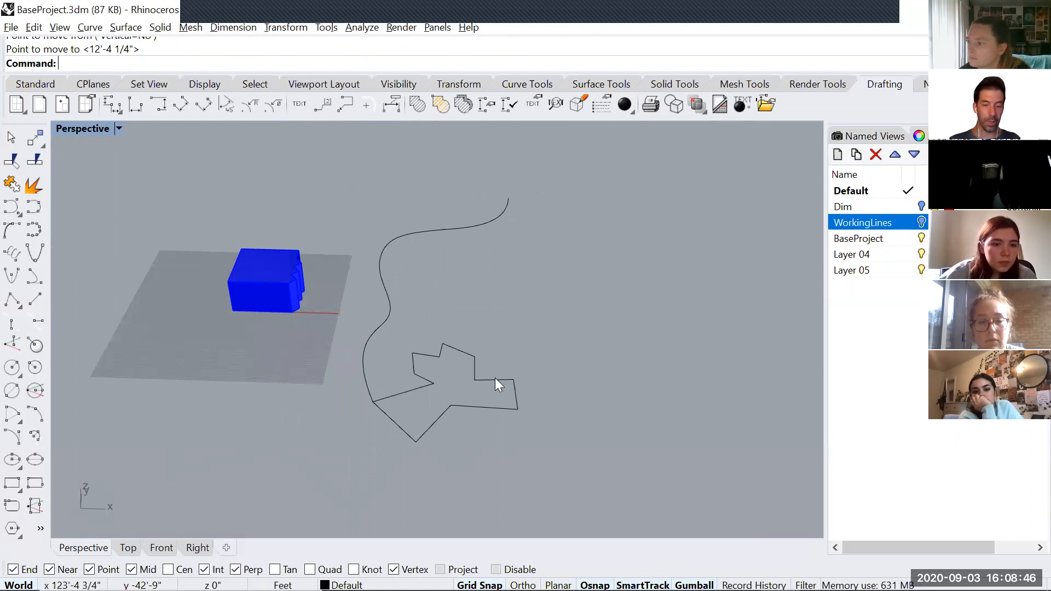
# Run Sweep1 and pick the jagged profile as the cross section
pyautogui.write('Sweep1')
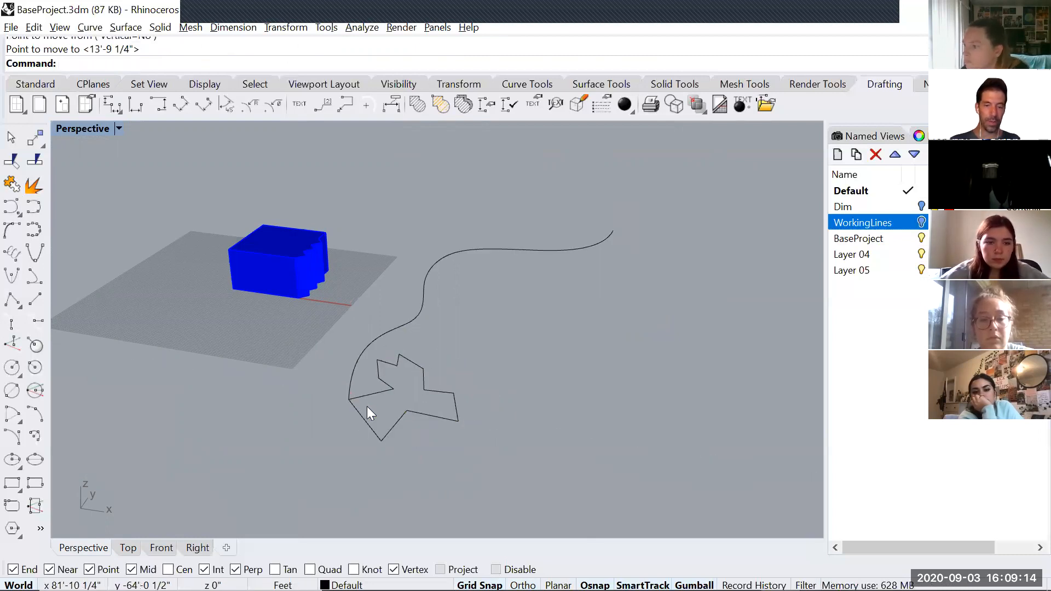
pyautogui.write('Sweep1')
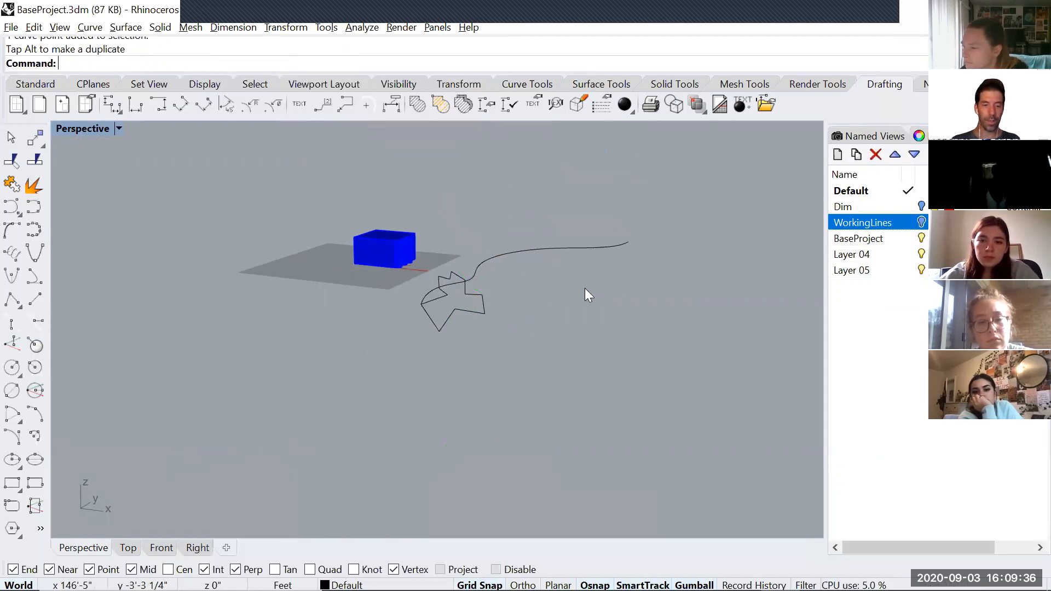
pyautogui.click(529, 253)
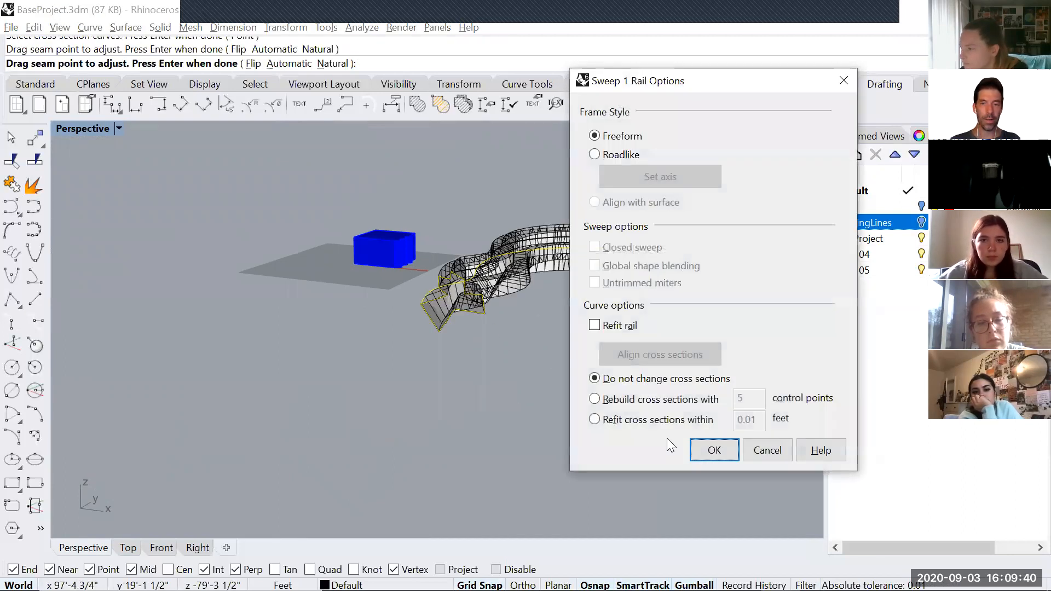
# Accept the Sweep 1 Rail options to build the finned sweep along the rail
pyautogui.click(713, 450)
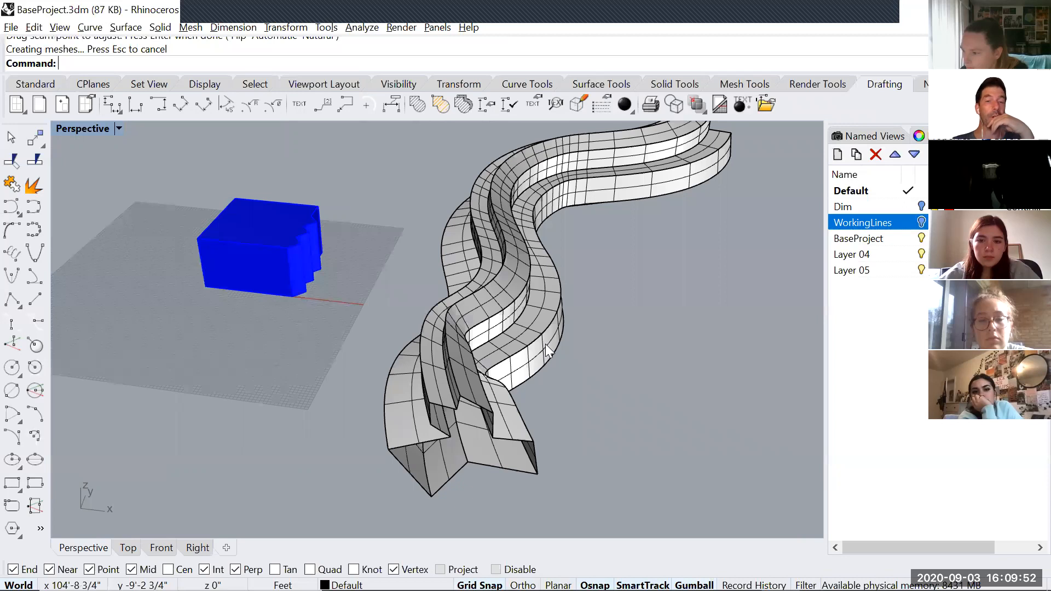
pyautogui.moveTo(548, 374)
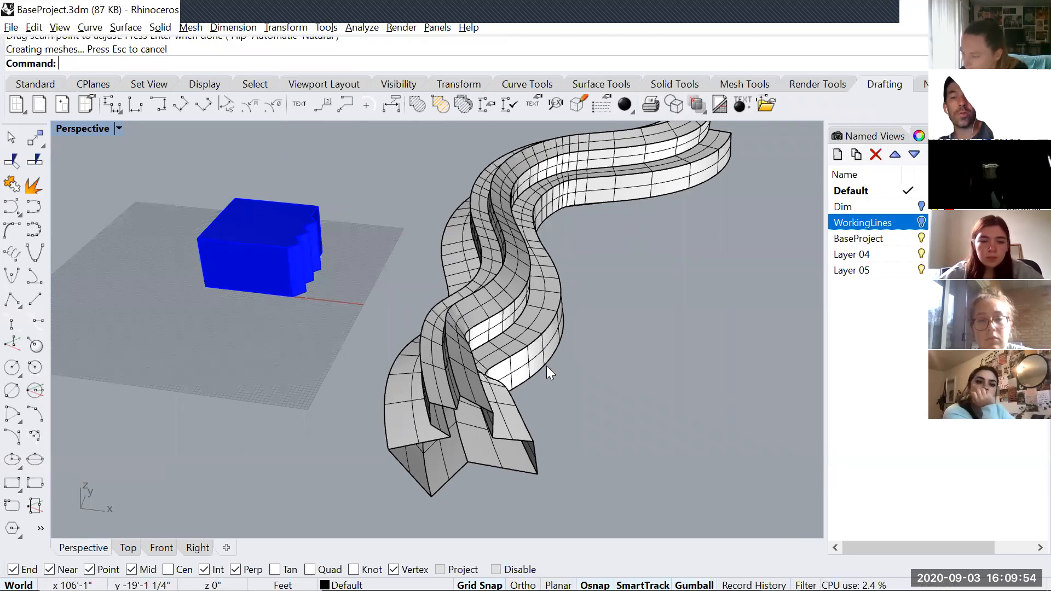
pyautogui.moveTo(556, 352)
pyautogui.write('s')
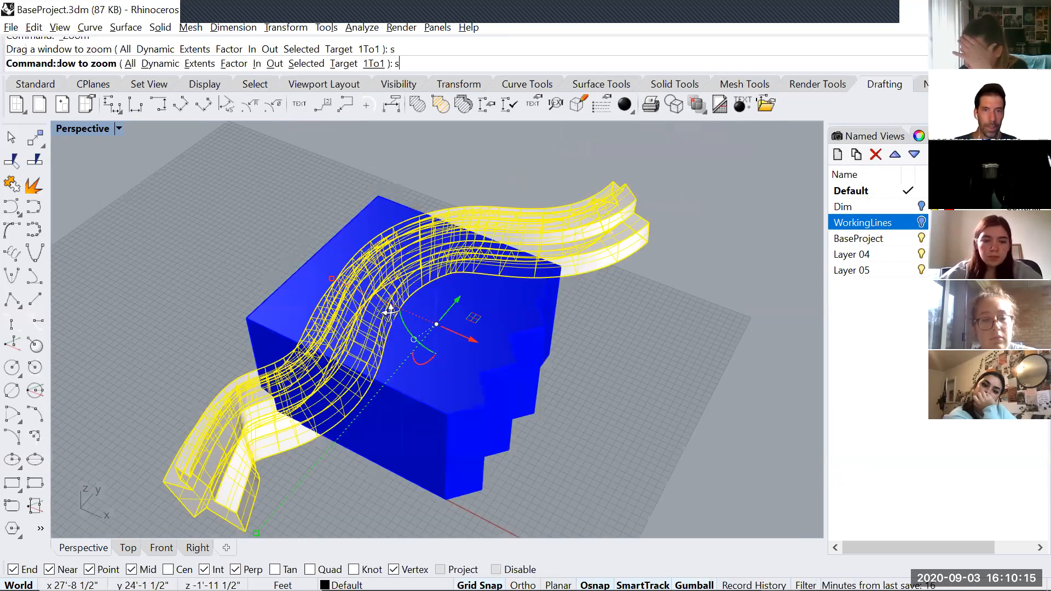
pyautogui.moveTo(483, 302)
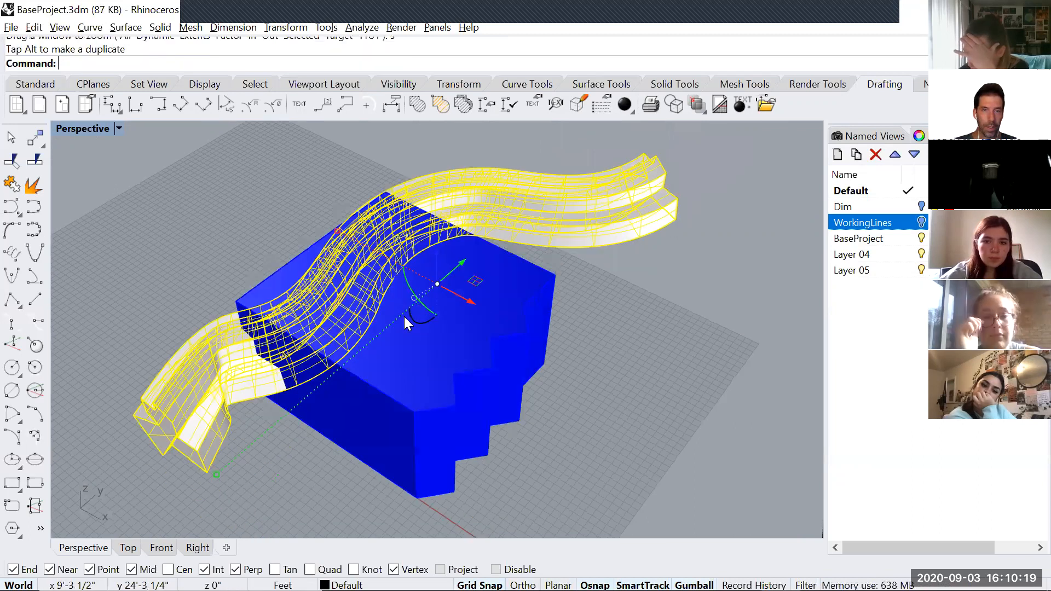
pyautogui.moveTo(603, 228)
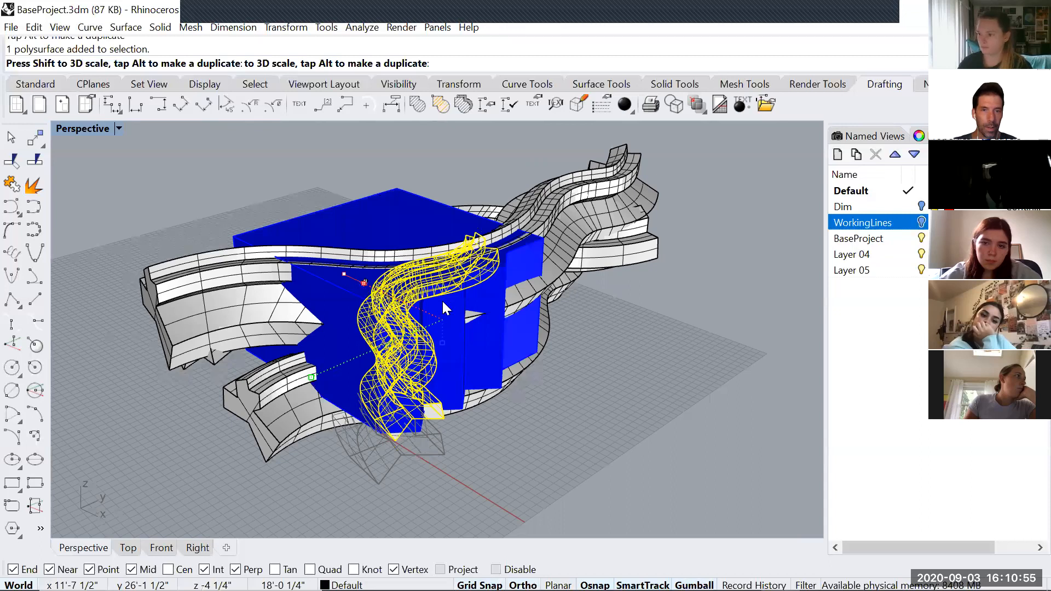
pyautogui.moveTo(441, 201)
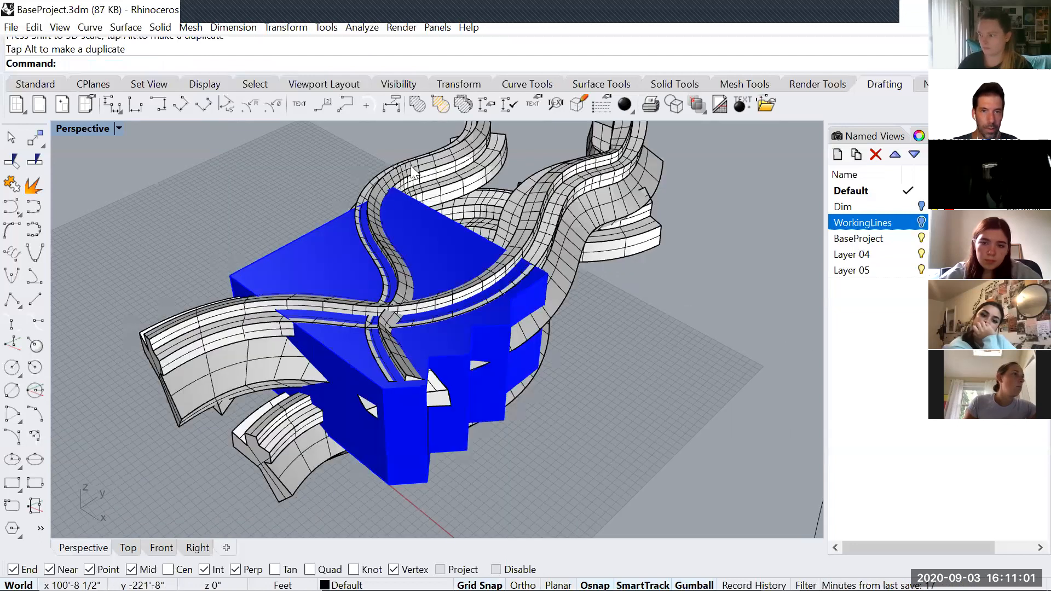
pyautogui.moveTo(489, 288)
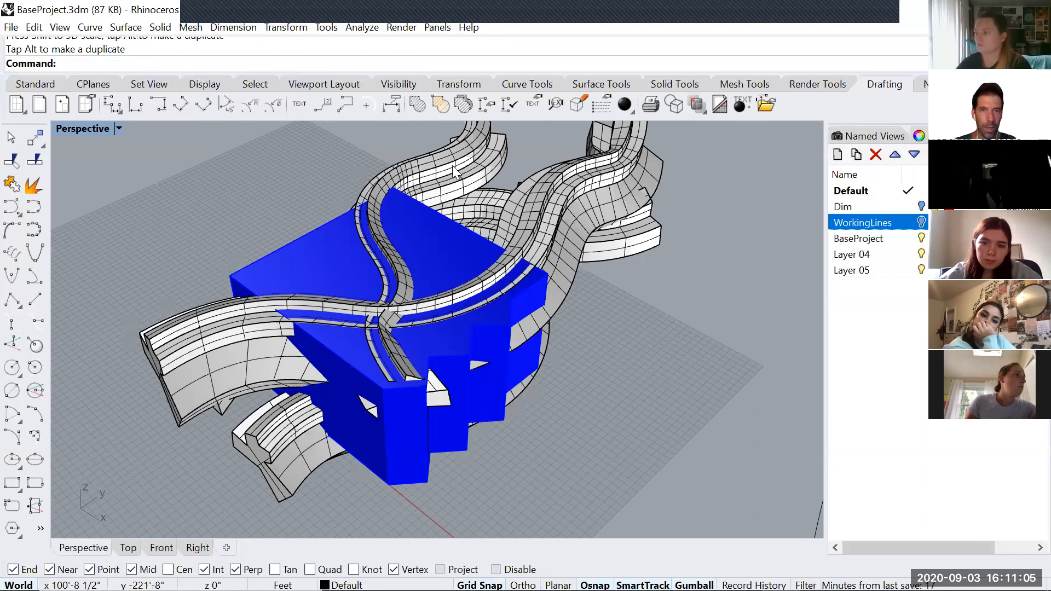
pyautogui.moveTo(642, 380)
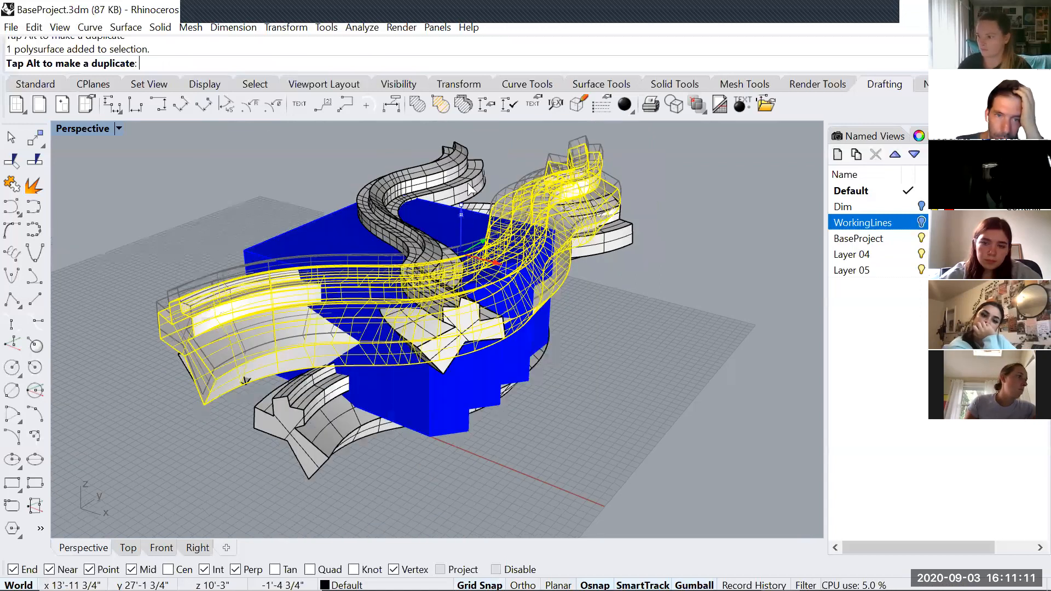
pyautogui.moveTo(617, 350)
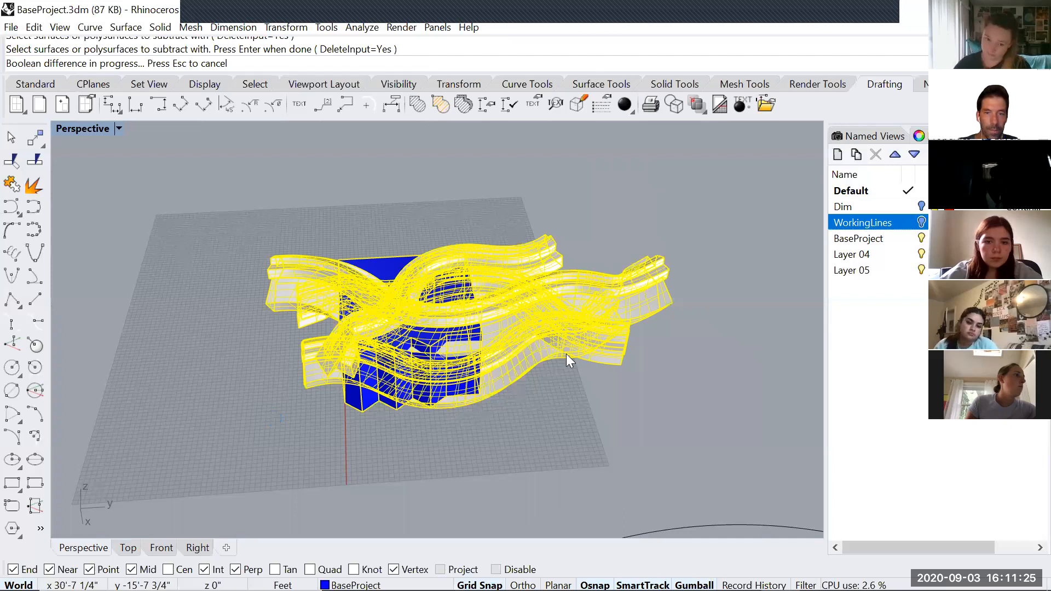
# Subtract the swept forms from the blue block, then undo the subtraction
pyautogui.press('Return')
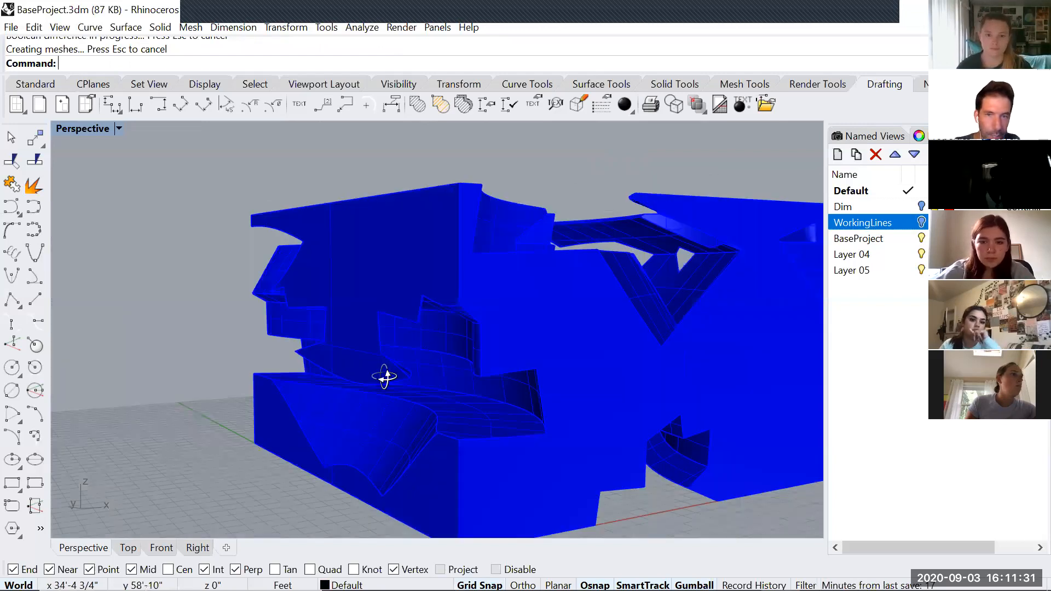
pyautogui.moveTo(304, 321)
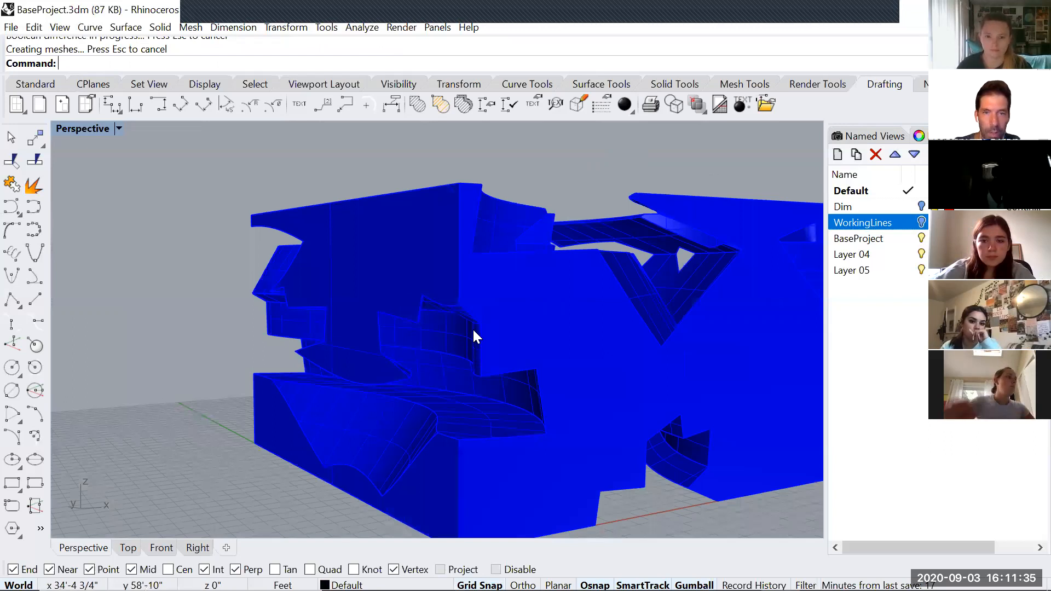
pyautogui.press('ctrl+z')
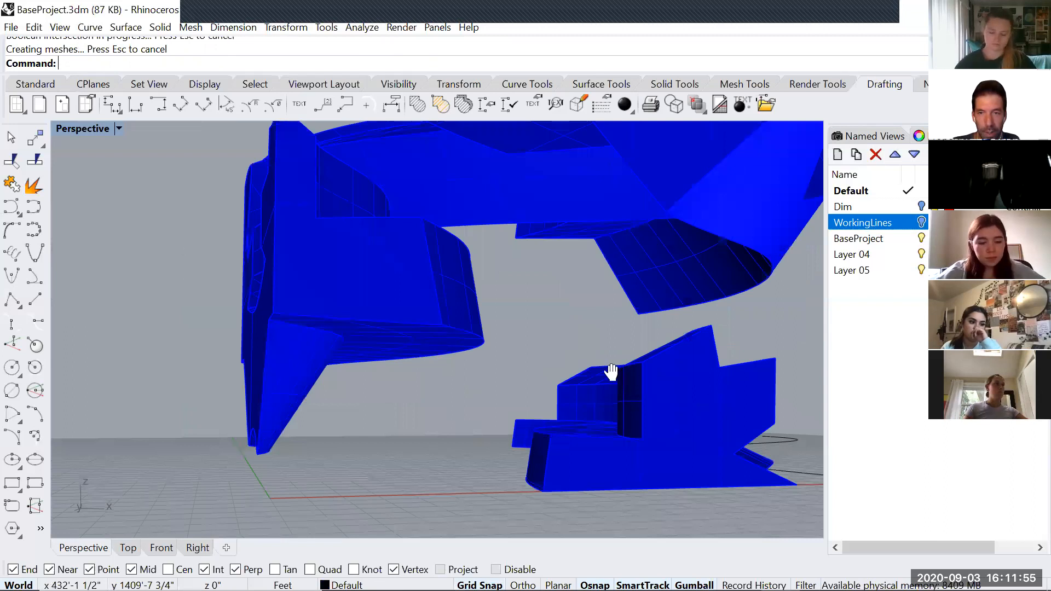
pyautogui.moveTo(596, 325)
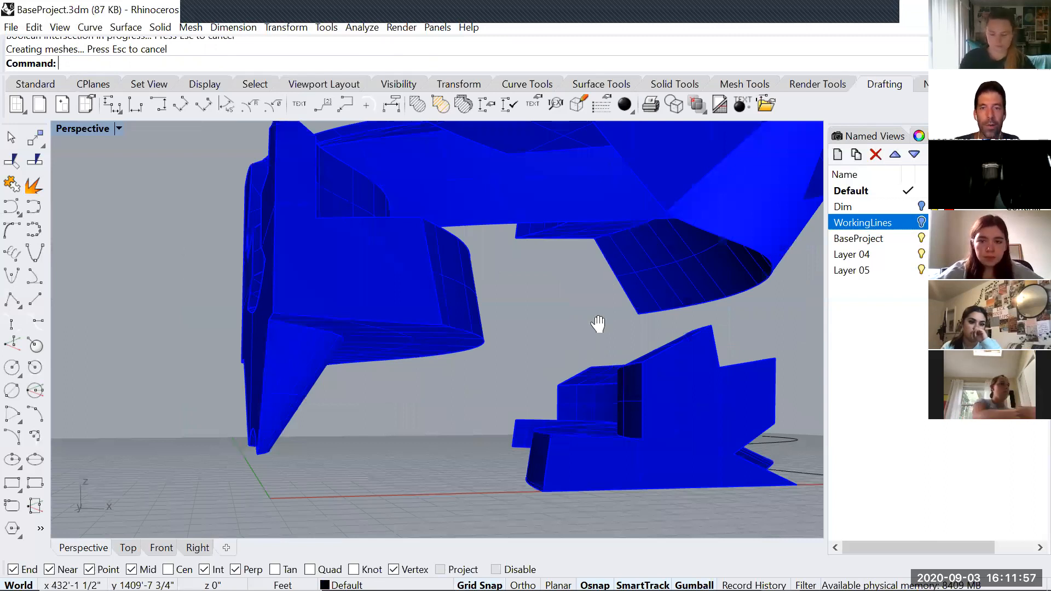
# Zoom in to inspect the worm-like blue intersection solids
pyautogui.scroll(3)
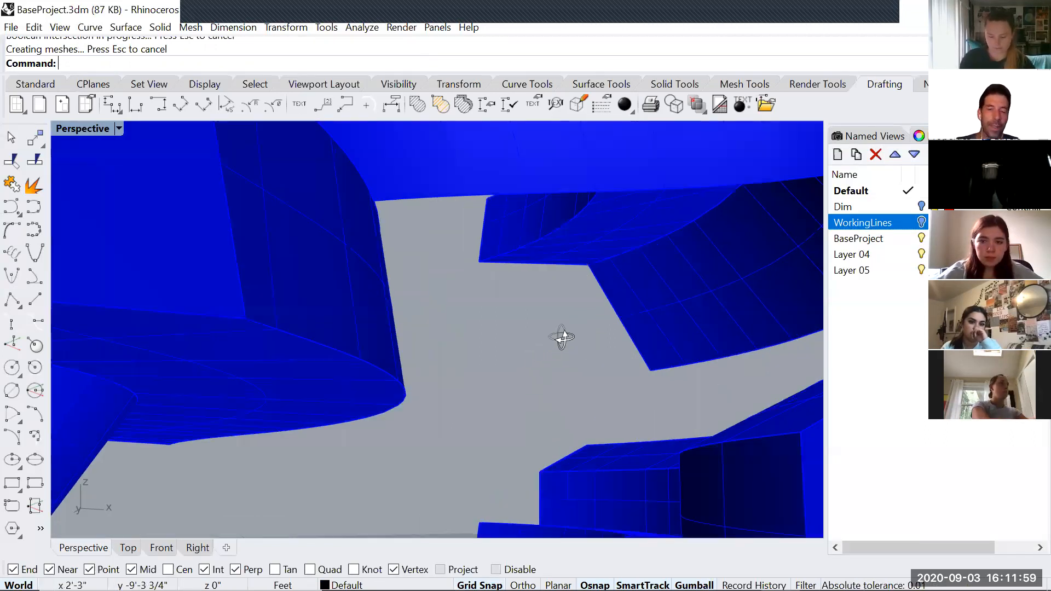
pyautogui.moveTo(469, 422)
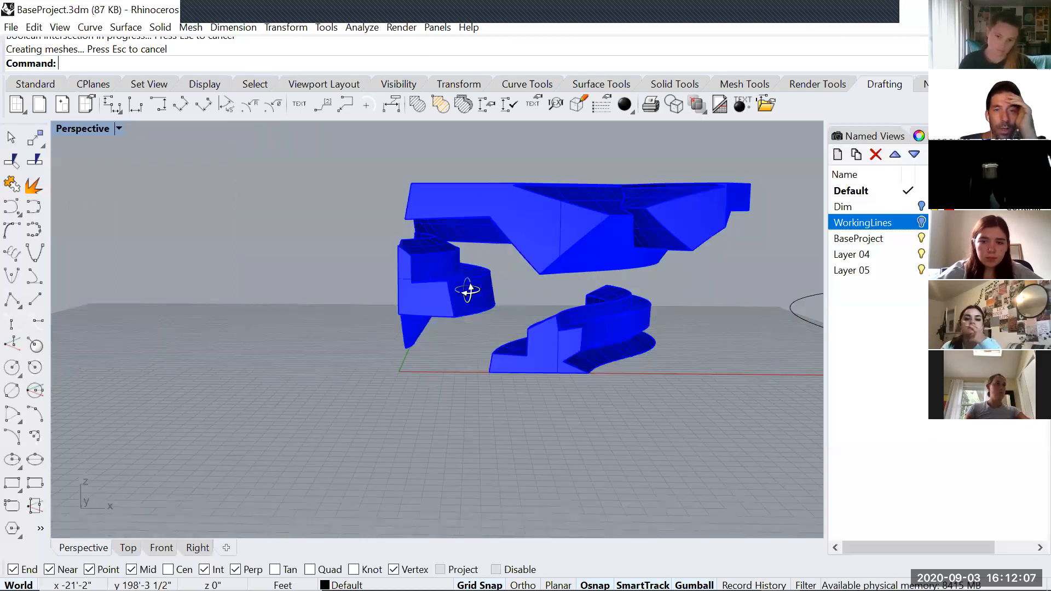
pyautogui.moveTo(317, 295)
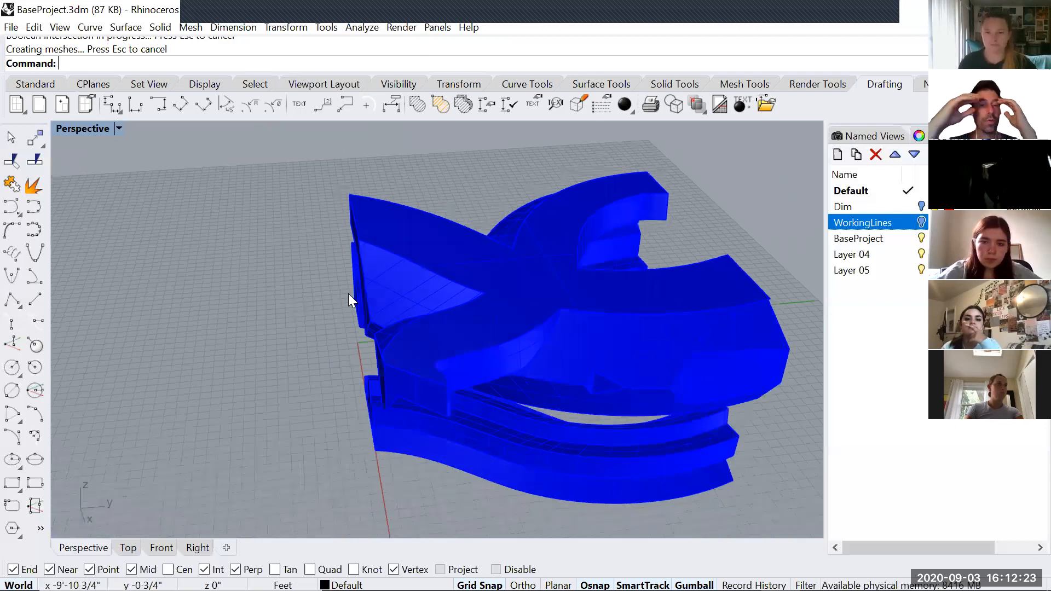
pyautogui.moveTo(559, 280)
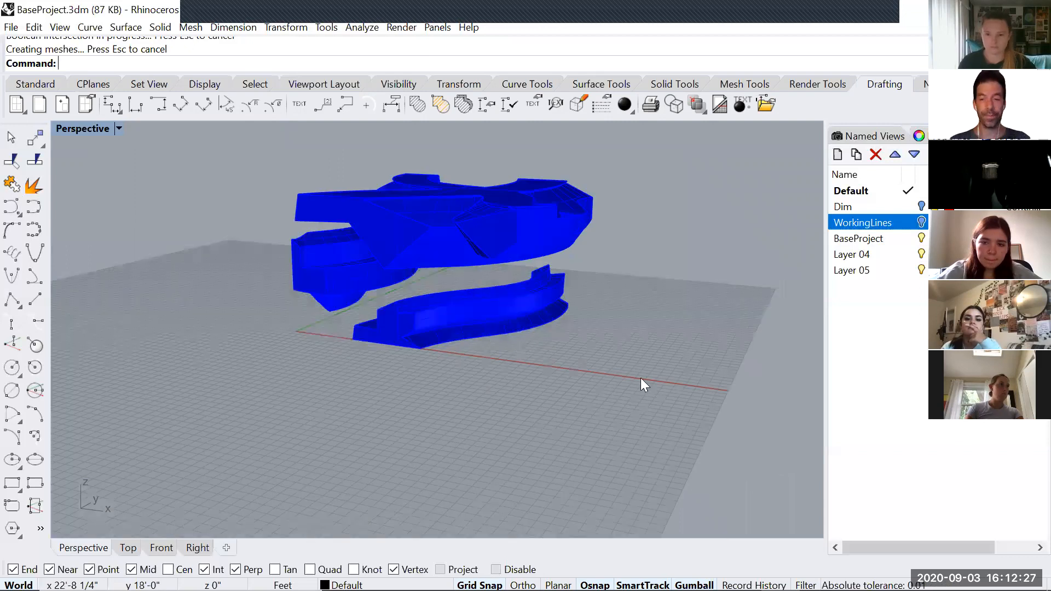
pyautogui.moveTo(526, 227)
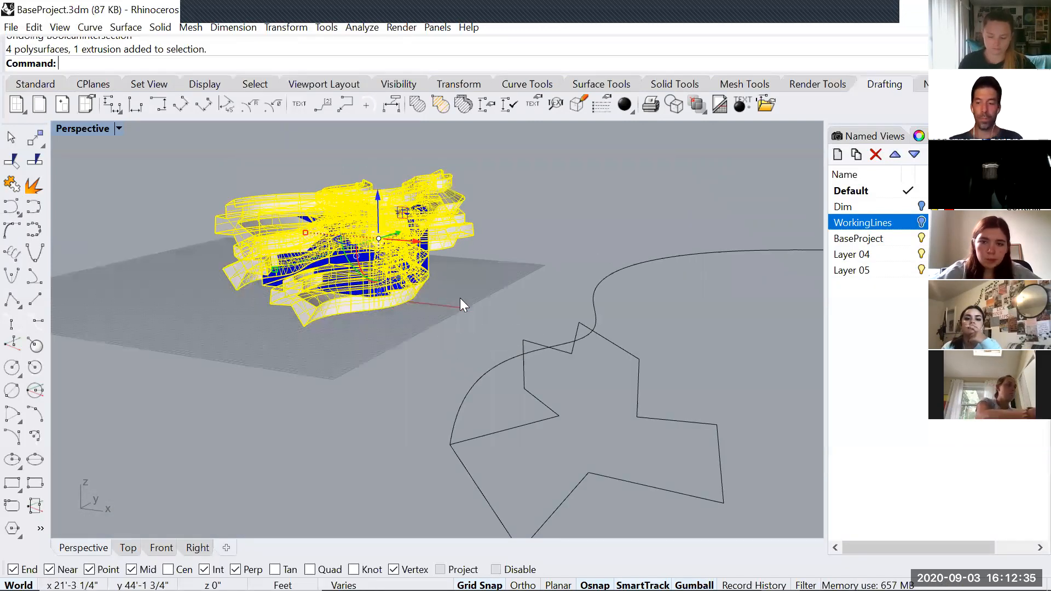
# Rebuild a sweep of the jagged profile along the rail, accept the seam, then undo it
pyautogui.press('Delete')
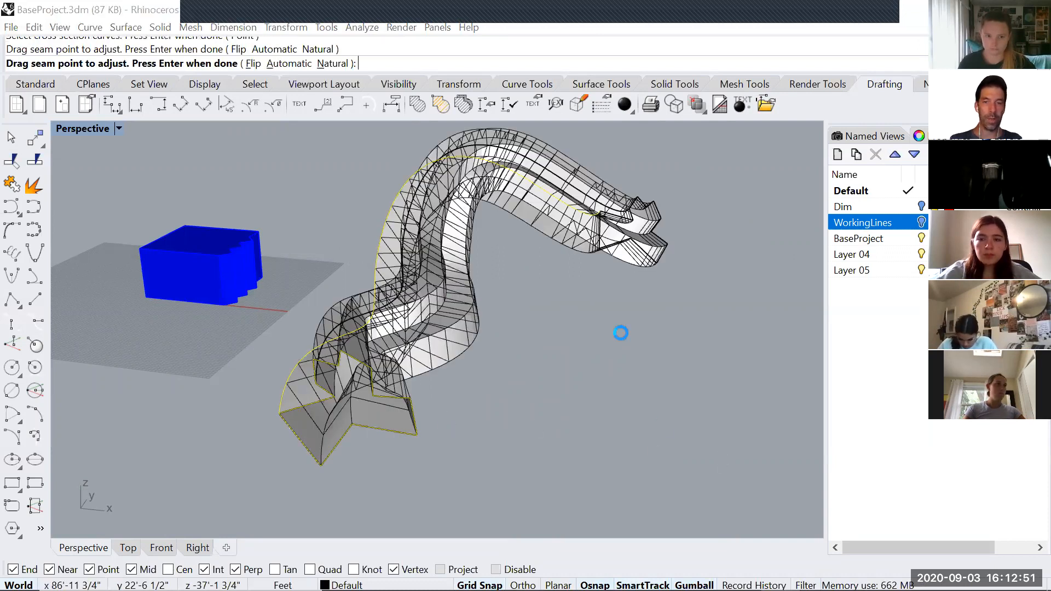
pyautogui.press('Return')
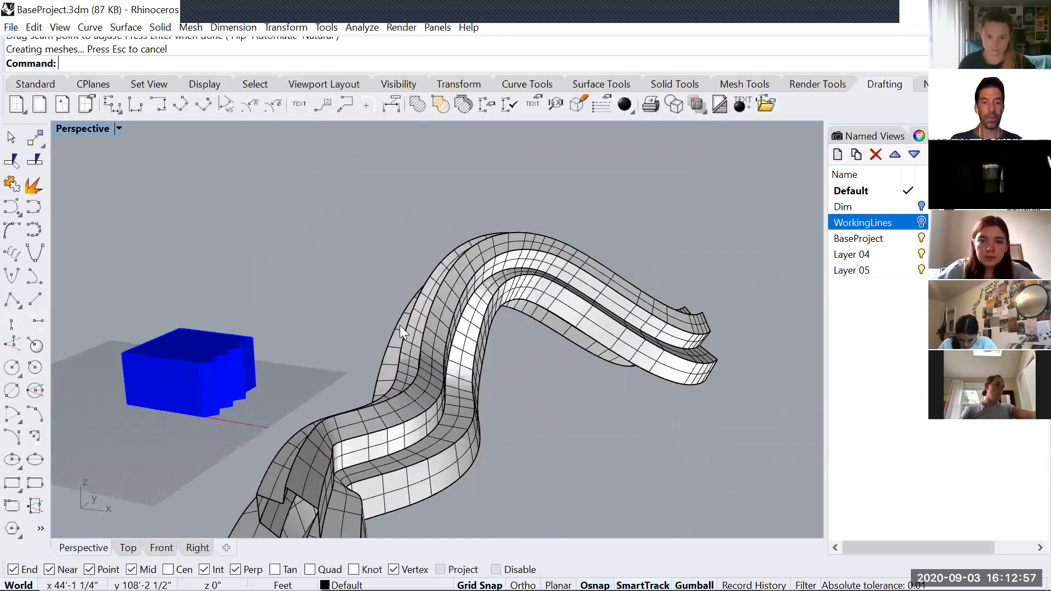
pyautogui.press('ctrl+z')
pyautogui.write('Curve')
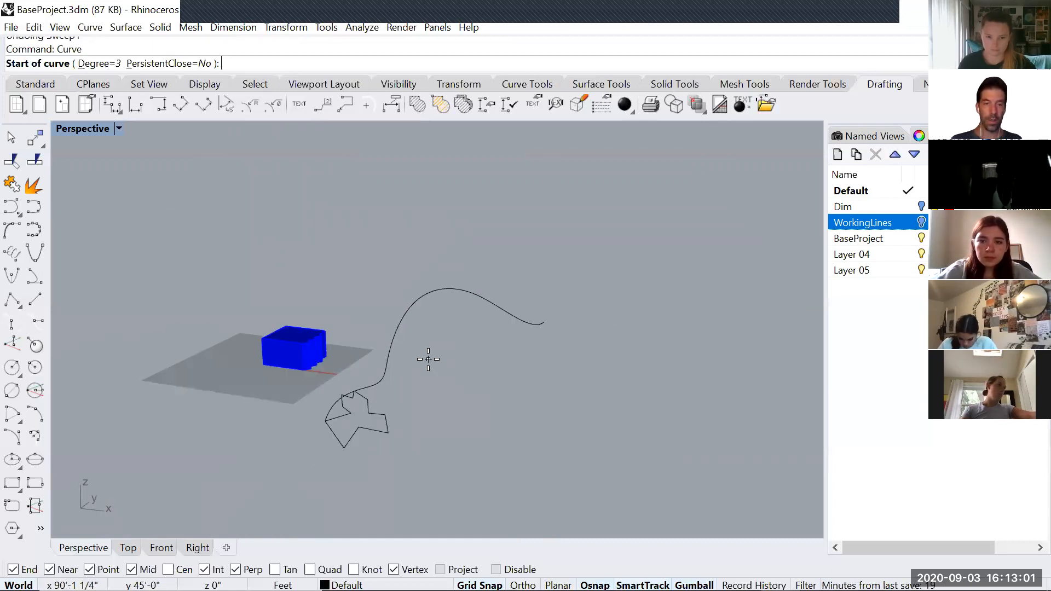
# Draw a second rail from the profile corner and Sweep2 the profile along both rails
pyautogui.click(388, 433)
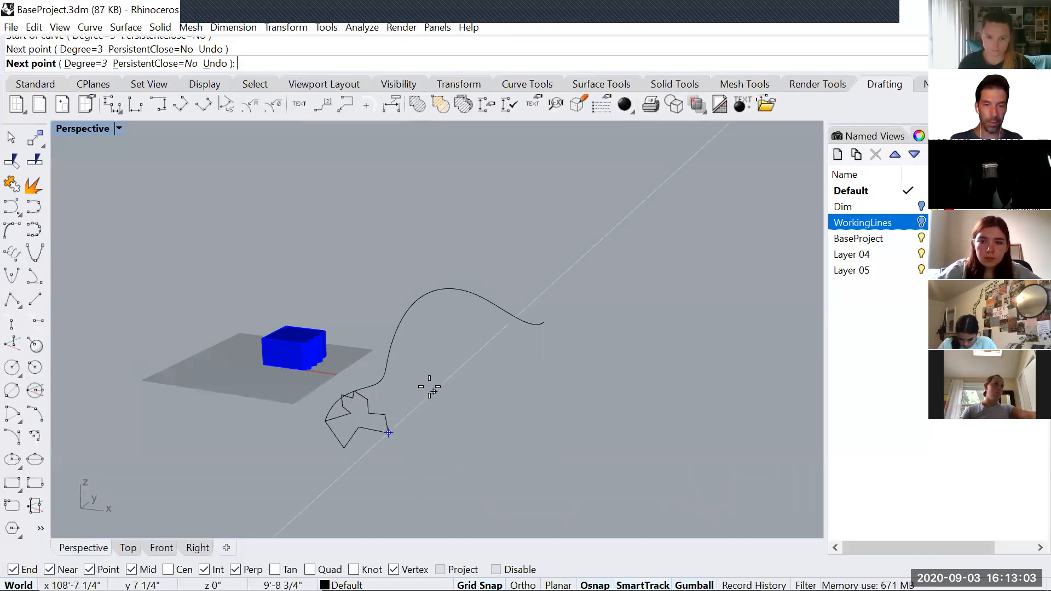
pyautogui.click(570, 352)
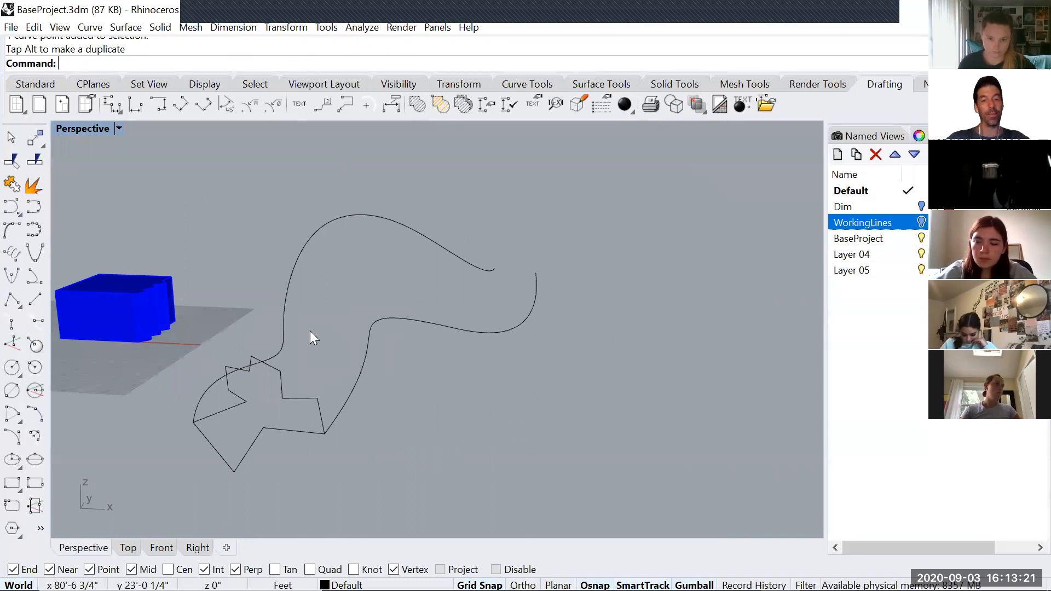
pyautogui.write('Sweep2')
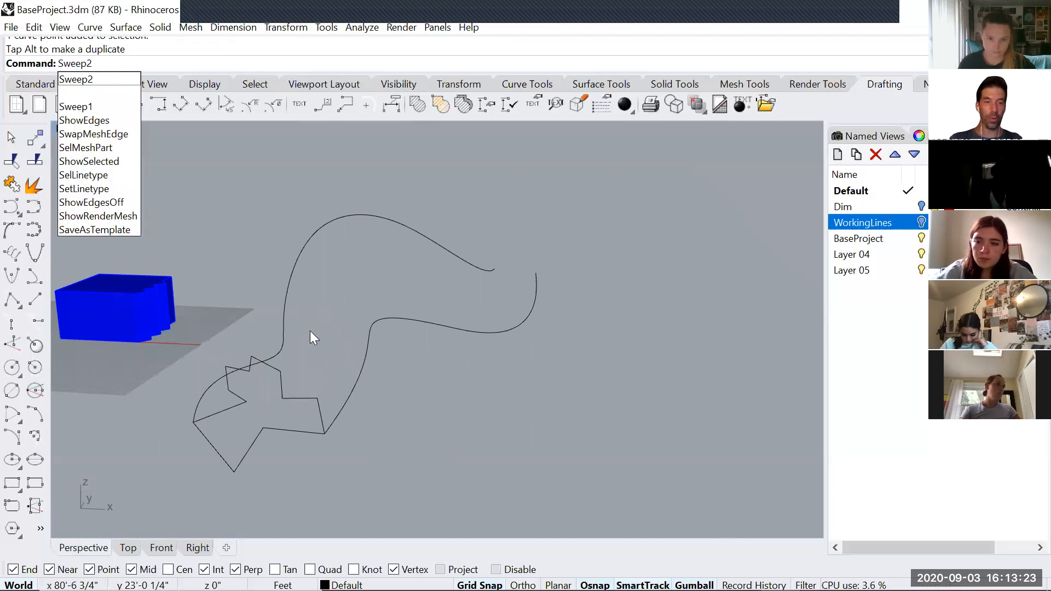
pyautogui.click(75, 79)
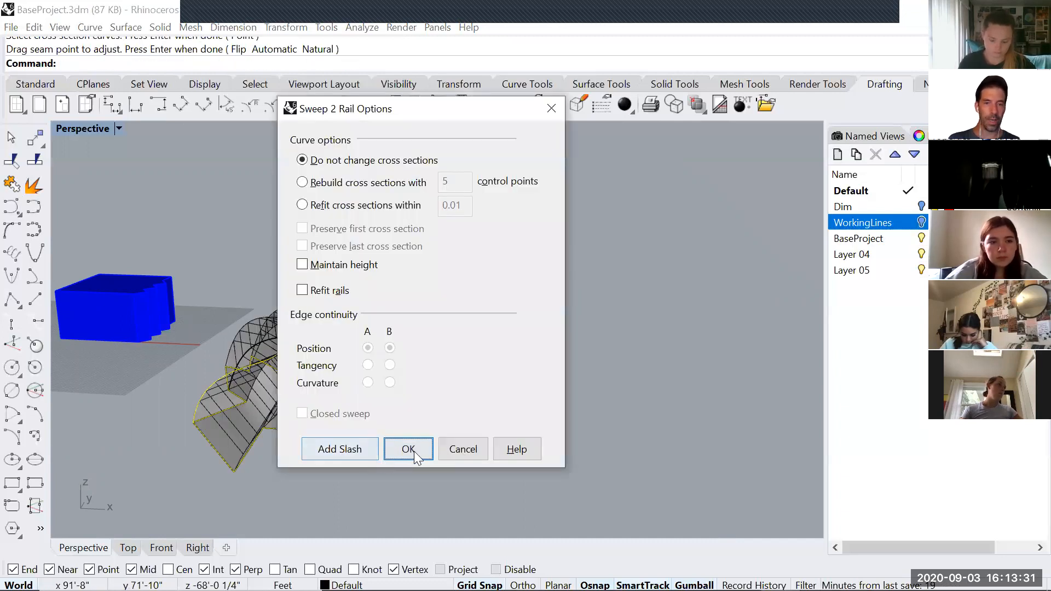
pyautogui.click(408, 448)
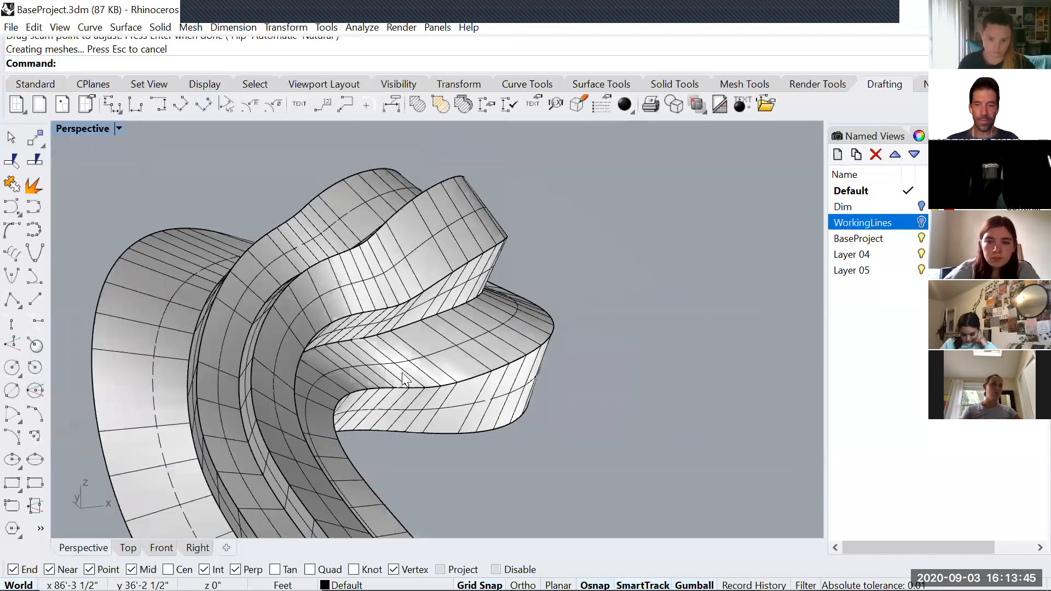
# Delete the jagged worm sweep and profile, then draw a closed oval profile in Front view
pyautogui.press('Delete')
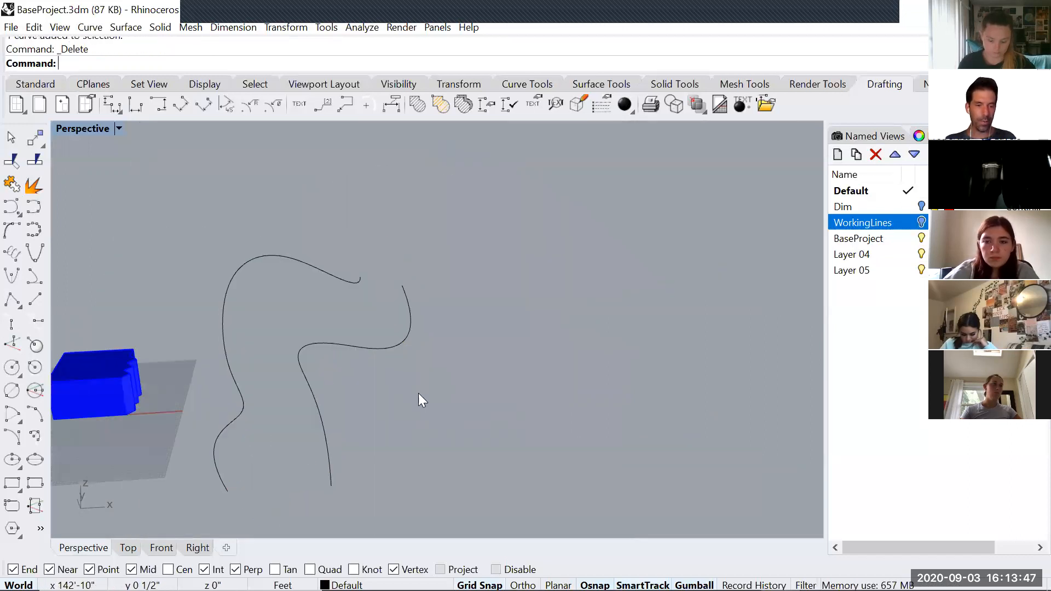
pyautogui.write('Circle')
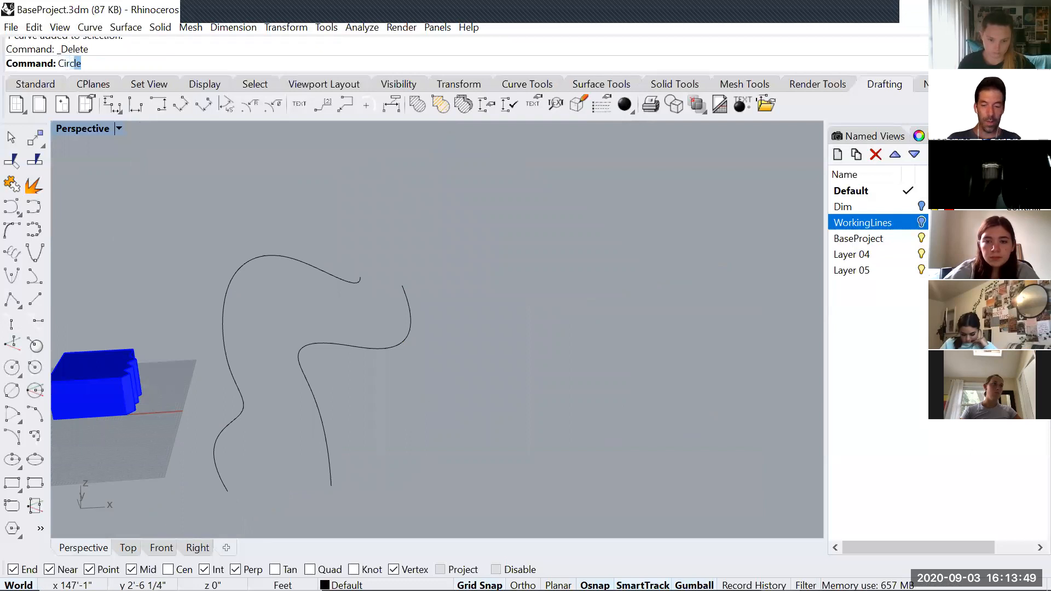
pyautogui.click(127, 547)
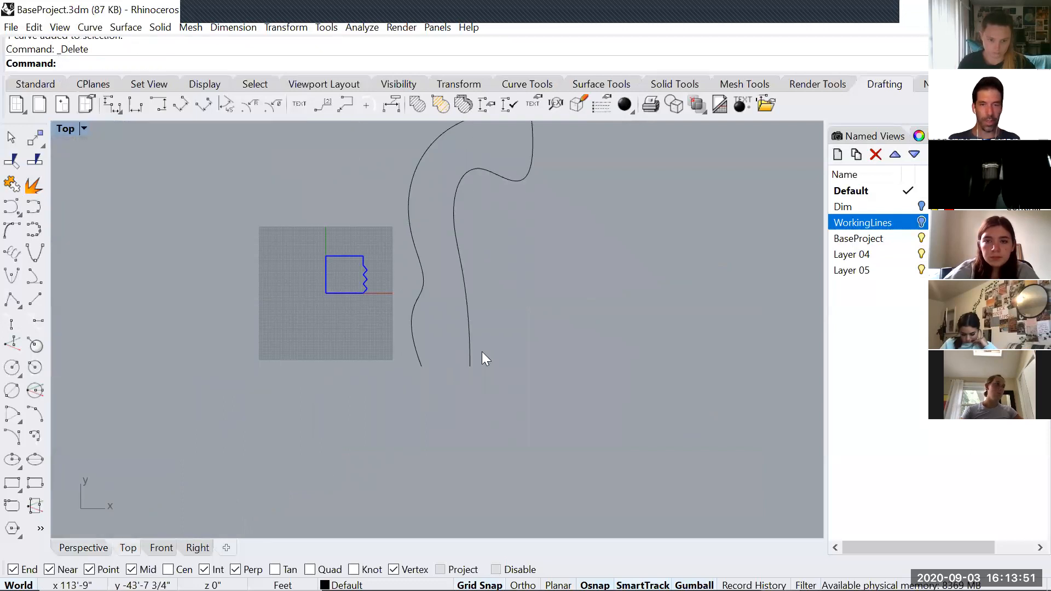
pyautogui.click(160, 547)
pyautogui.write('Curve')
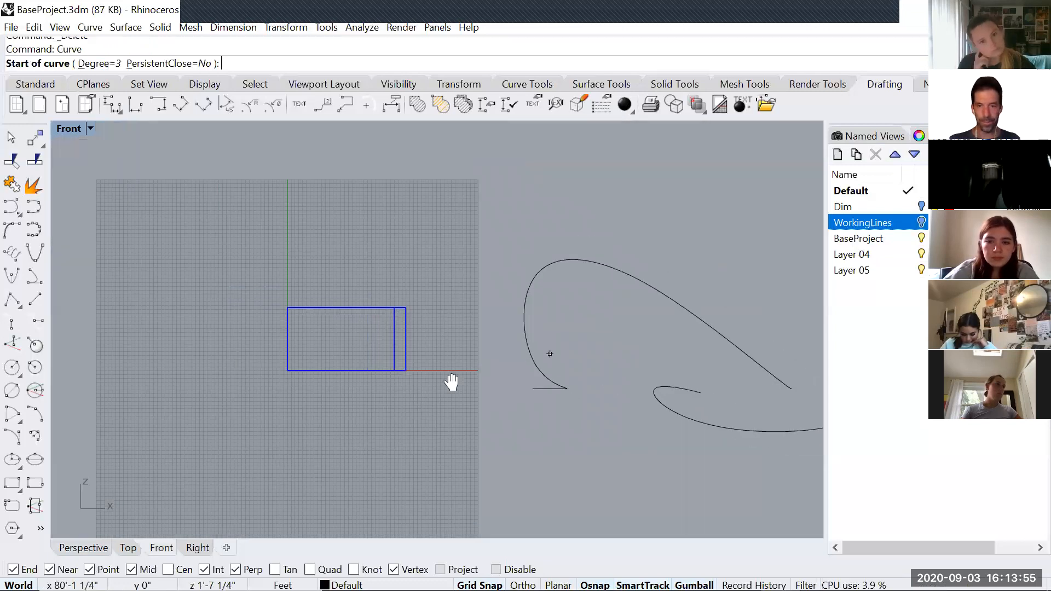
pyautogui.click(634, 351)
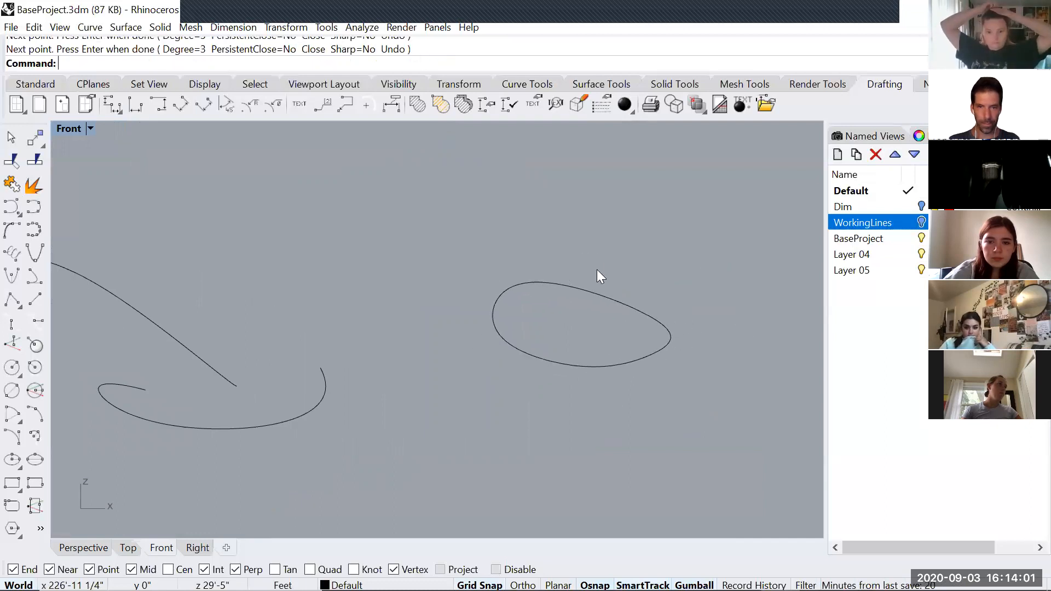
# Rotate the oval profile to face the rail and place it at the rail's start
pyautogui.click(196, 547)
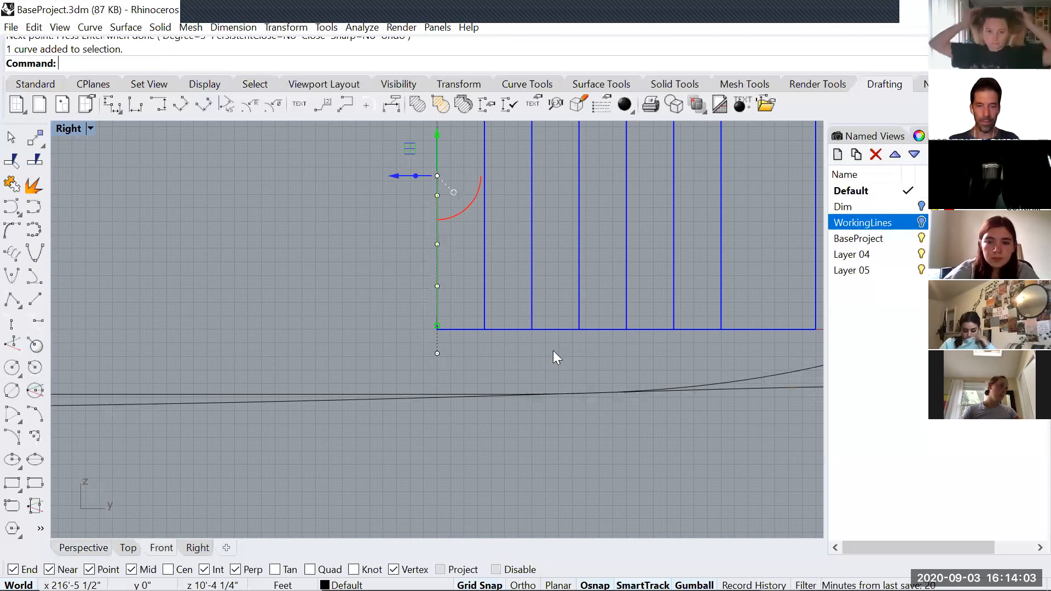
pyautogui.click(83, 547)
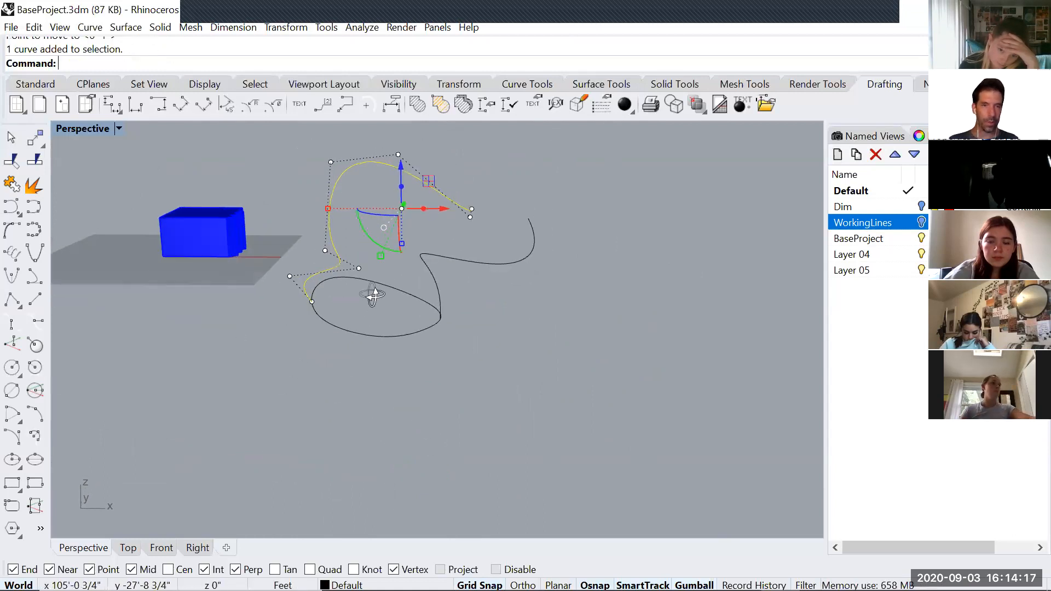
pyautogui.click(378, 374)
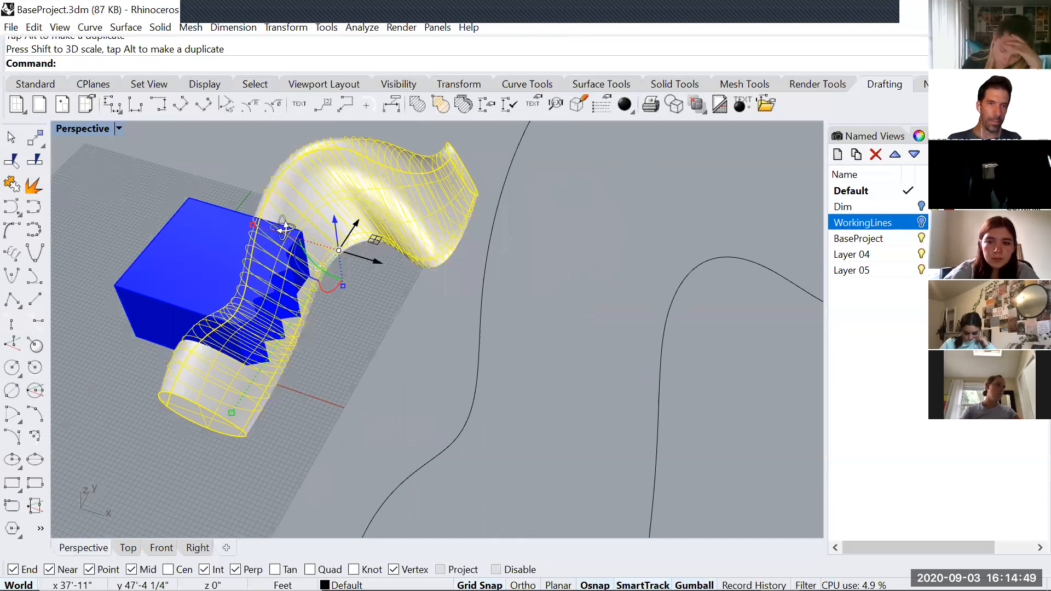
pyautogui.moveTo(281, 214)
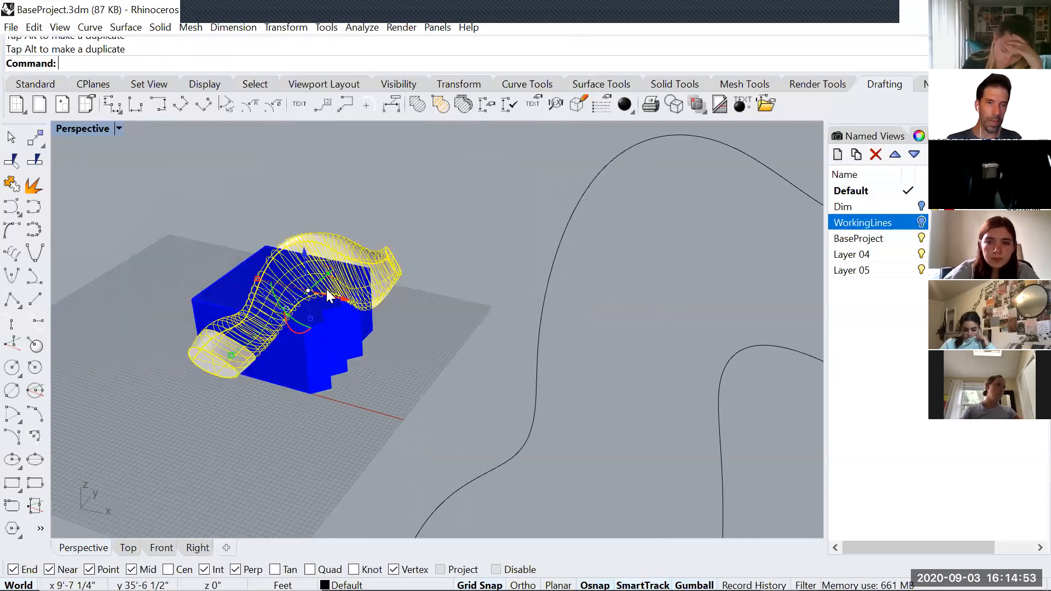
pyautogui.moveTo(355, 338)
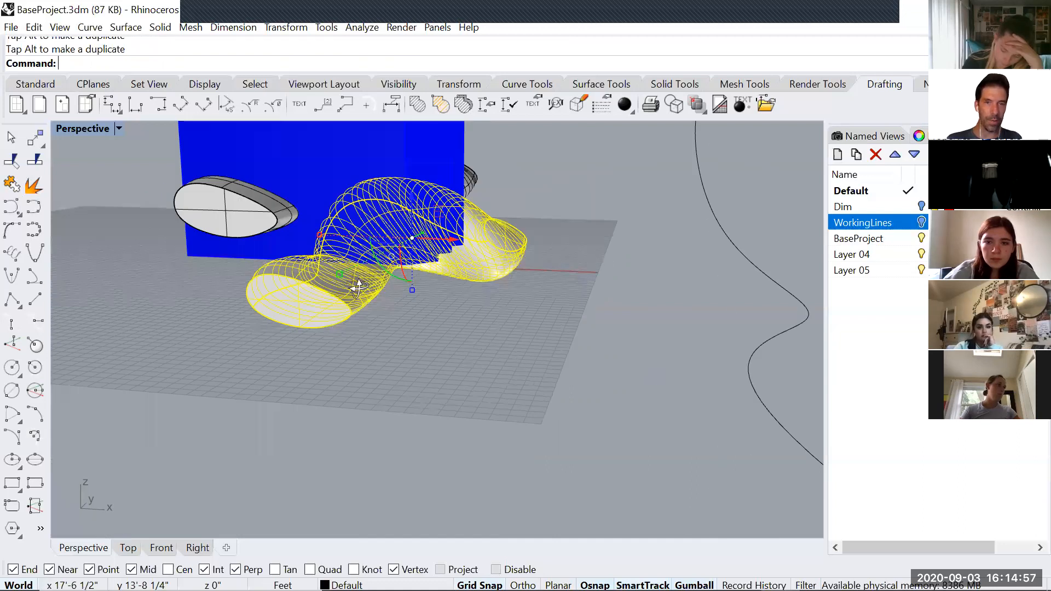
pyautogui.moveTo(265, 325)
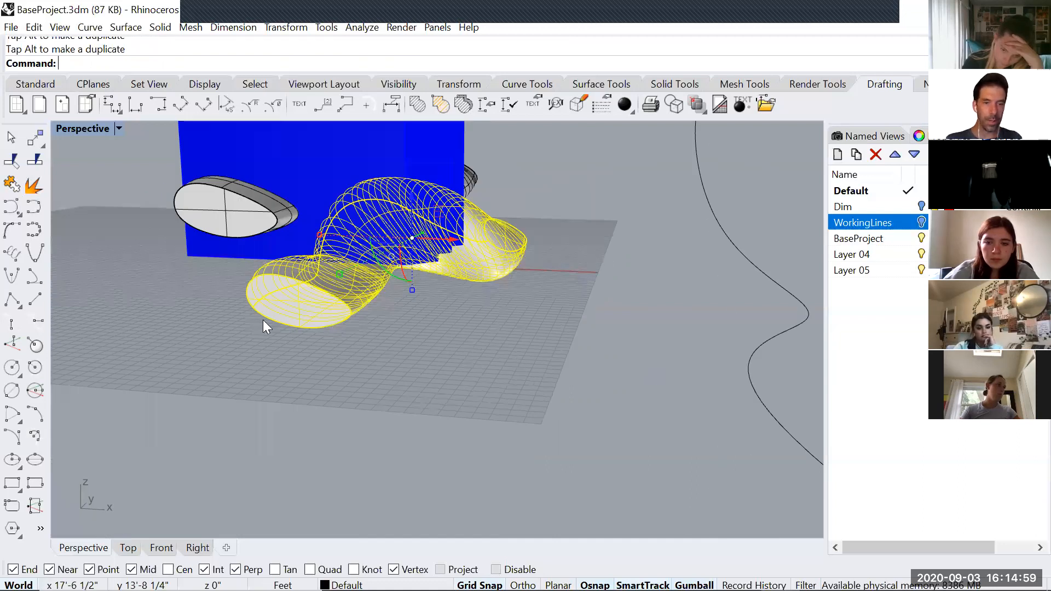
pyautogui.moveTo(290, 311)
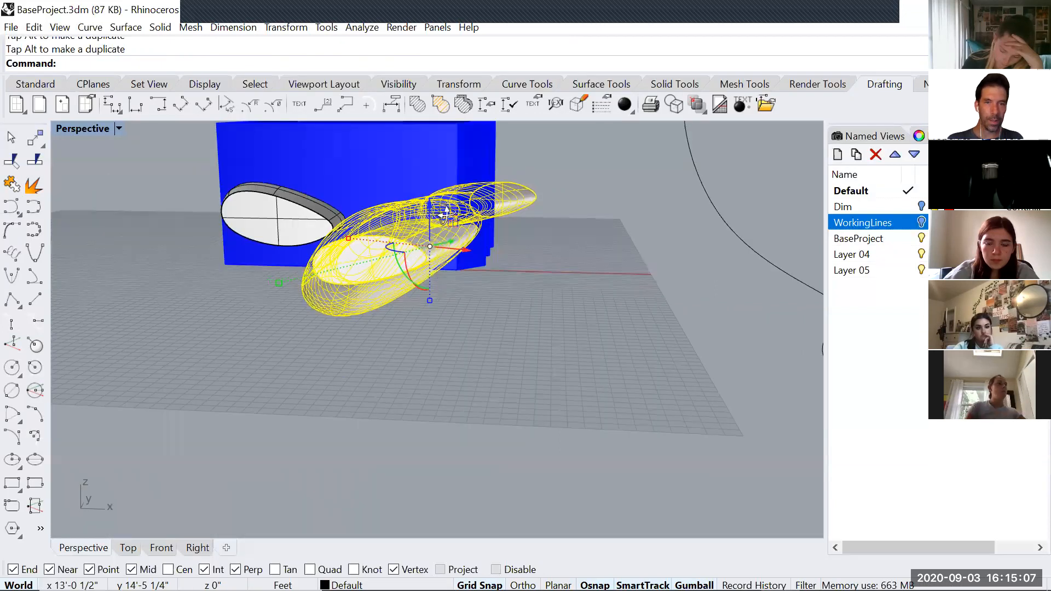
pyautogui.moveTo(466, 250)
pyautogui.write('Boolean')
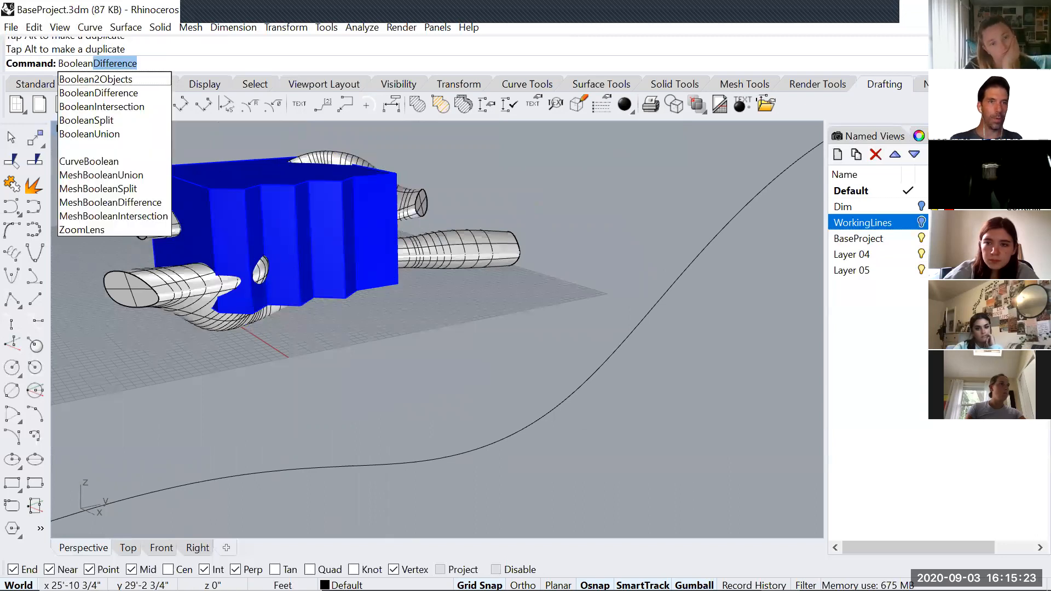
pyautogui.click(98, 92)
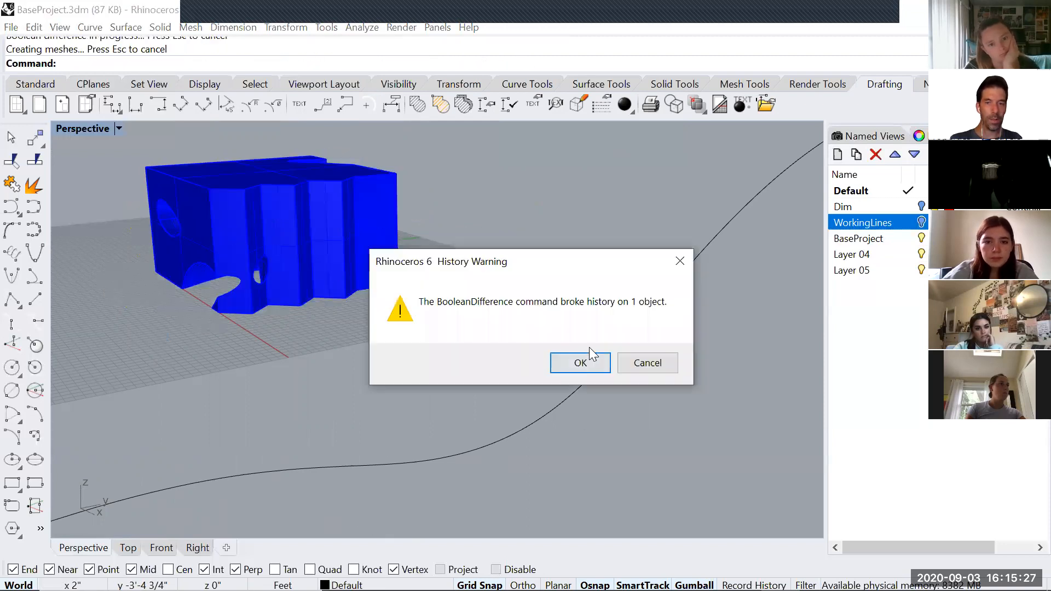
pyautogui.click(579, 362)
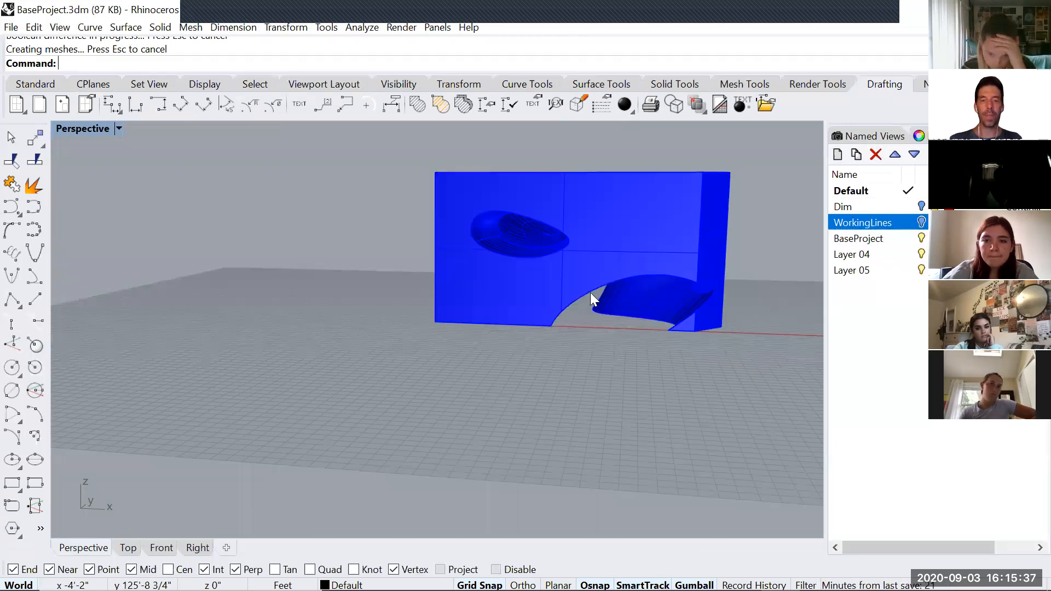
pyautogui.press('ctrl+z')
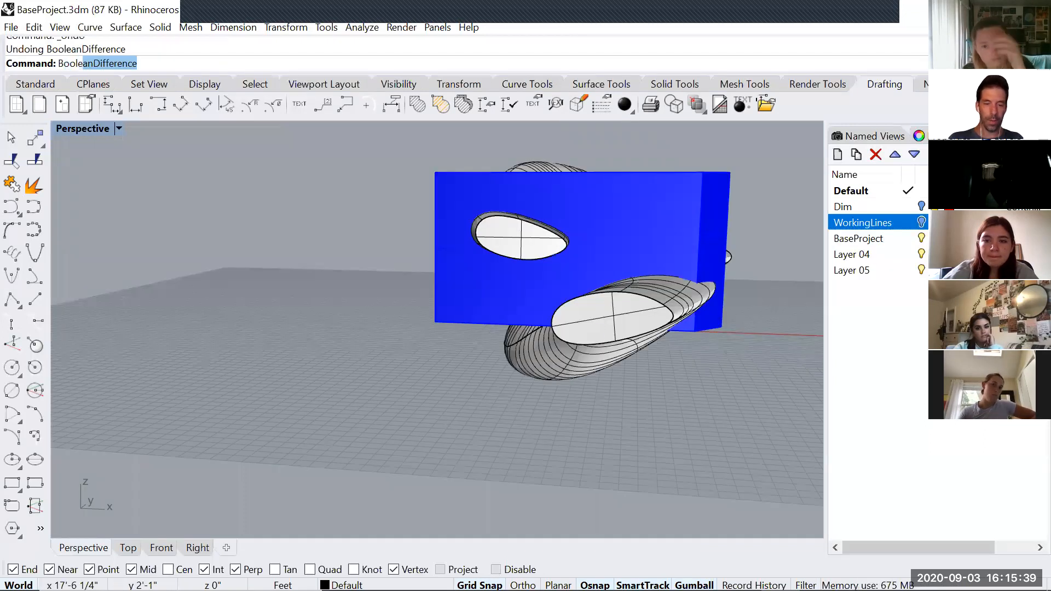
# Boolean-intersect the blue block with the oval tunnels, then undo the result
pyautogui.click(579, 248)
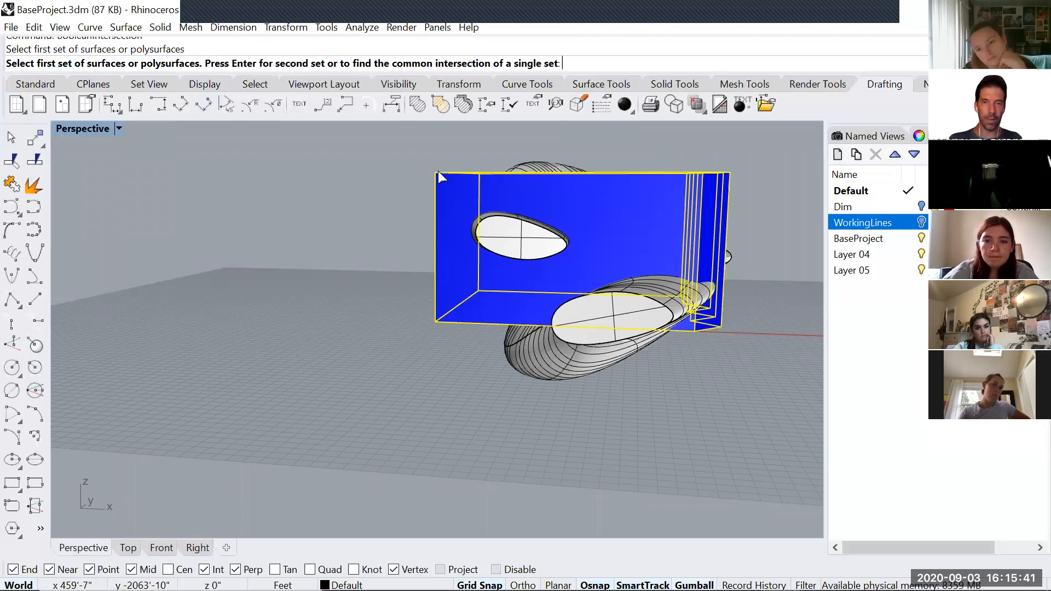
pyautogui.press('Return')
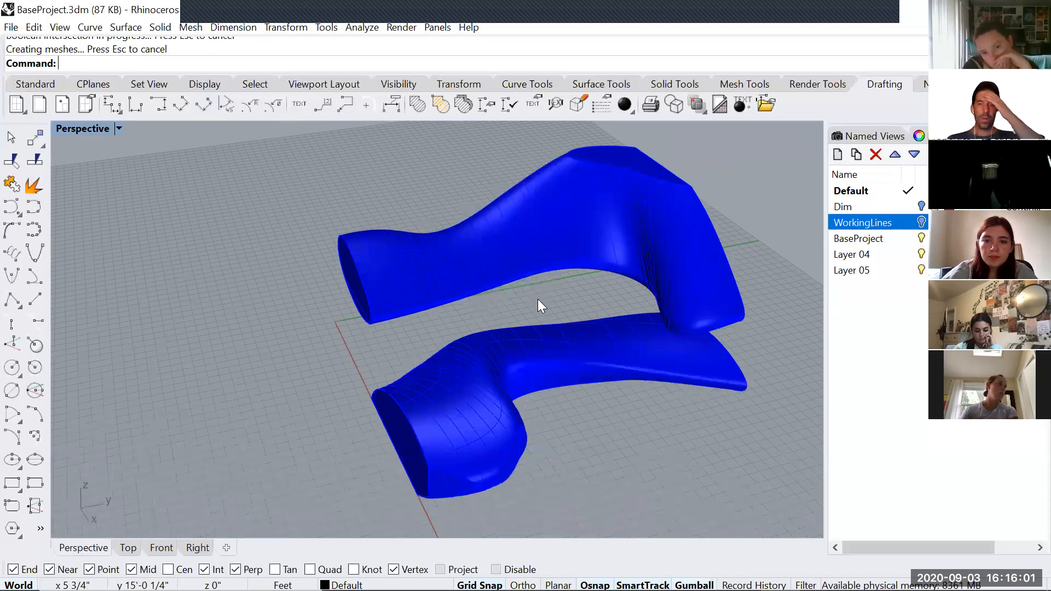
pyautogui.press('ctrl+z')
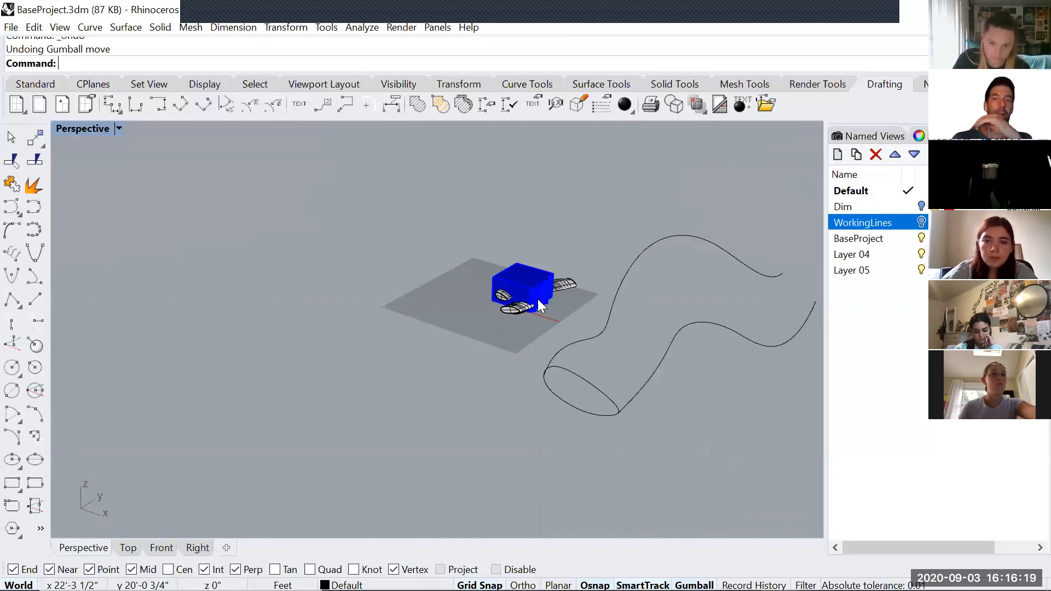
pyautogui.moveTo(596, 120)
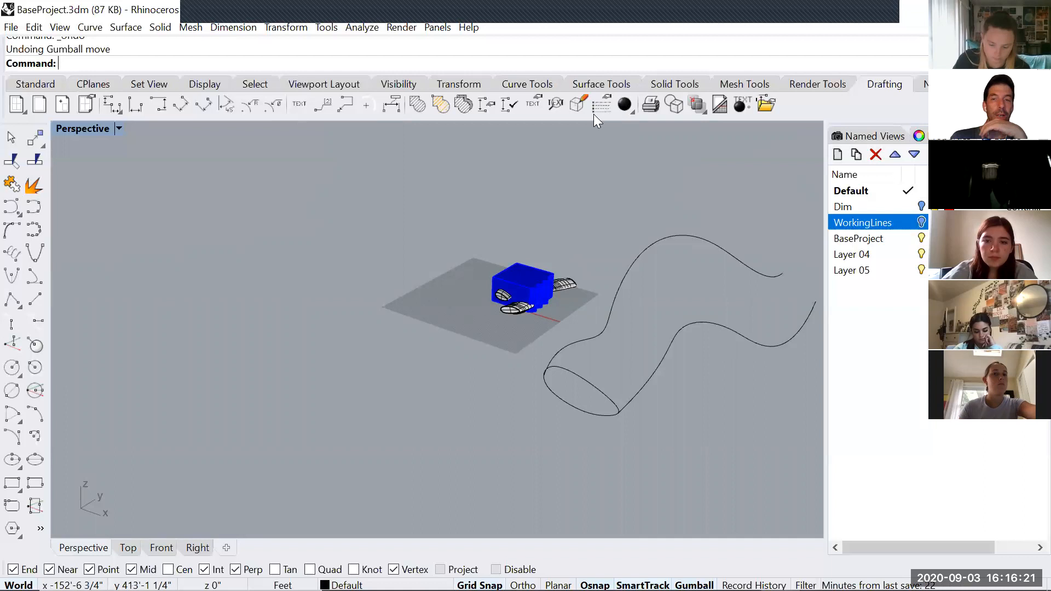
pyautogui.moveTo(647, 25)
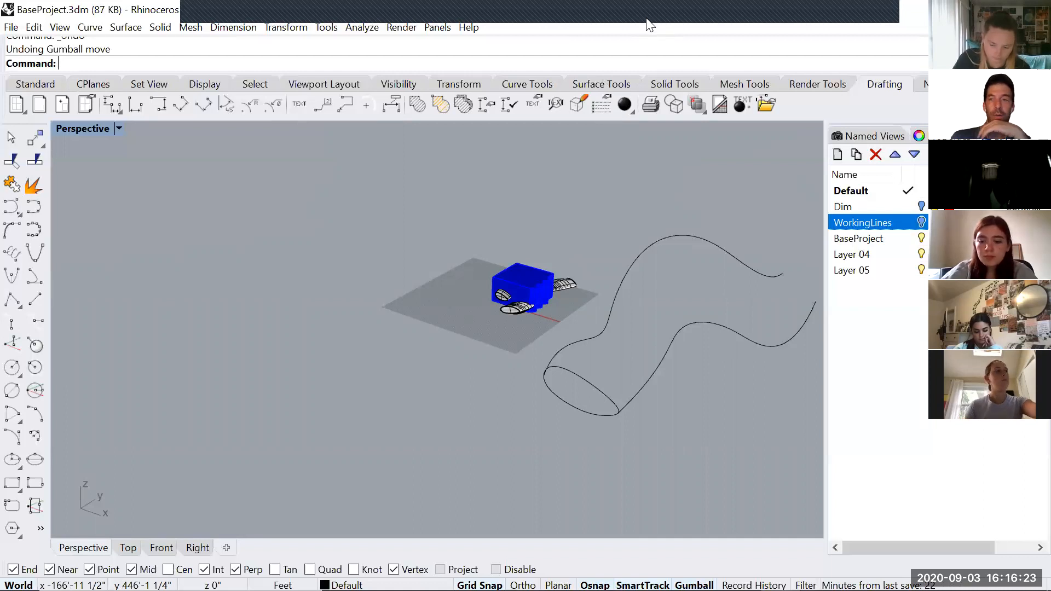